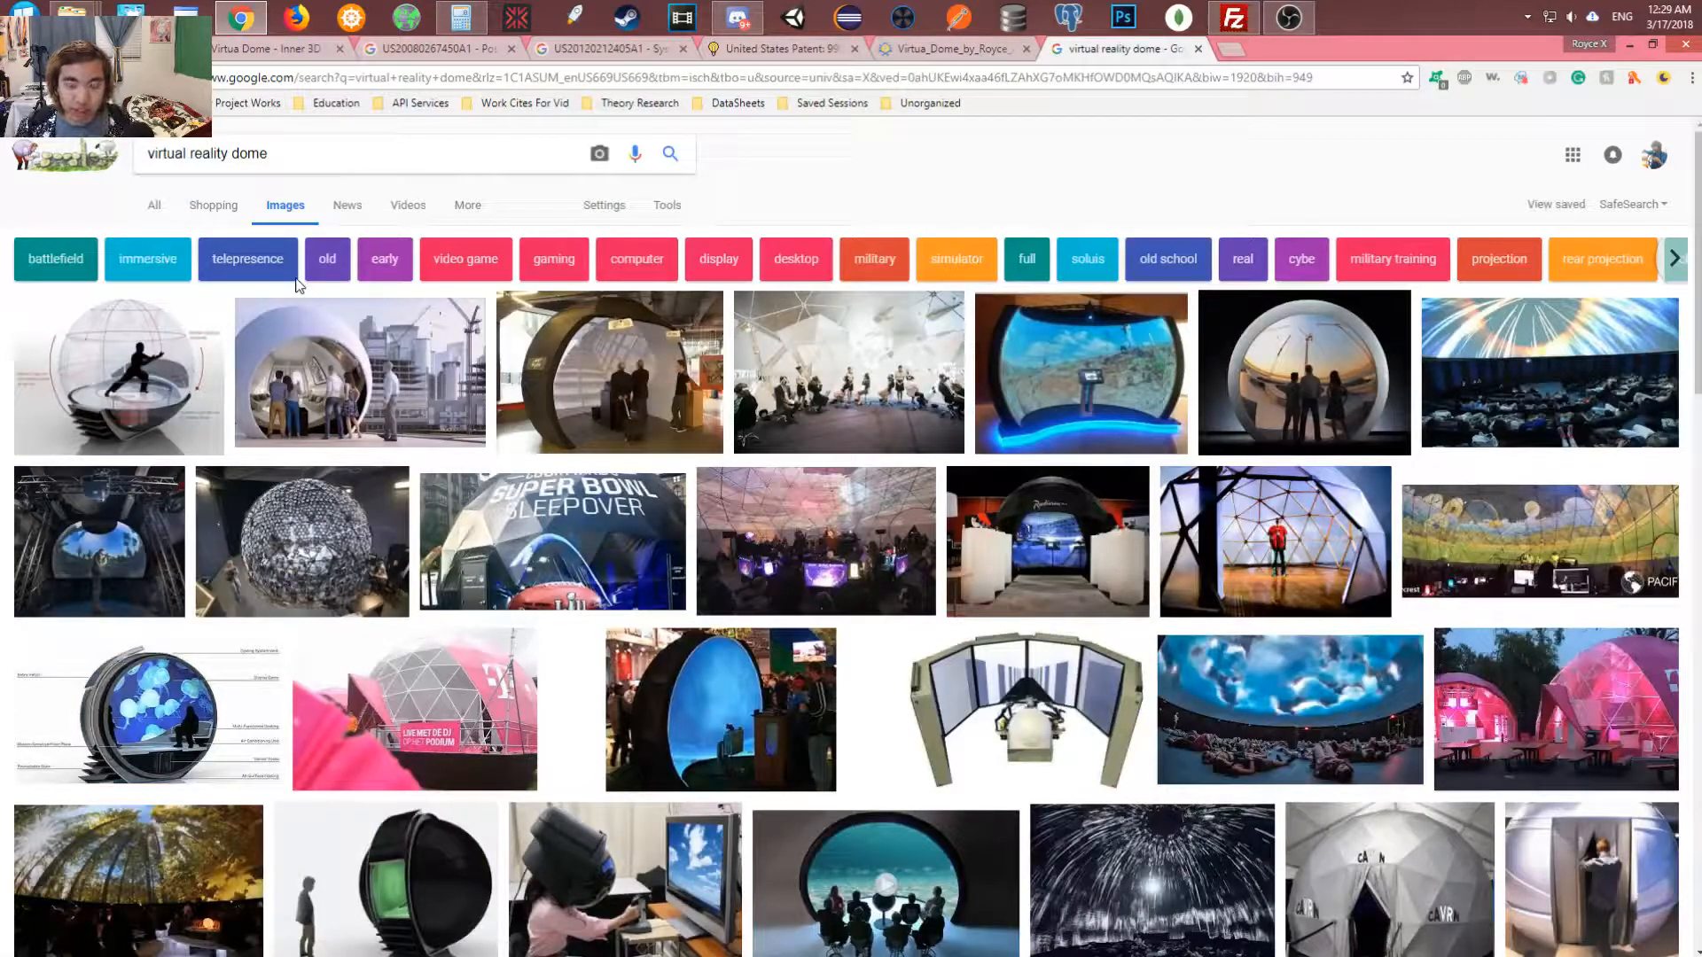
Preview the military research, construction-site and site-plans dome images from the results
left_click(119, 376)
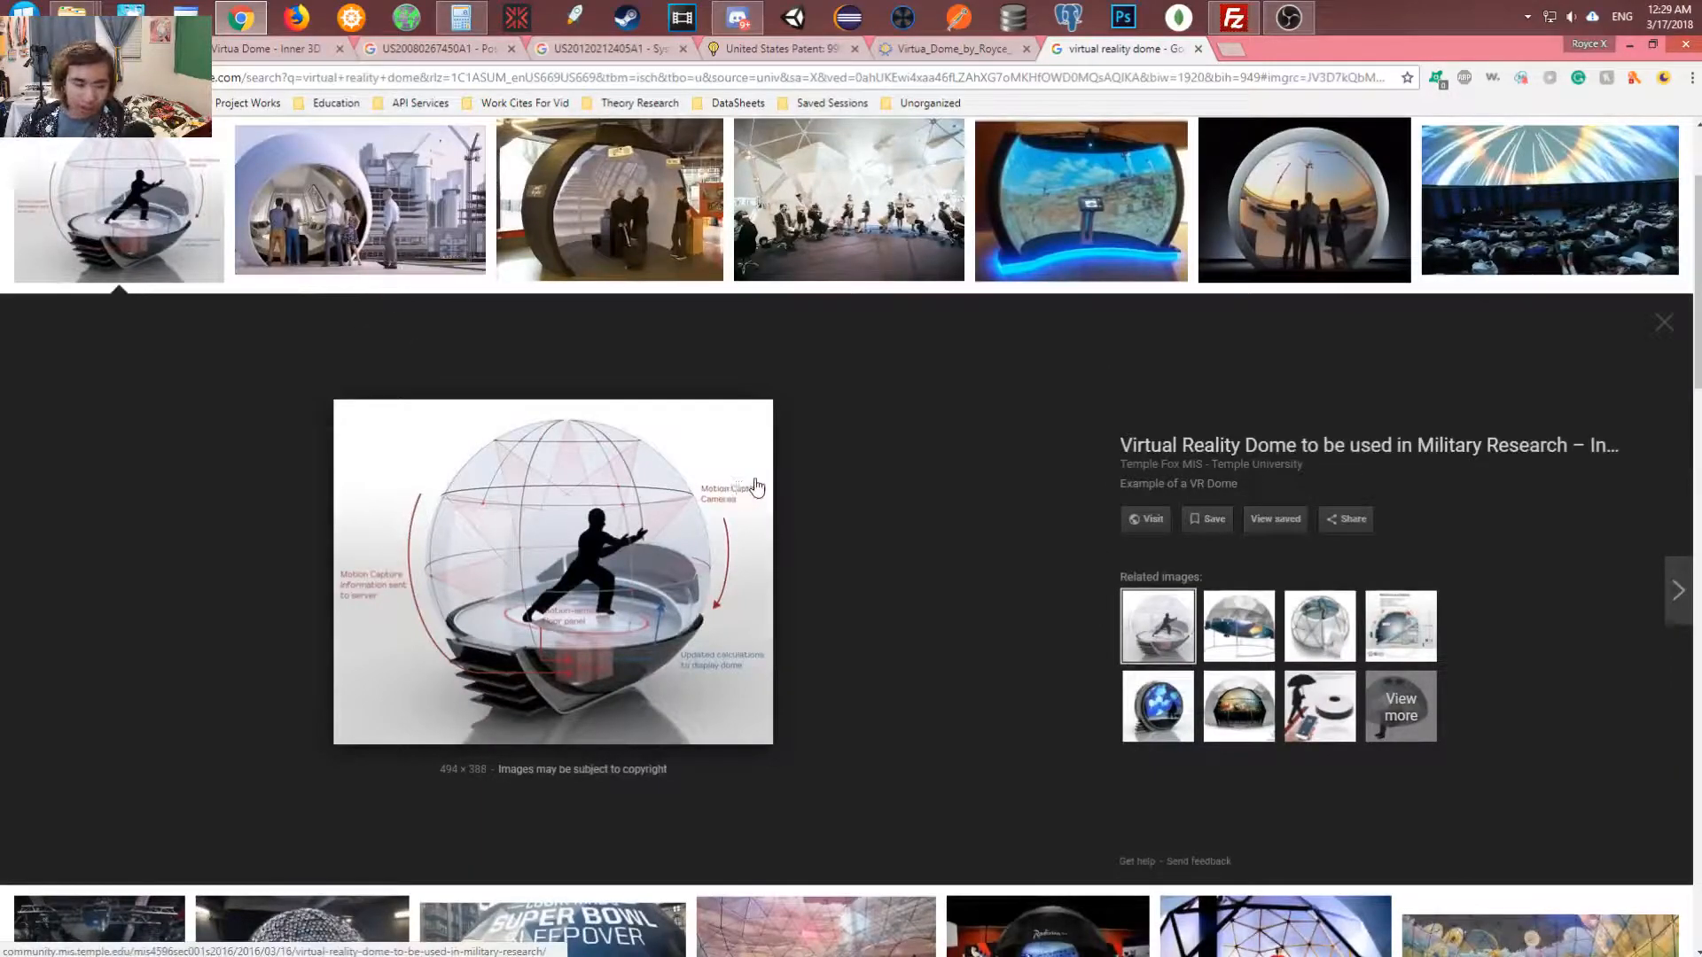
mouse_move(777, 507)
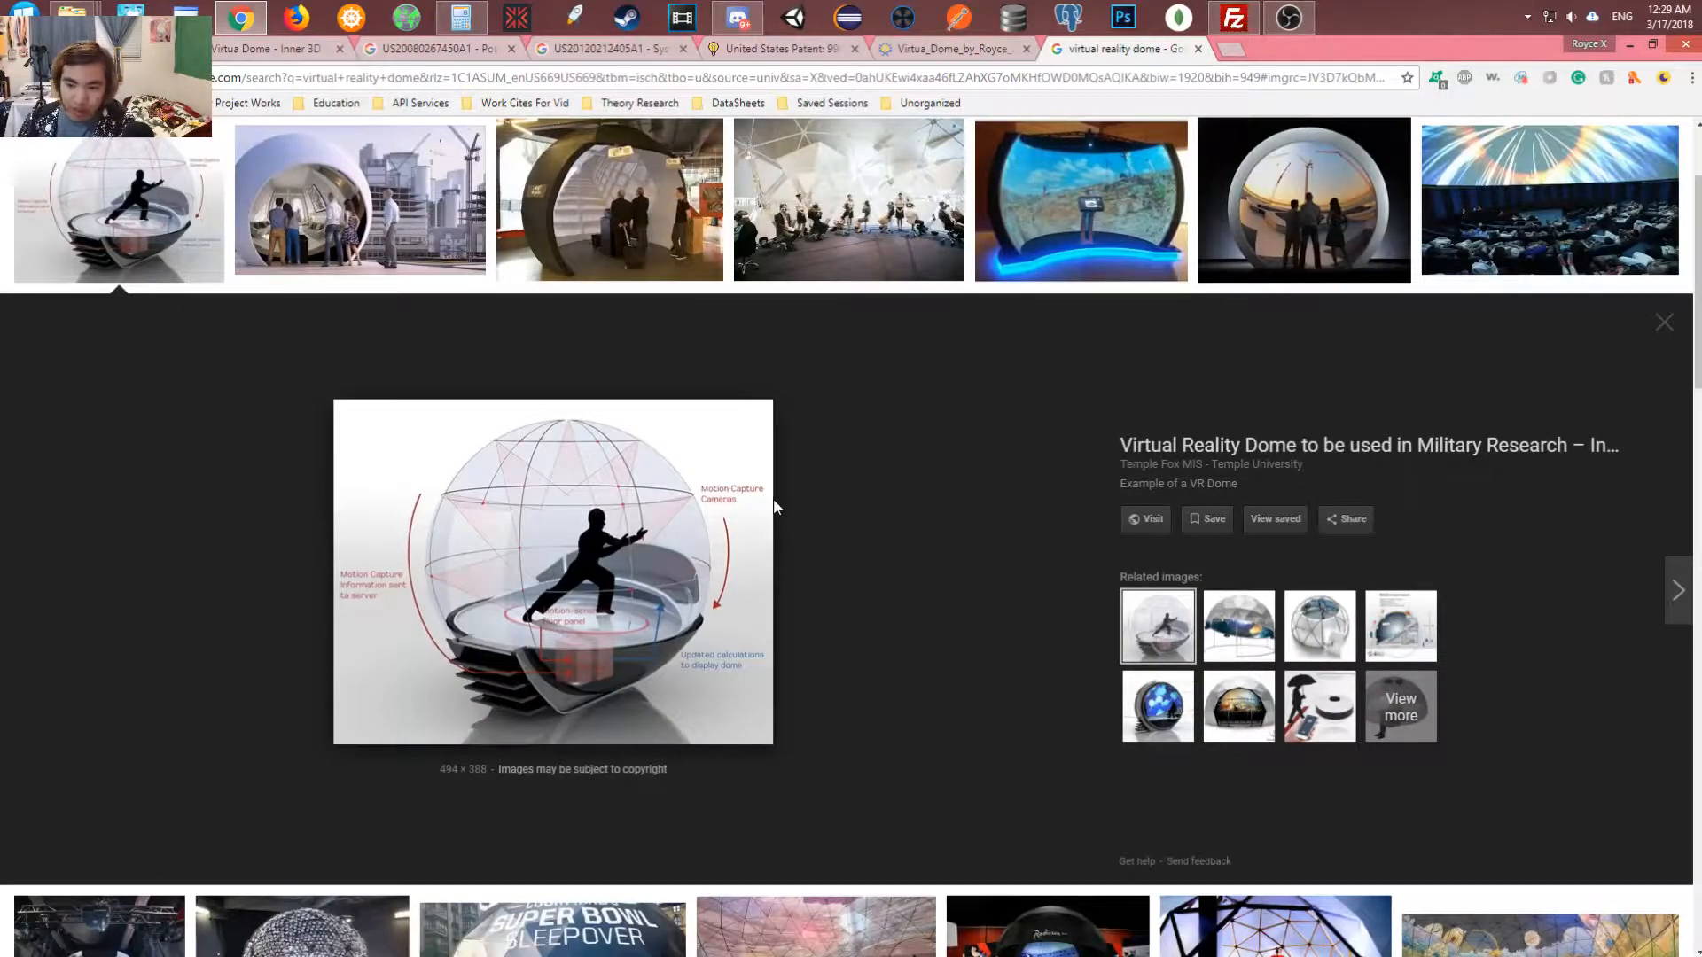
left_click(358, 199)
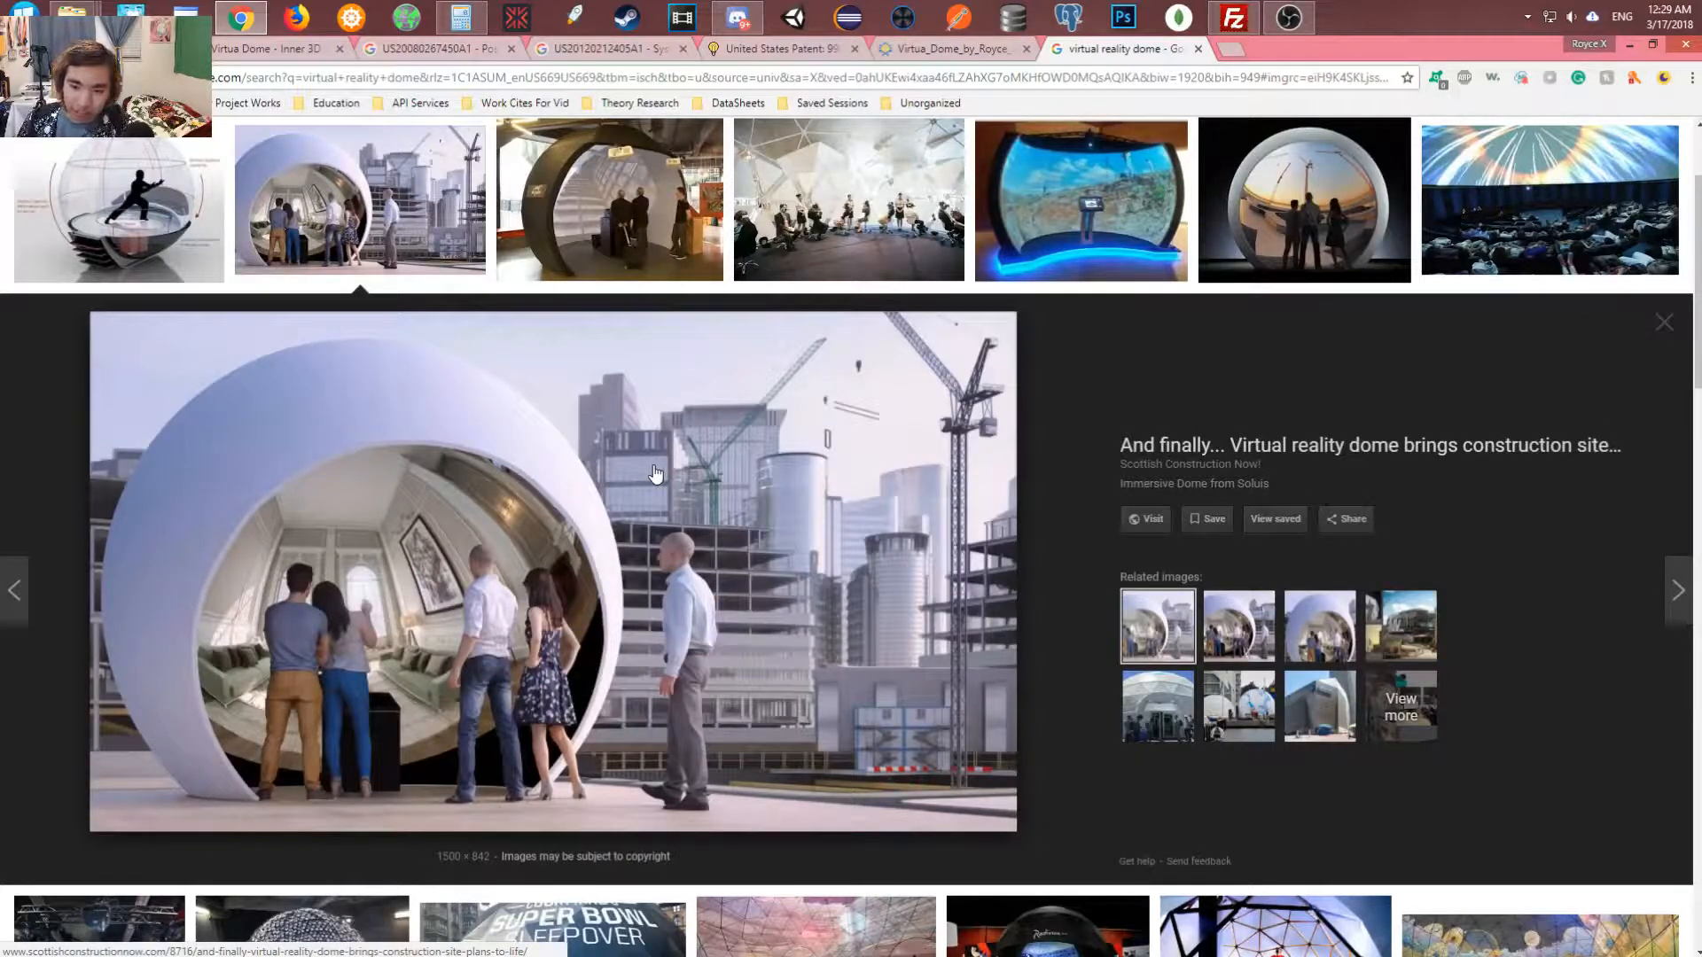
left_click(610, 200)
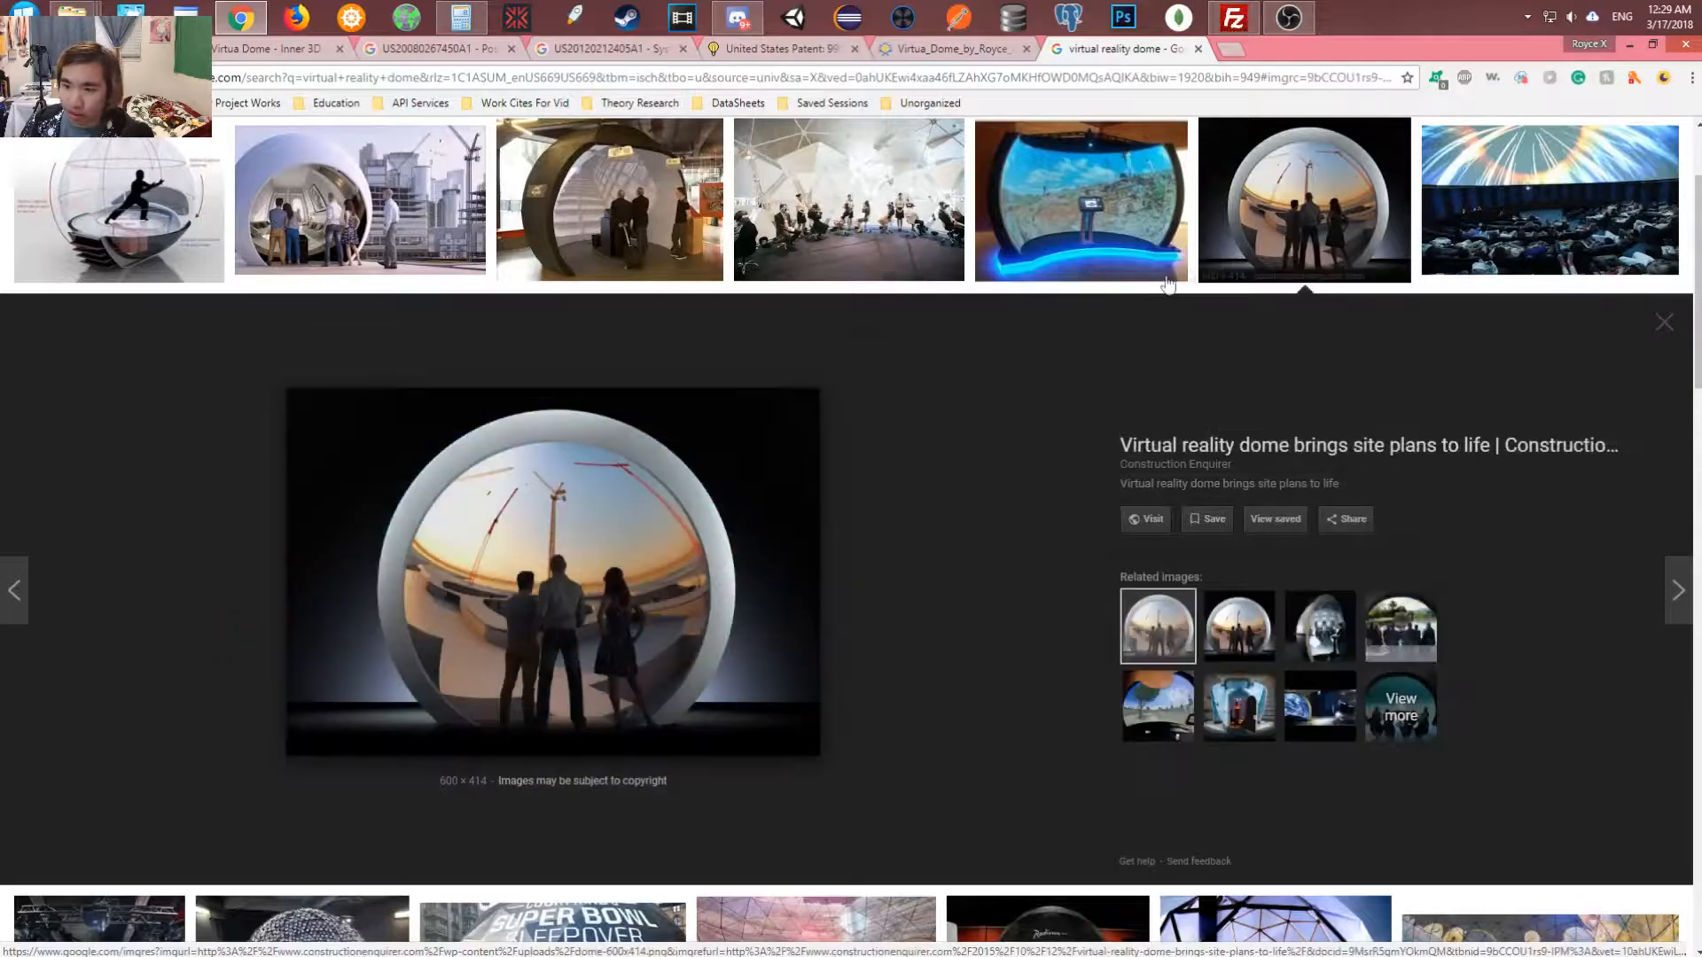
mouse_move(418, 42)
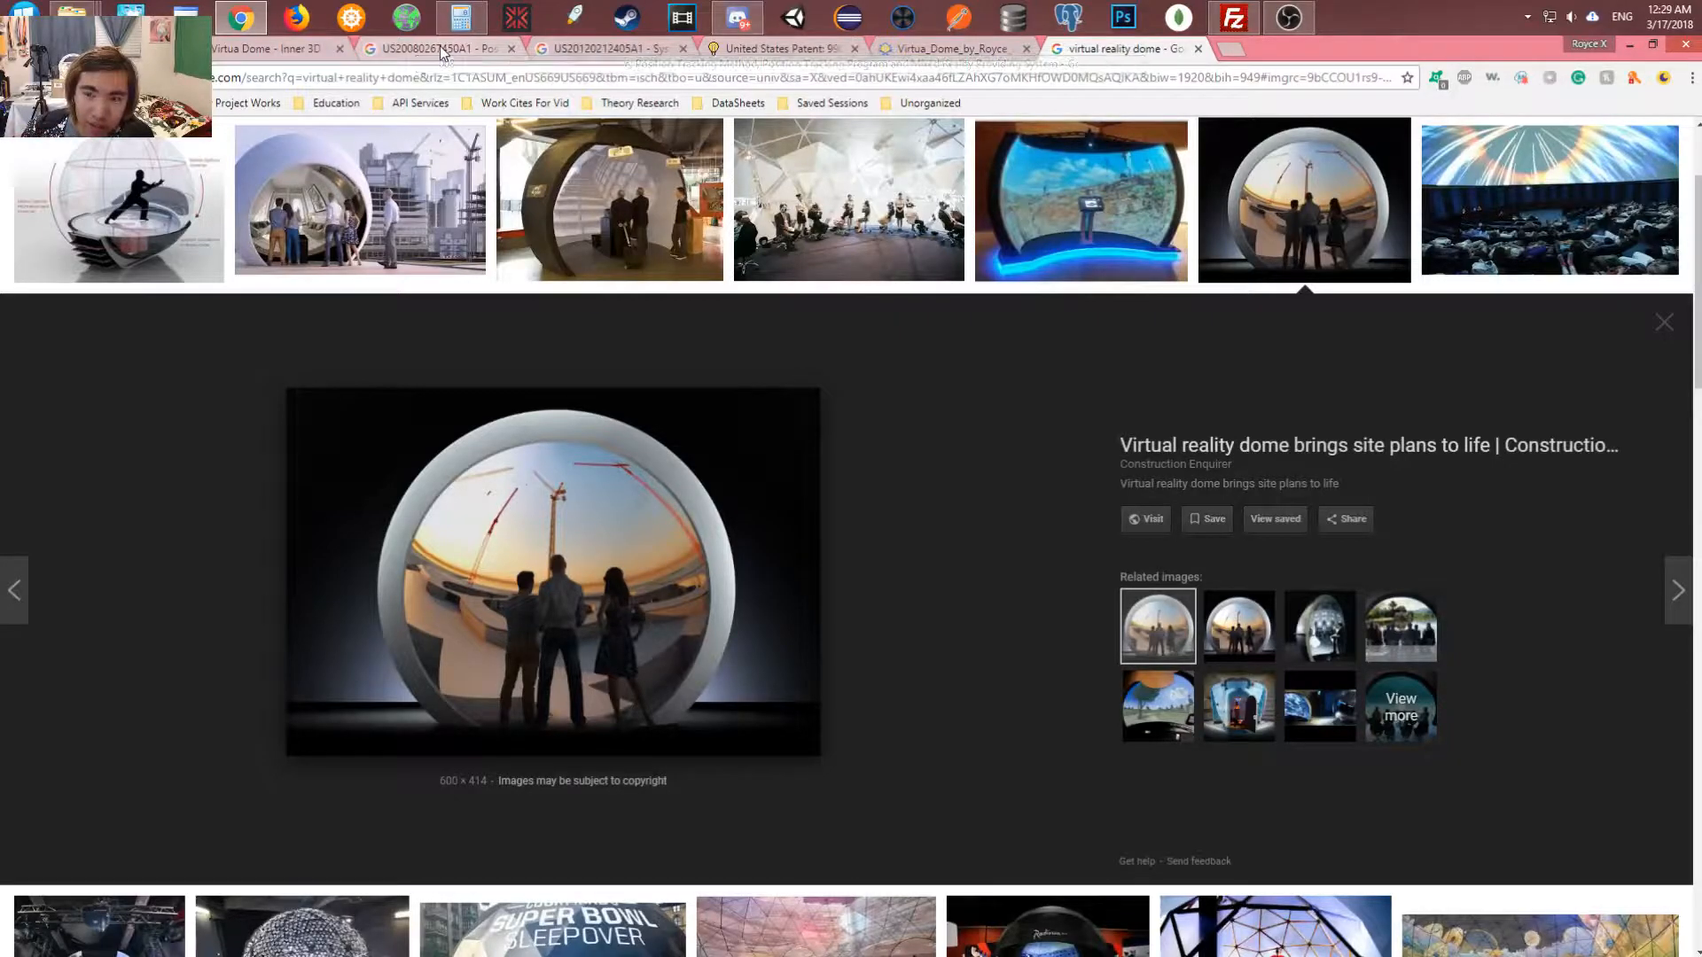
left_click(443, 48)
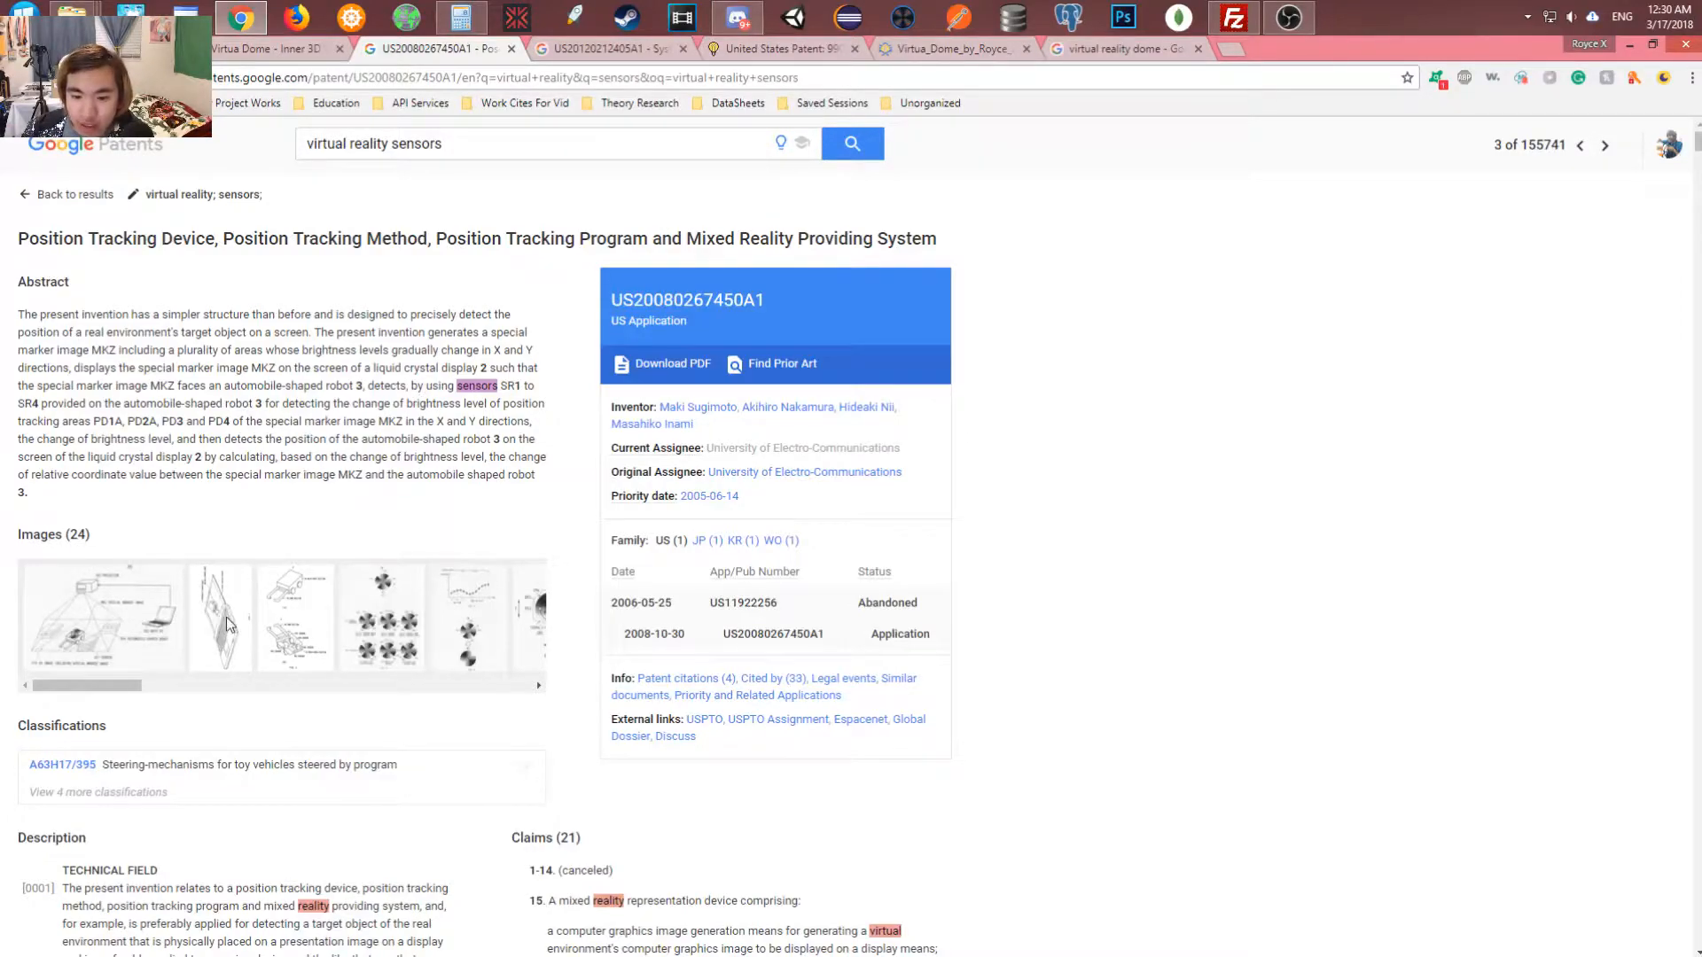
left_click(220, 620)
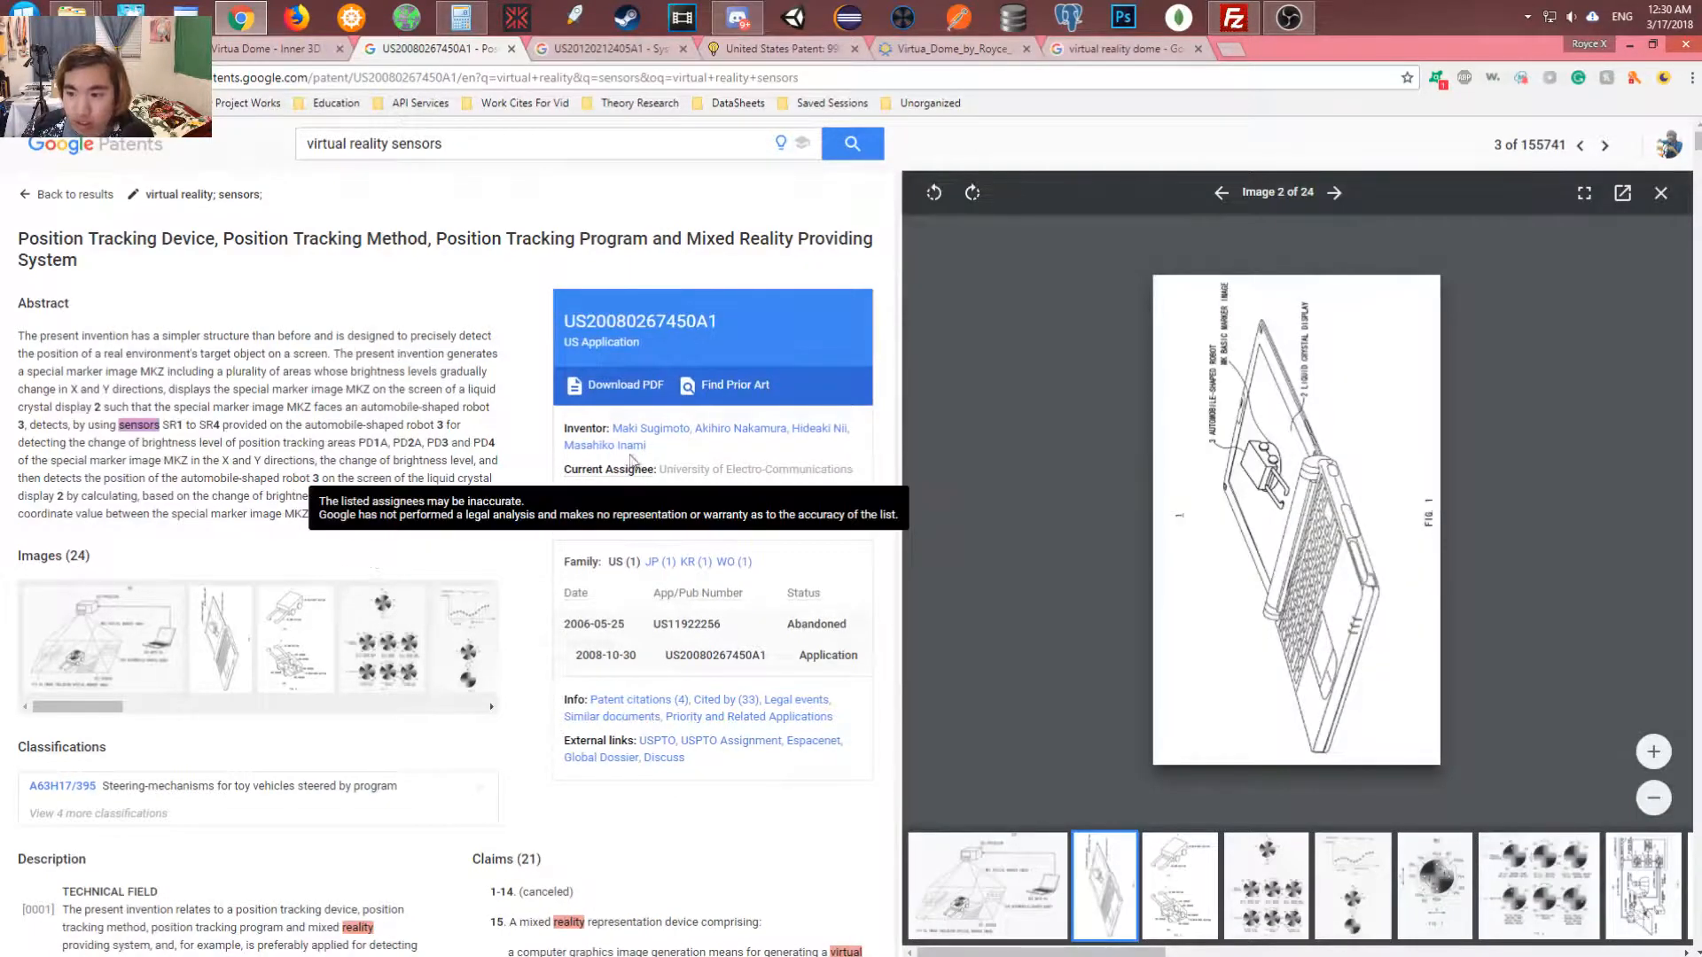
left_click(1333, 191)
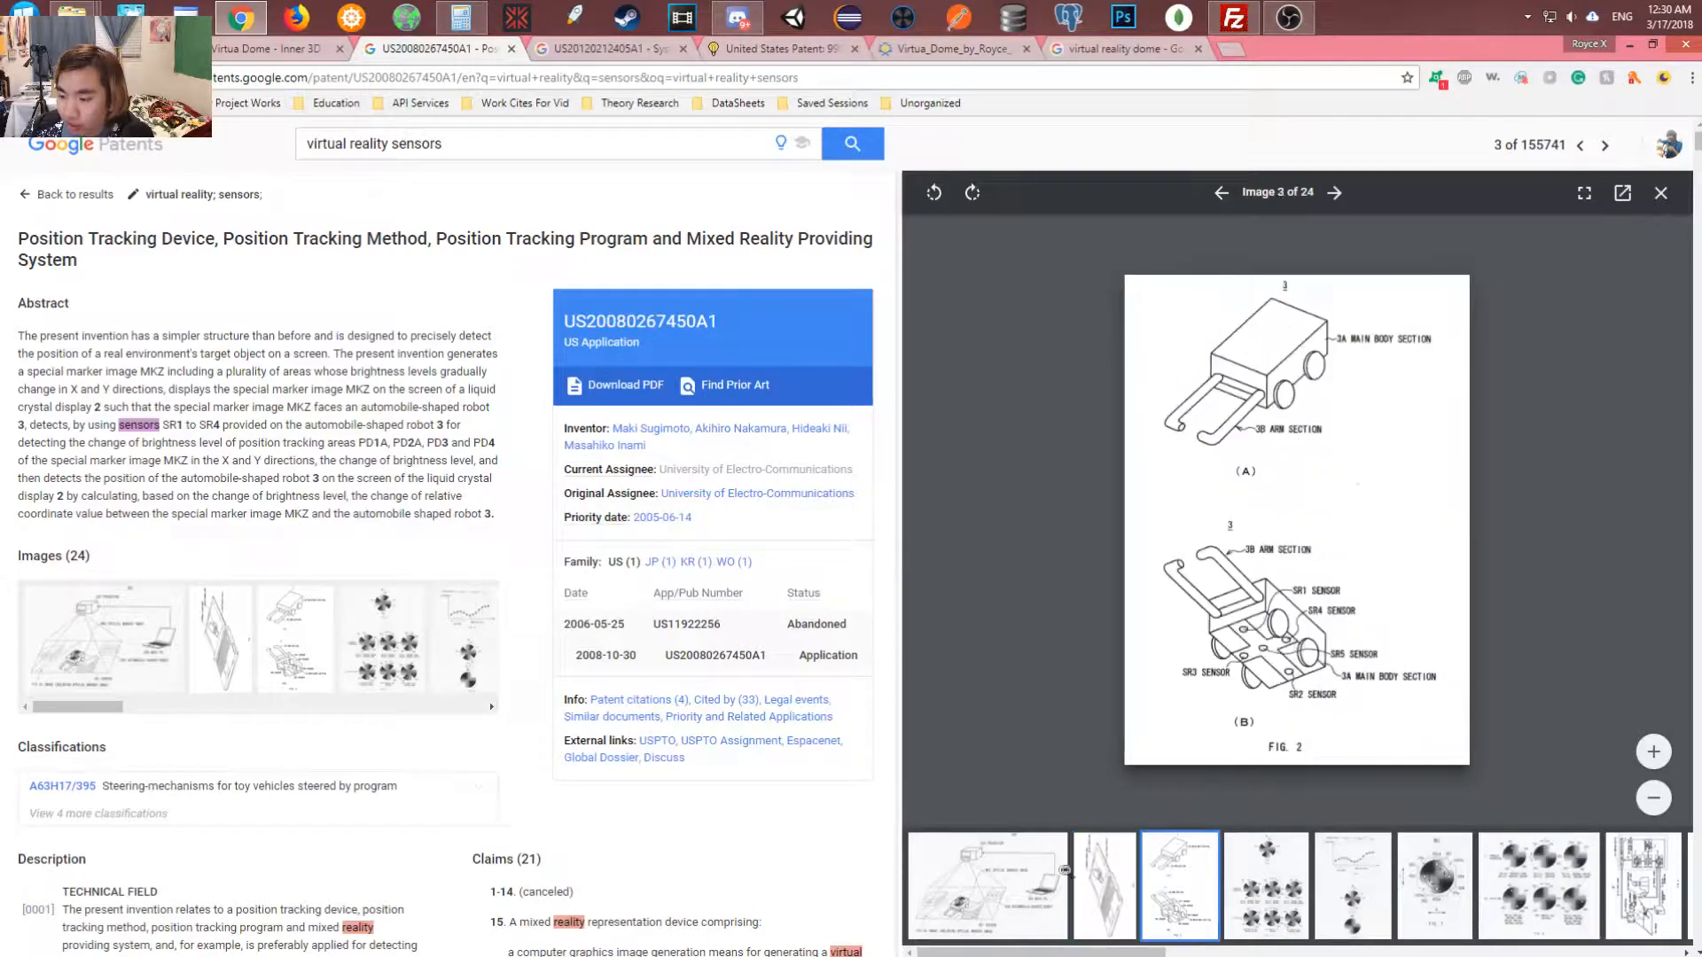
left_click(986, 897)
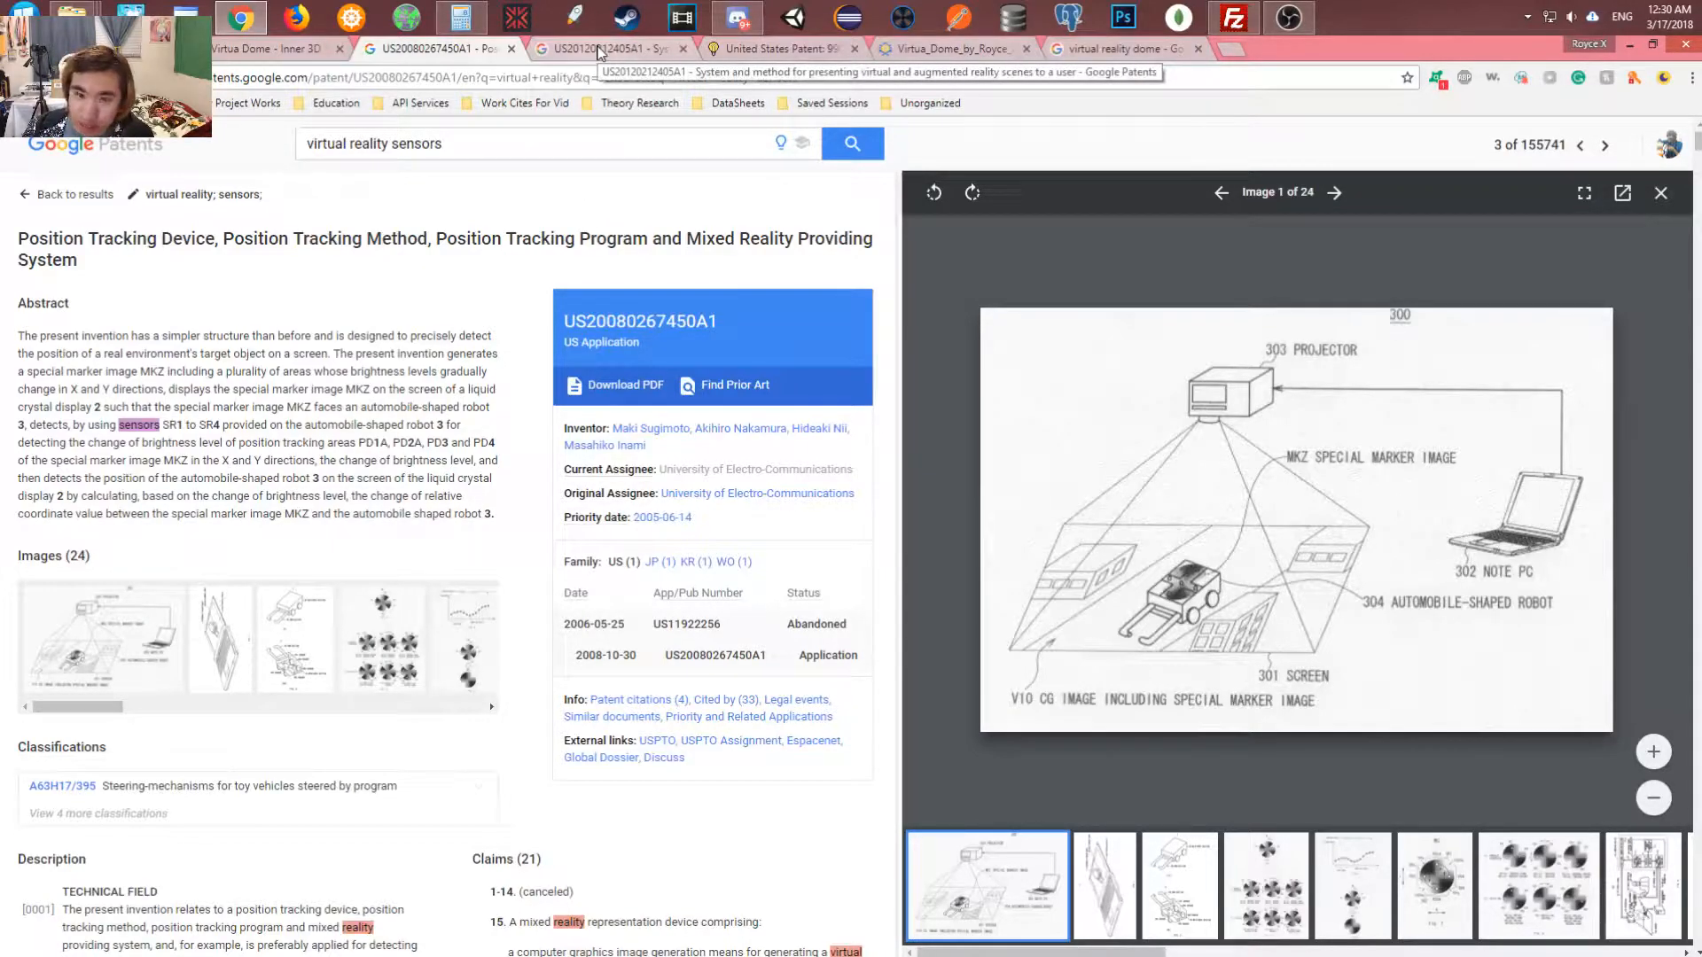
left_click(603, 48)
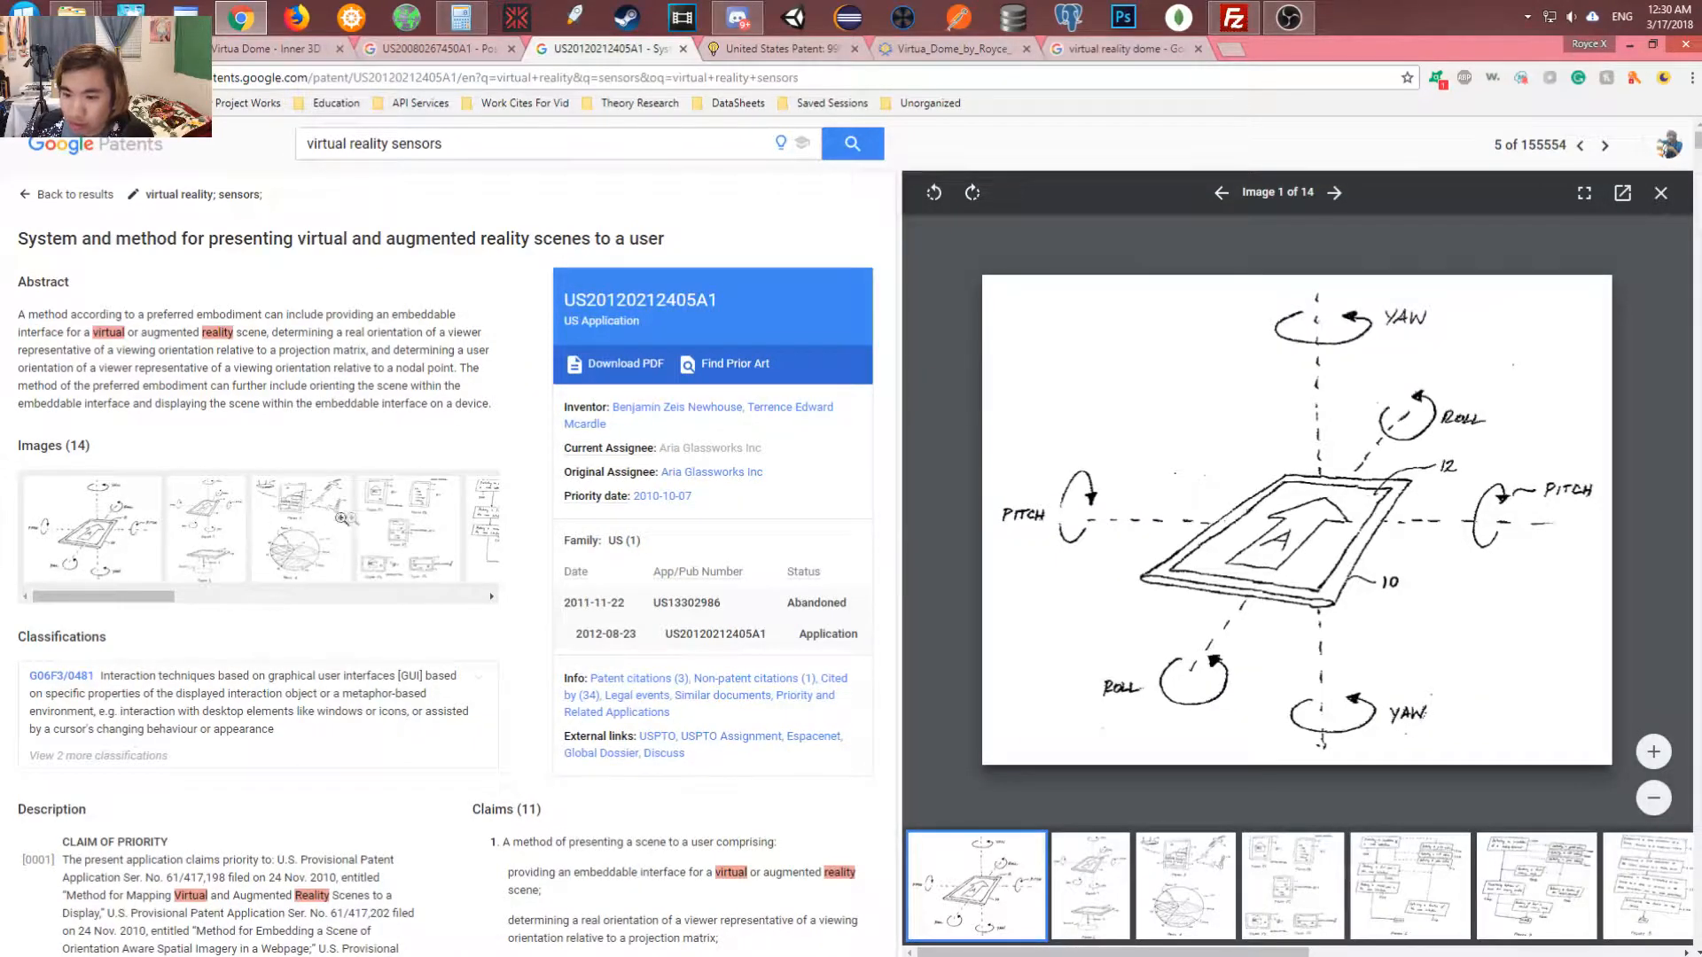
mouse_move(316, 445)
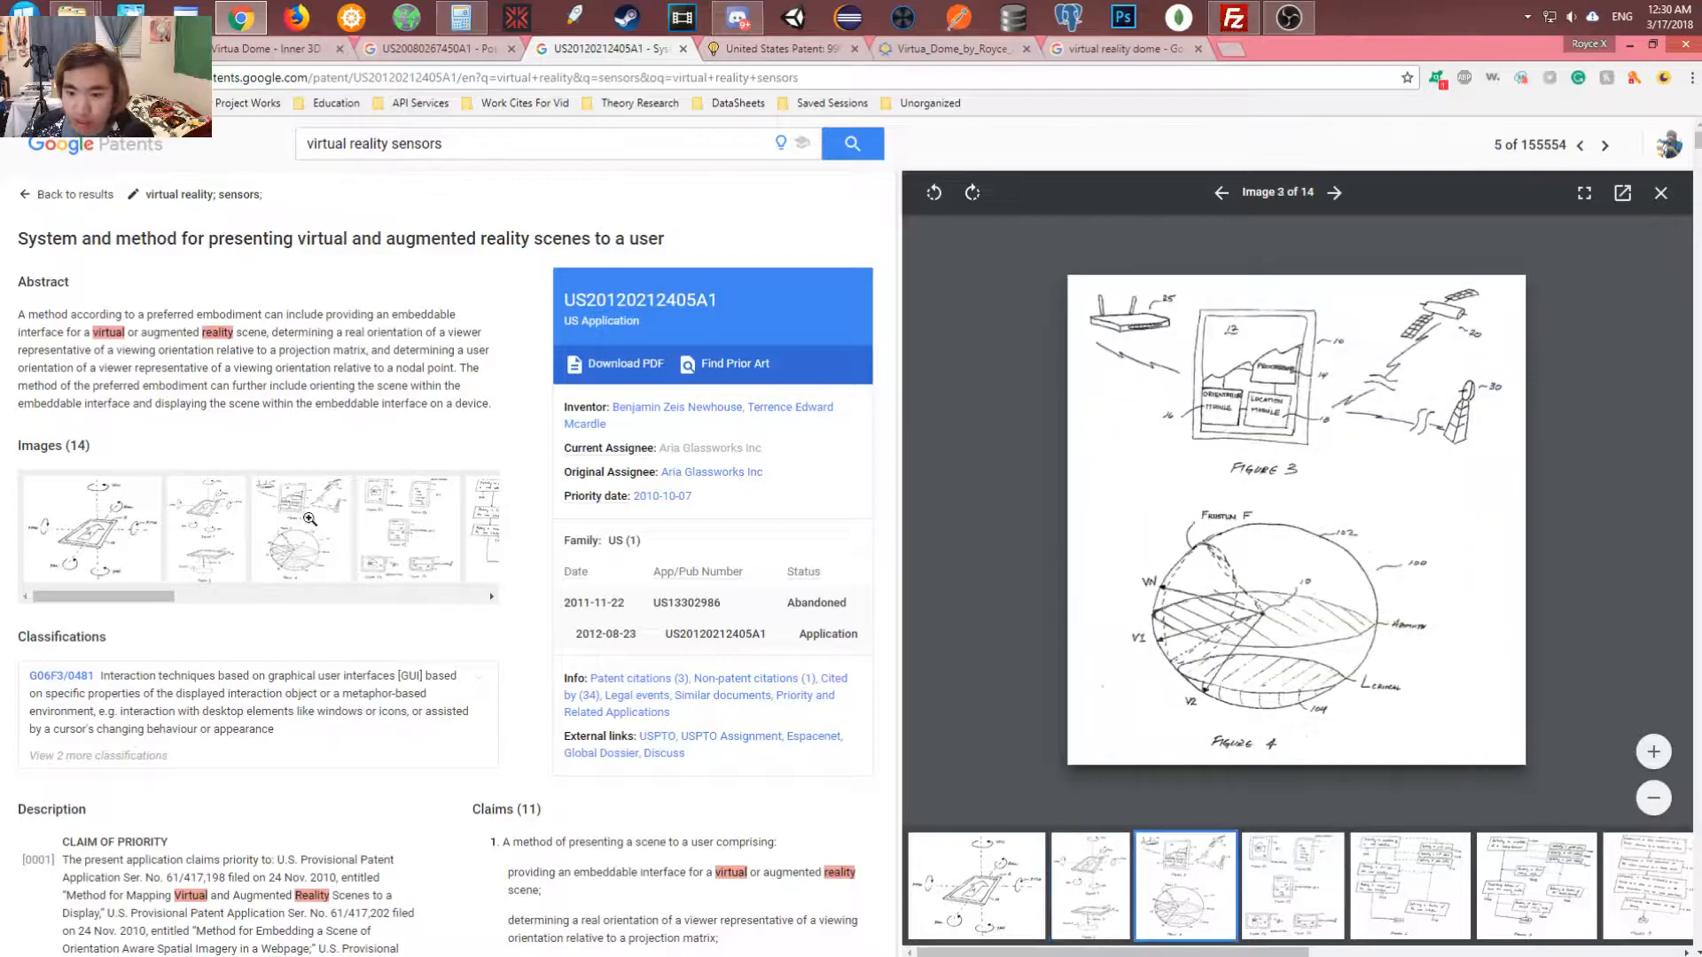
left_click_drag(137, 331, 229, 349)
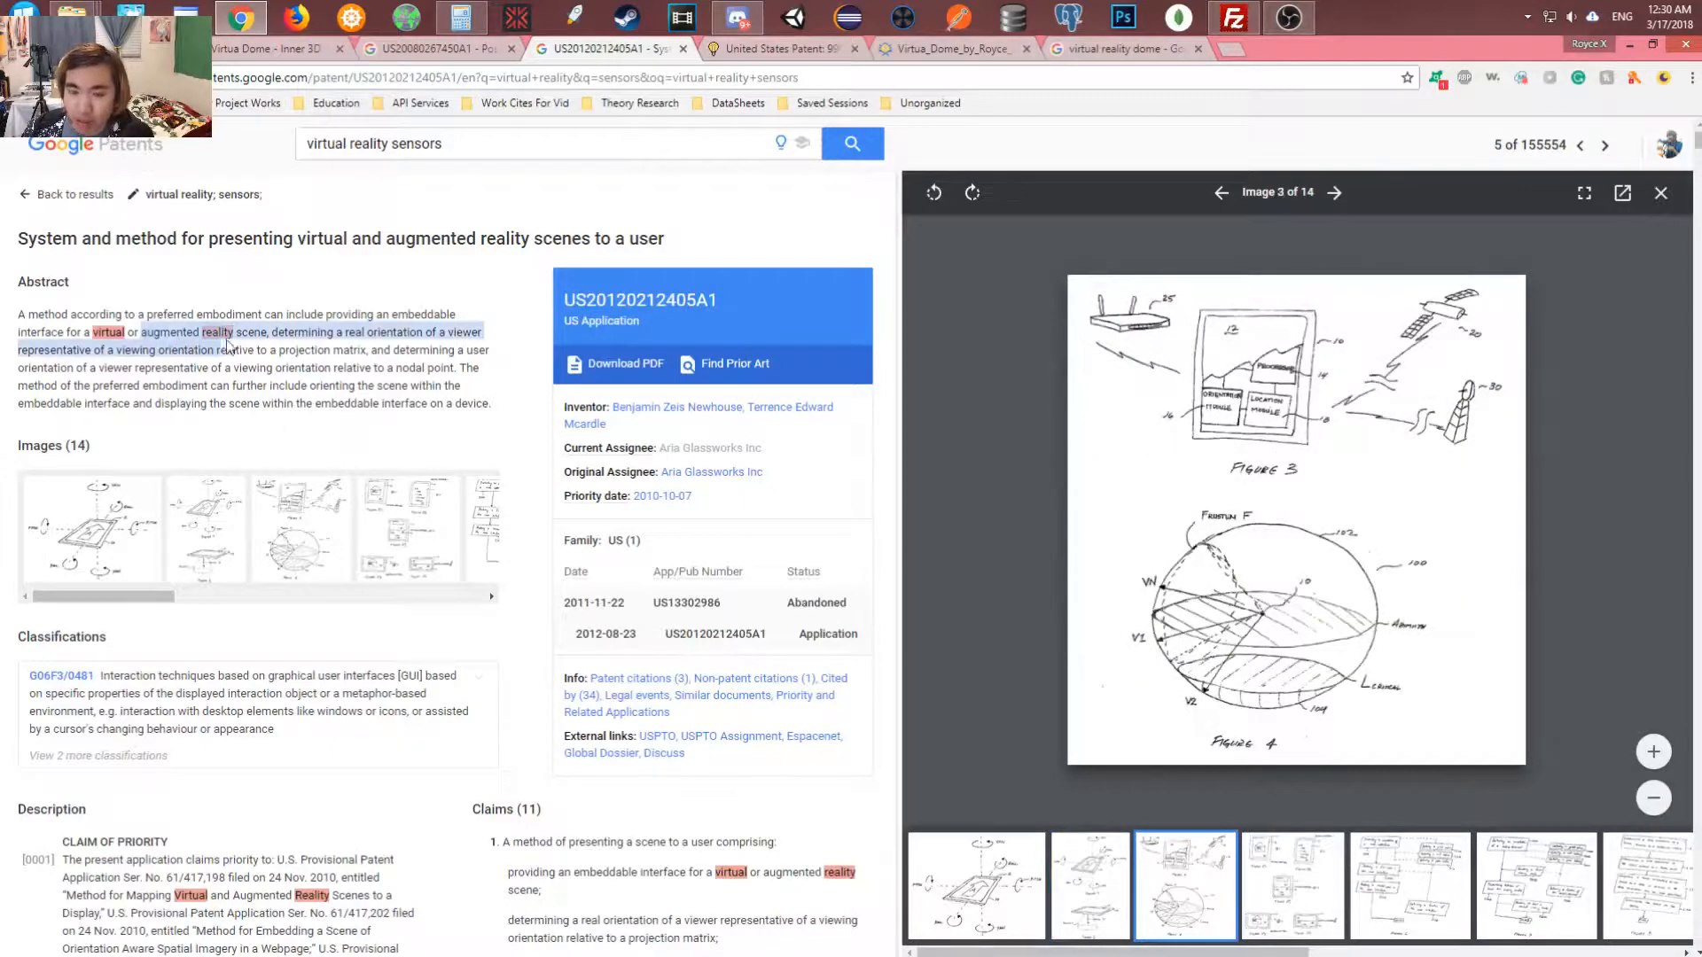
scroll("down", 3)
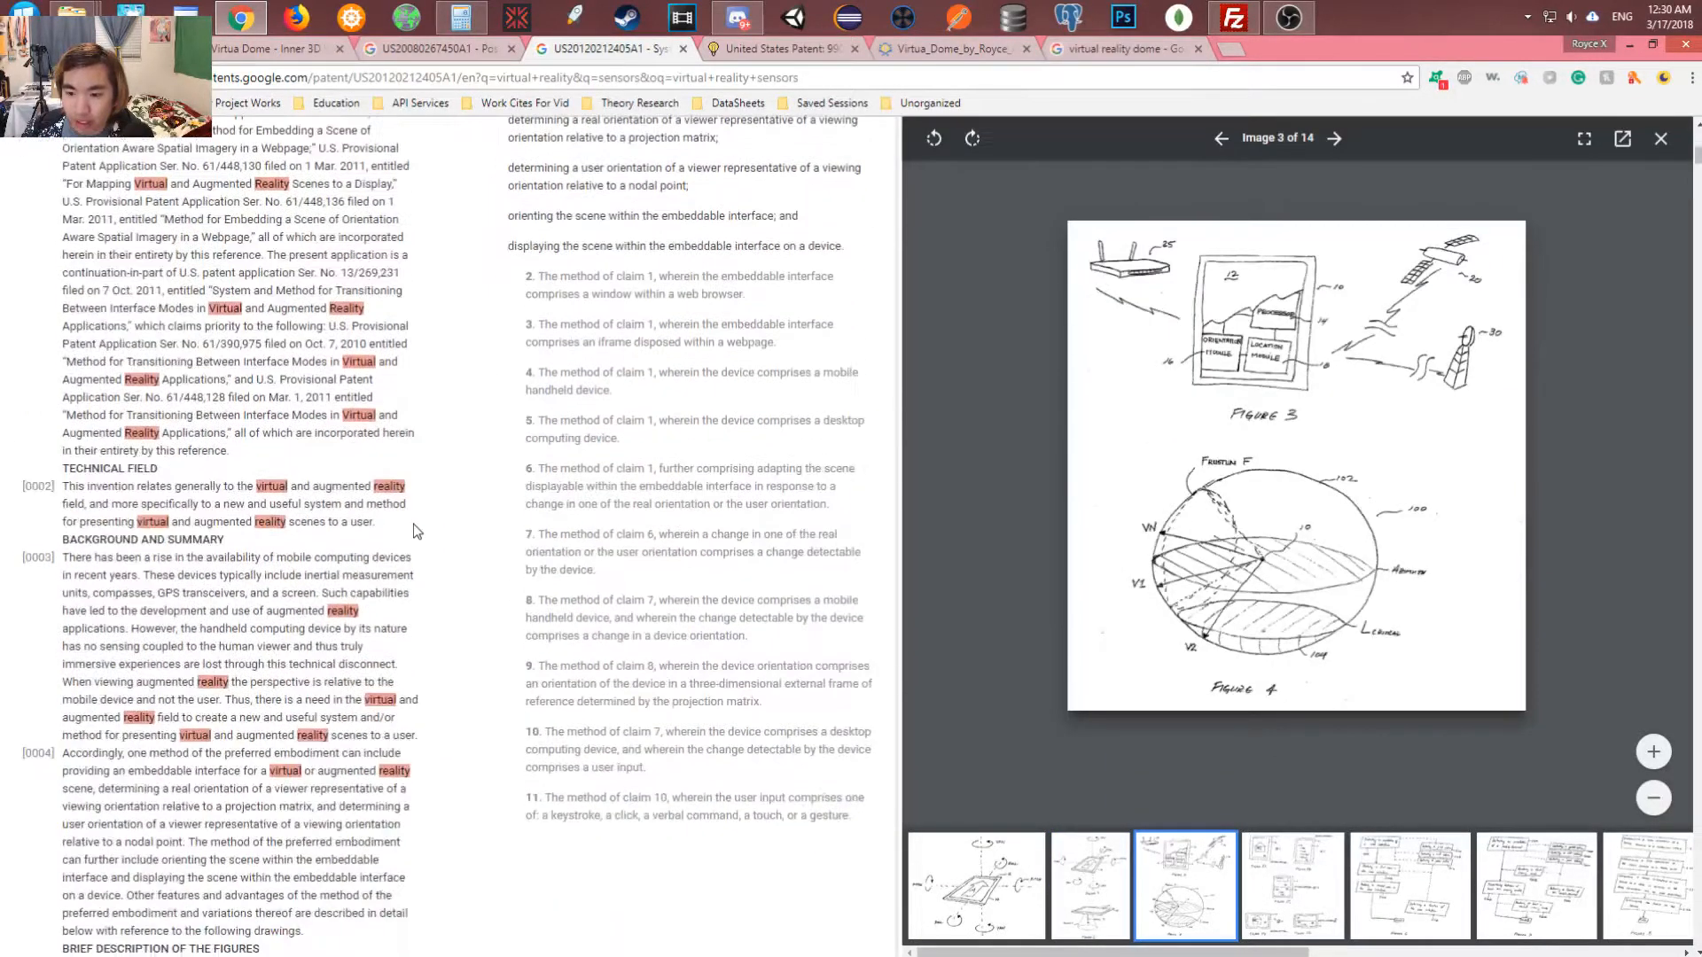
scroll("down", 3)
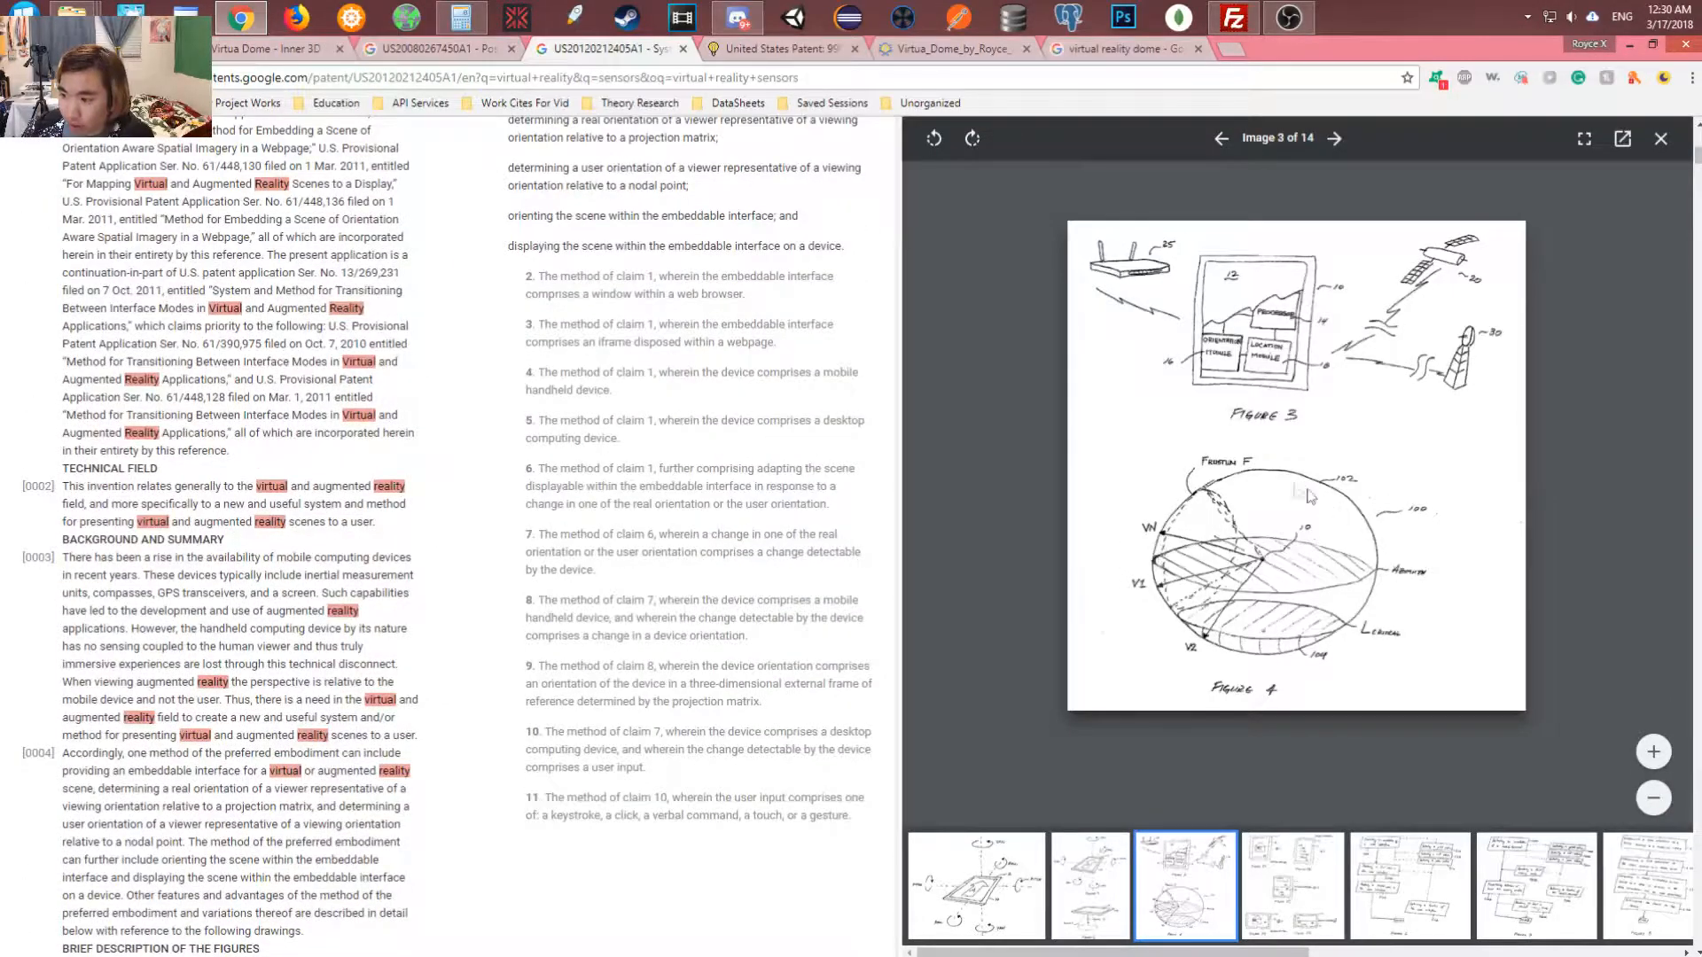
mouse_move(1184, 578)
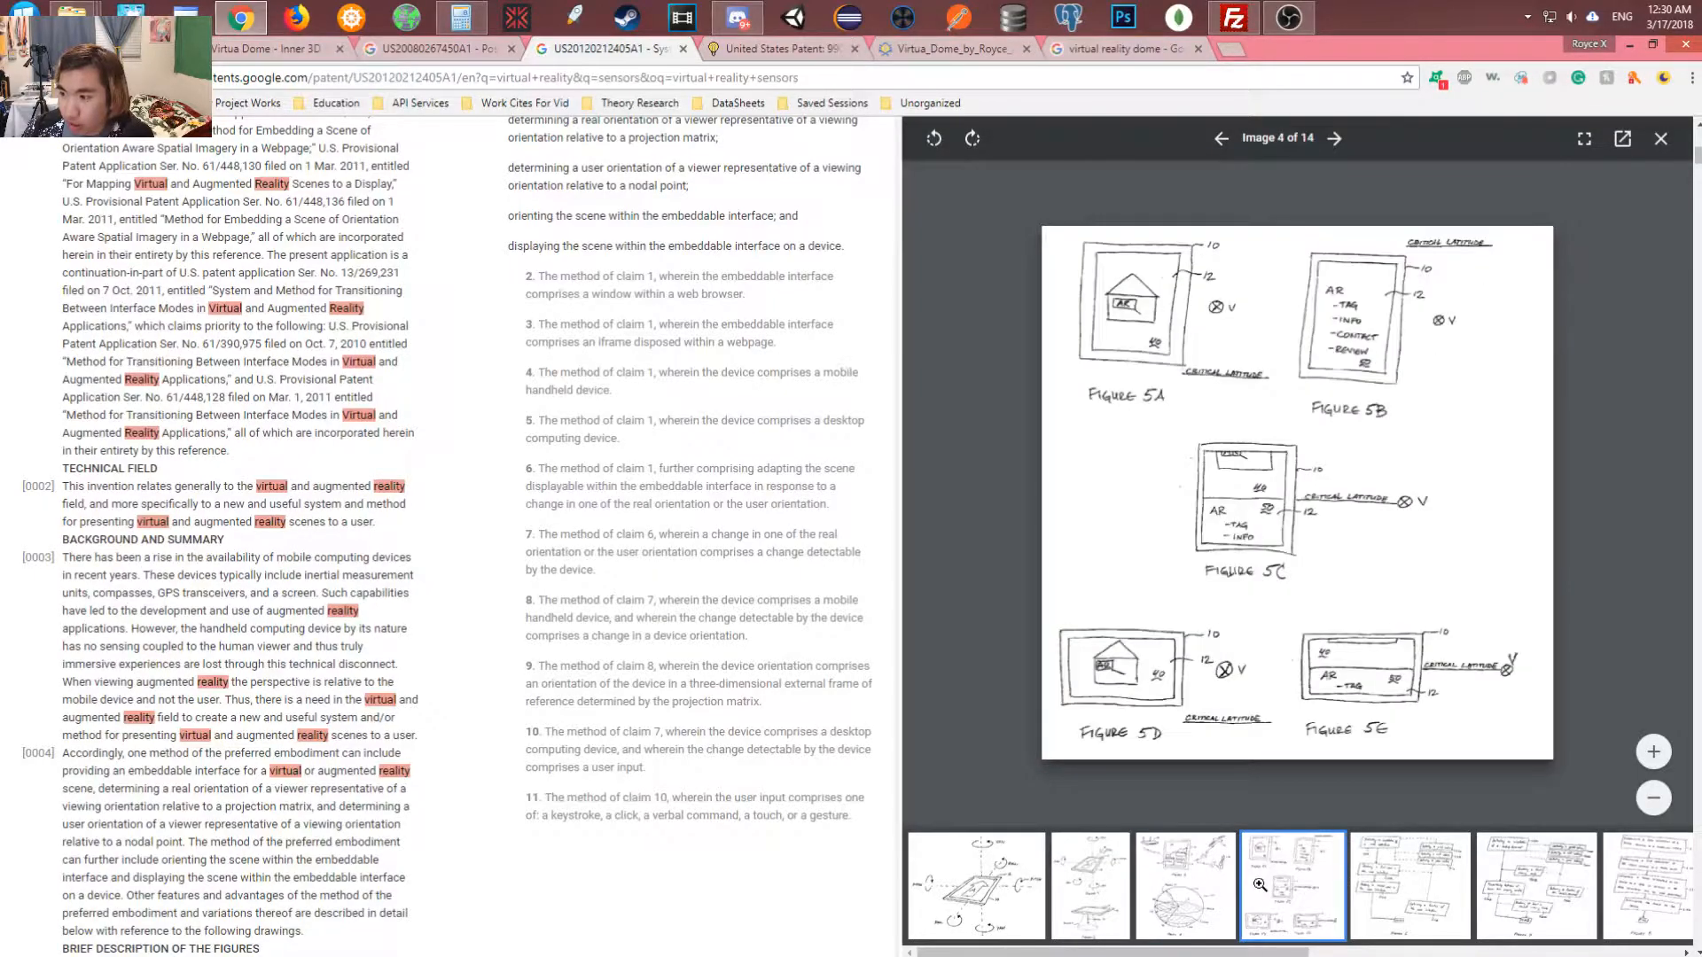
left_click(1540, 891)
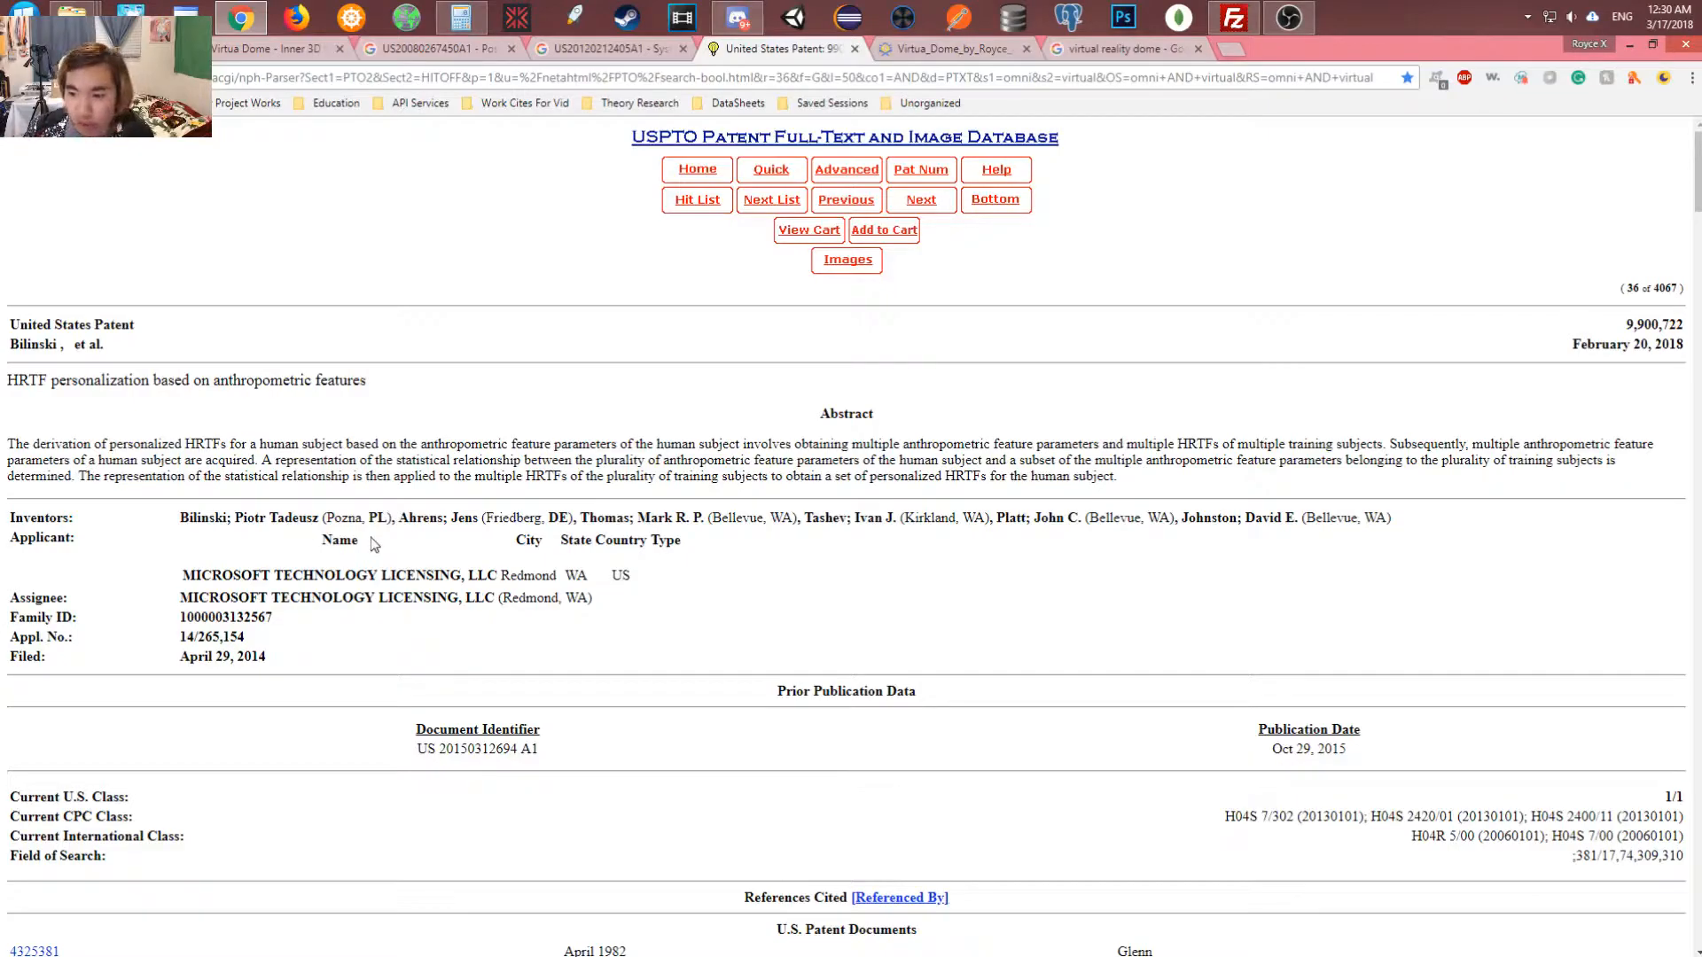
mouse_move(110, 429)
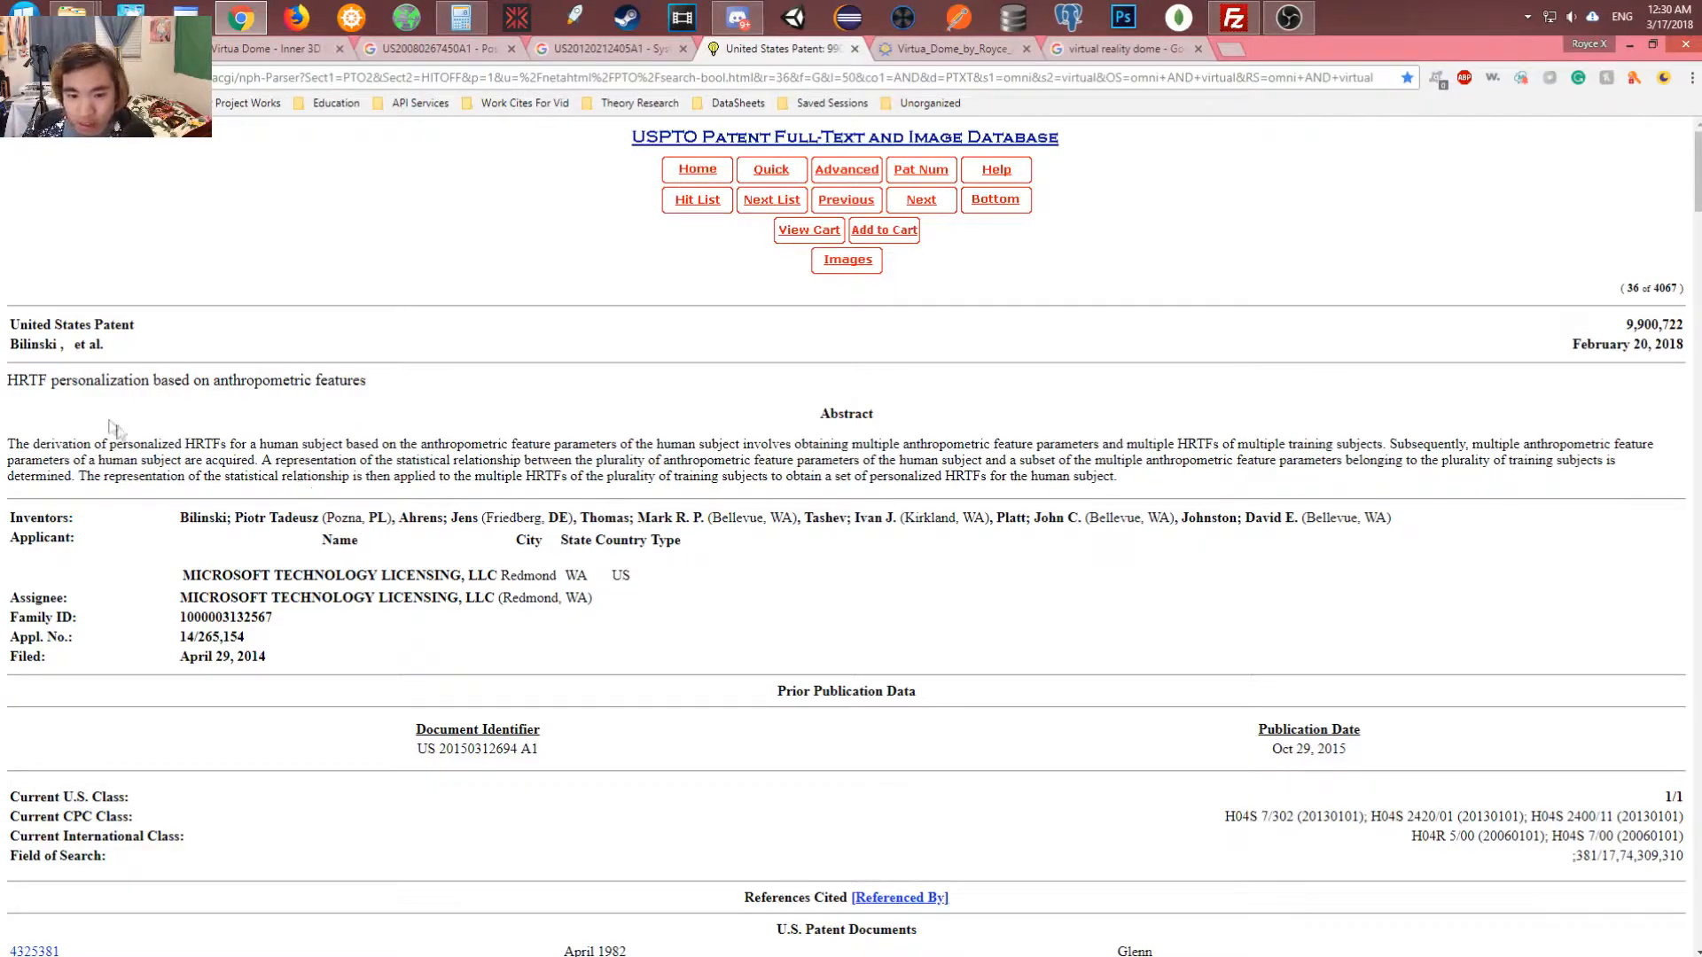
Scroll the patent 9,900,722 page down through its cited references to the claims
scroll("down", 3)
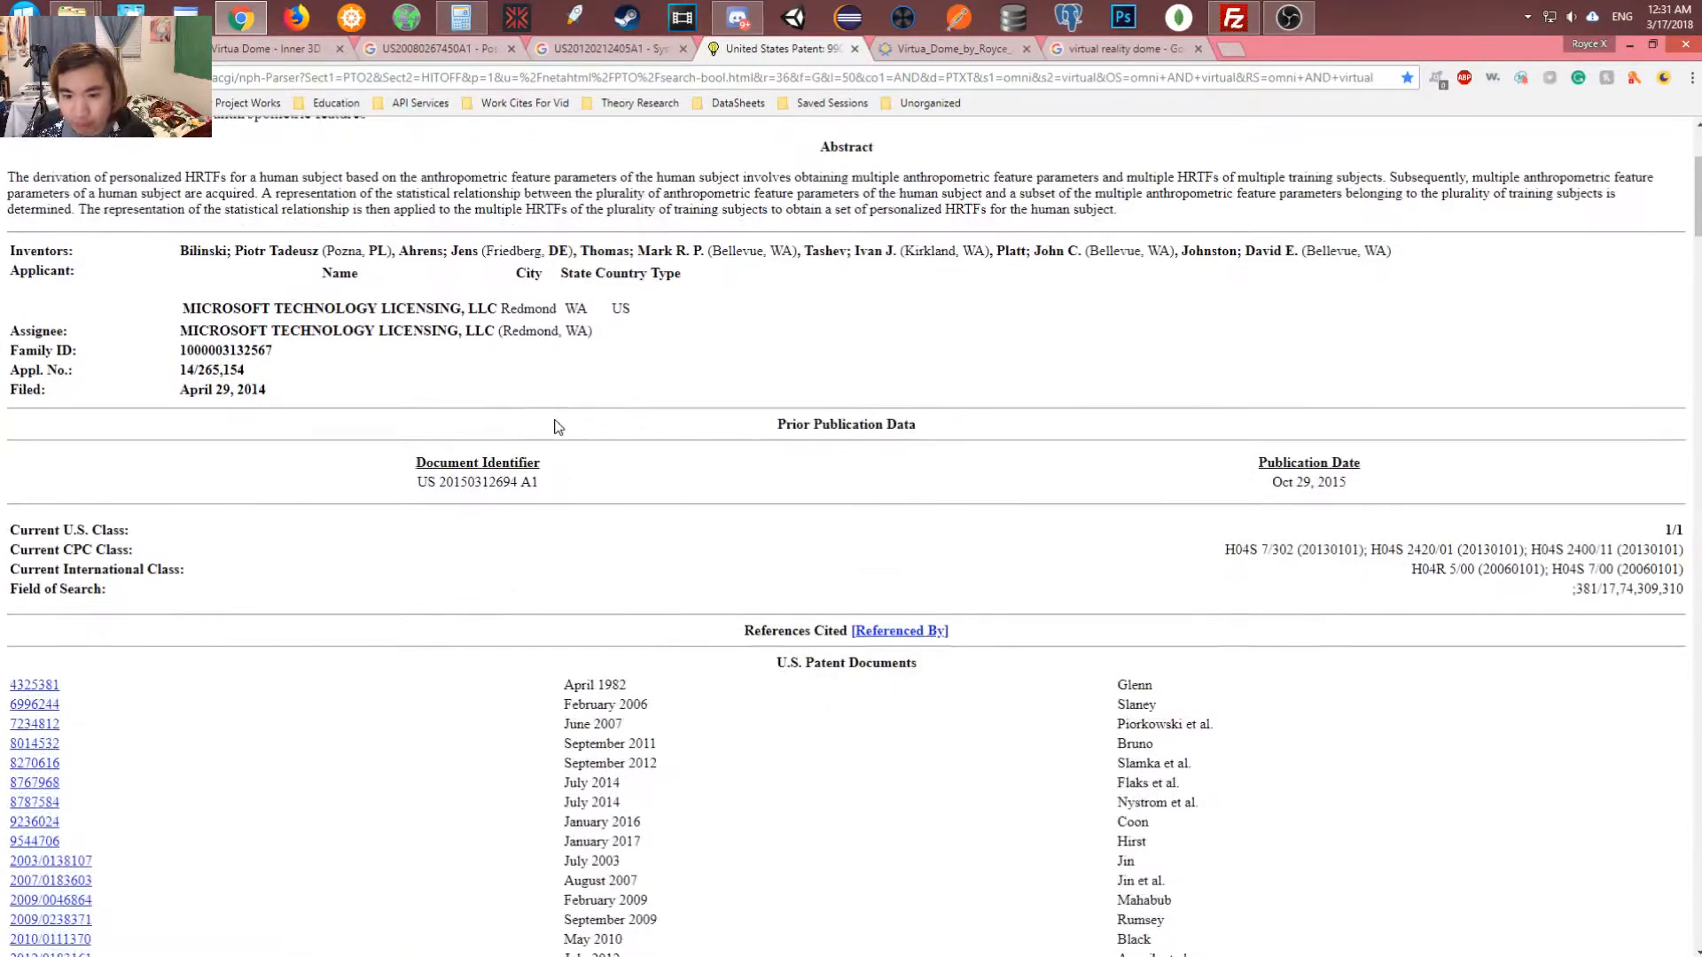
scroll("down", 3)
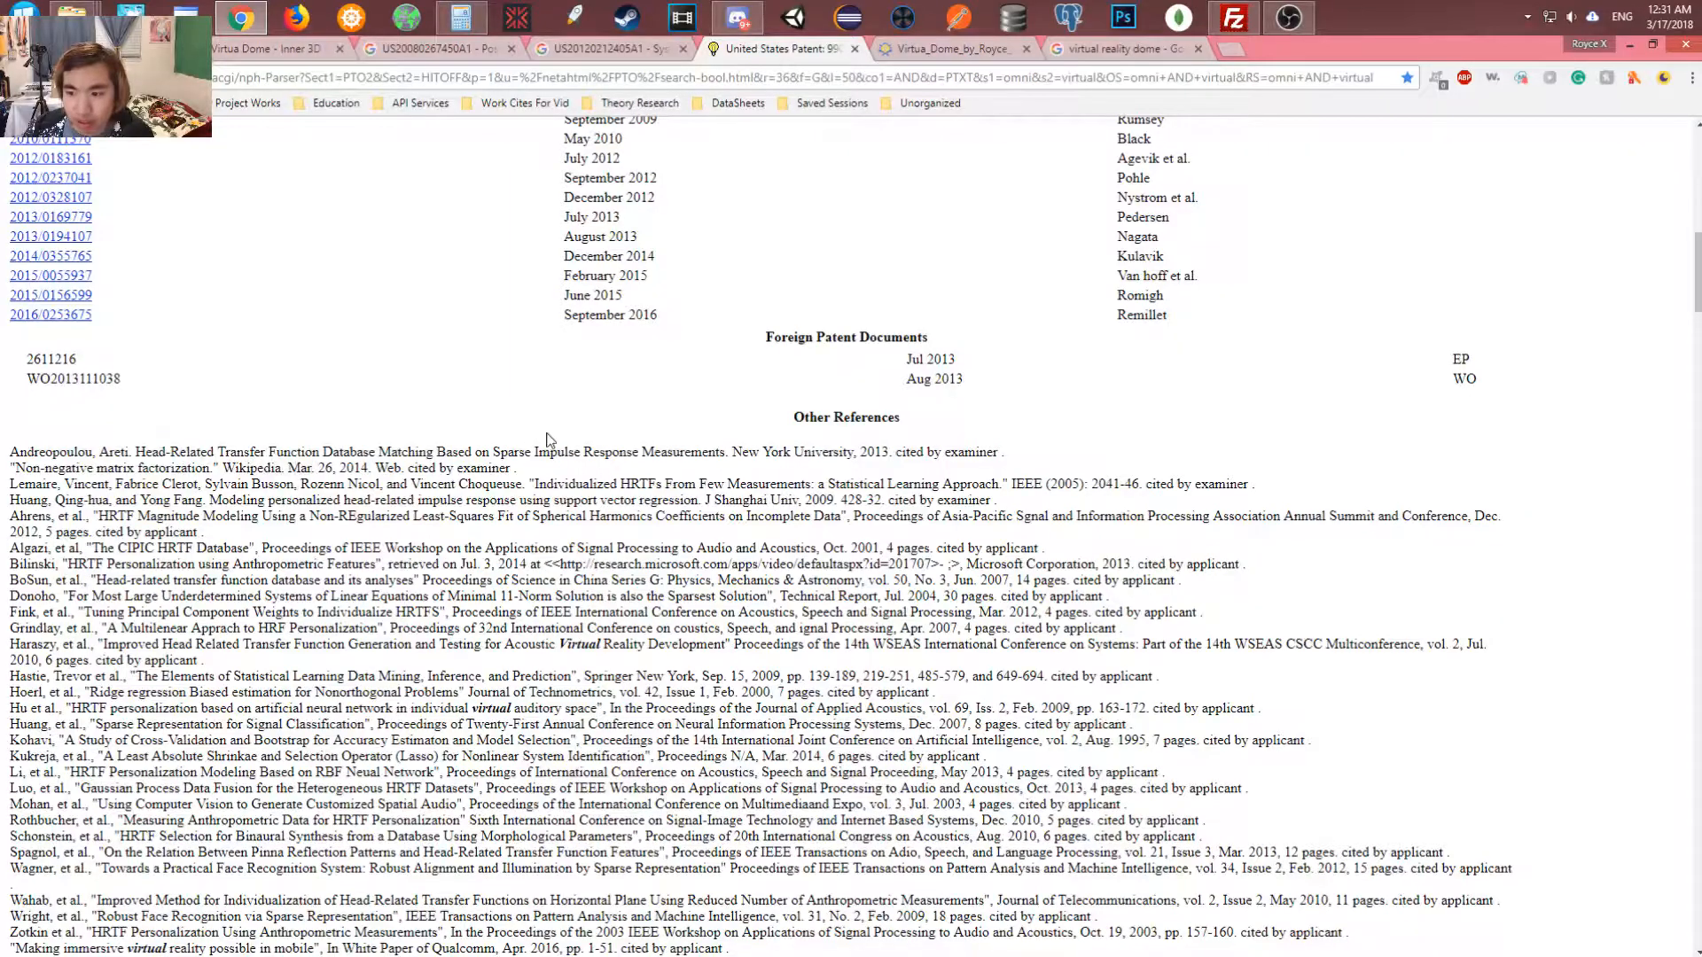
scroll("down", 3)
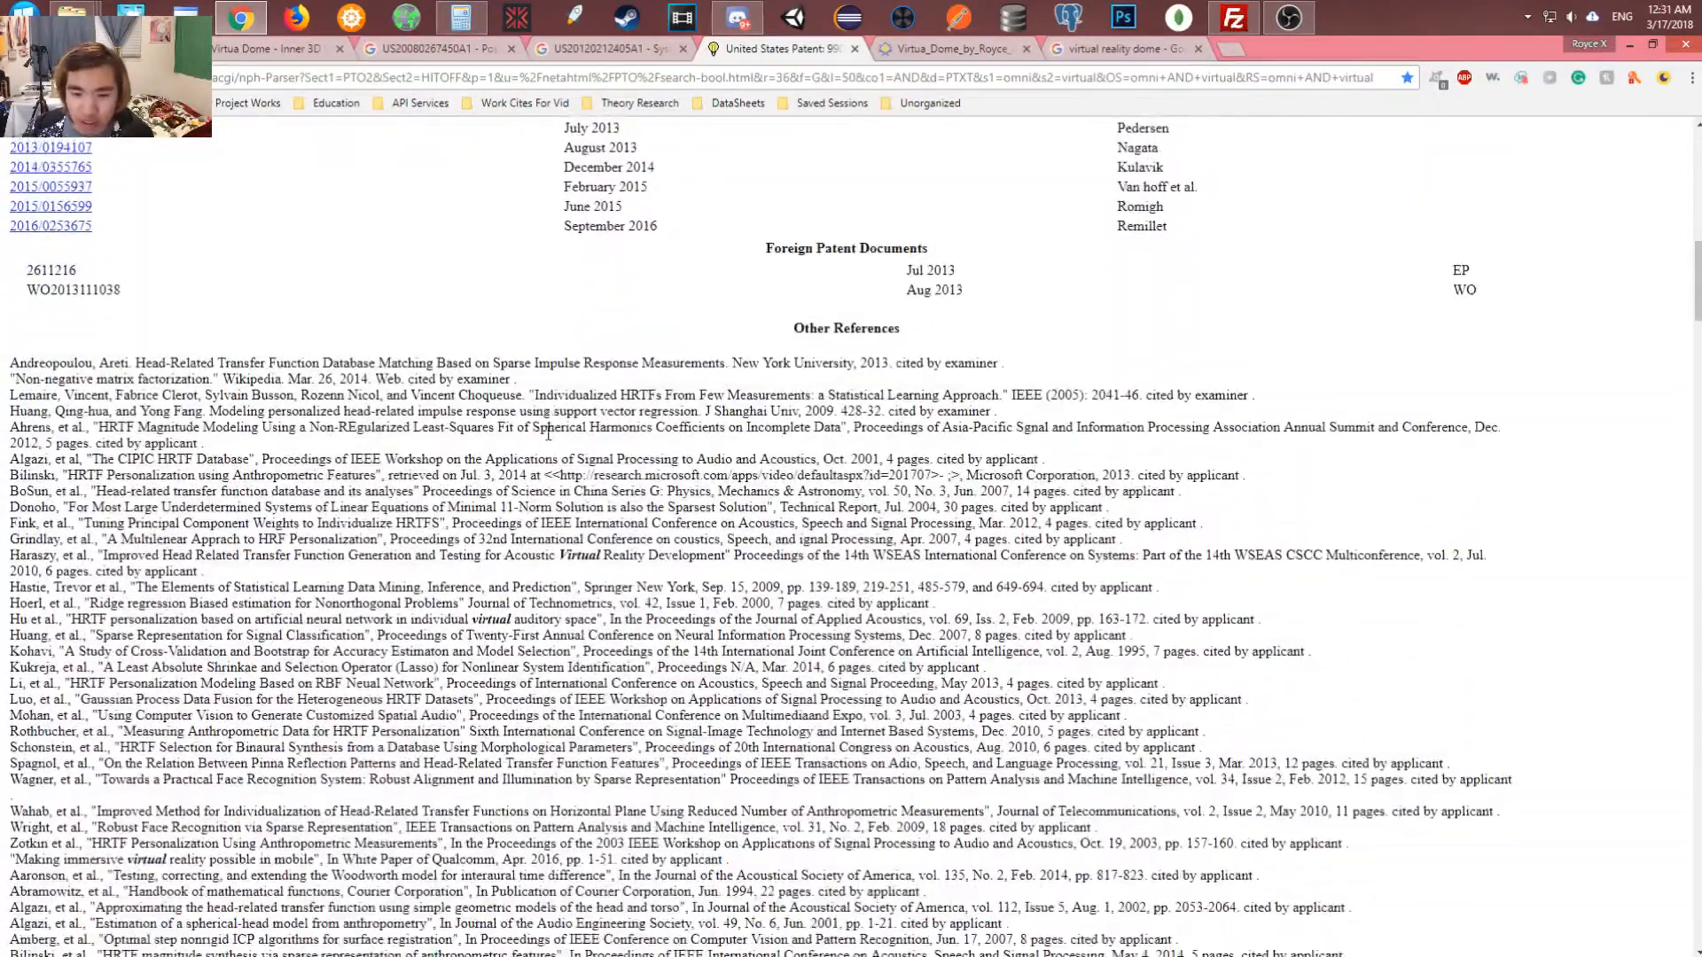
scroll("down", 3)
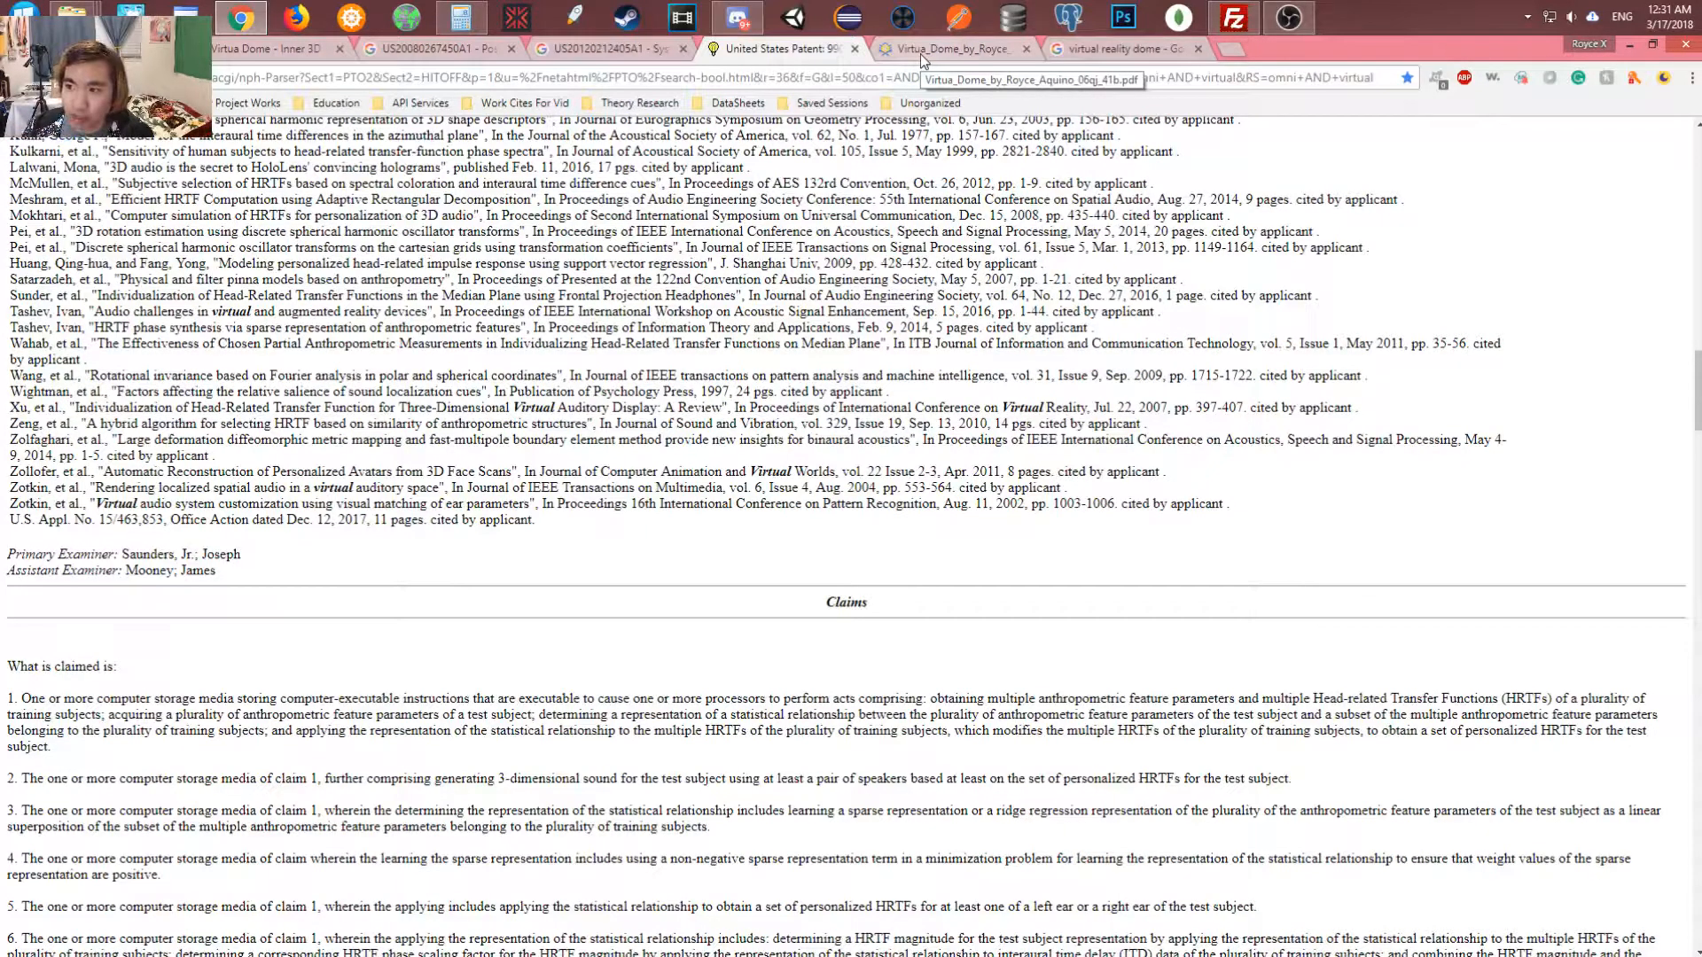
left_click(945, 47)
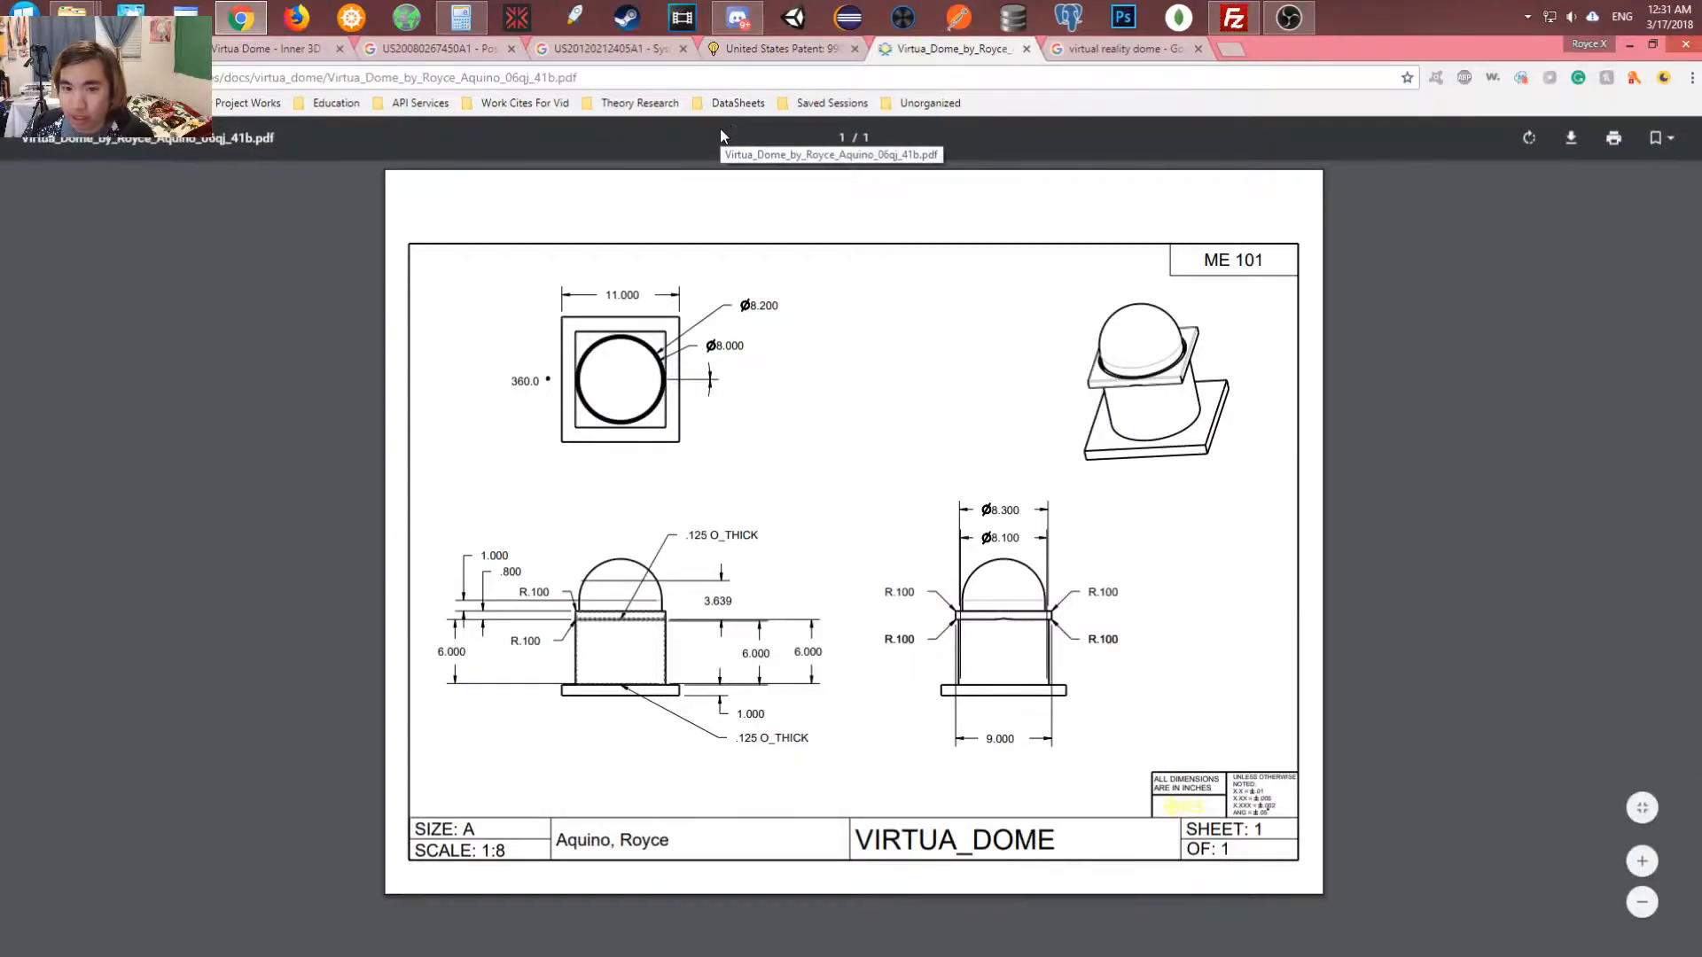
mouse_move(1340, 246)
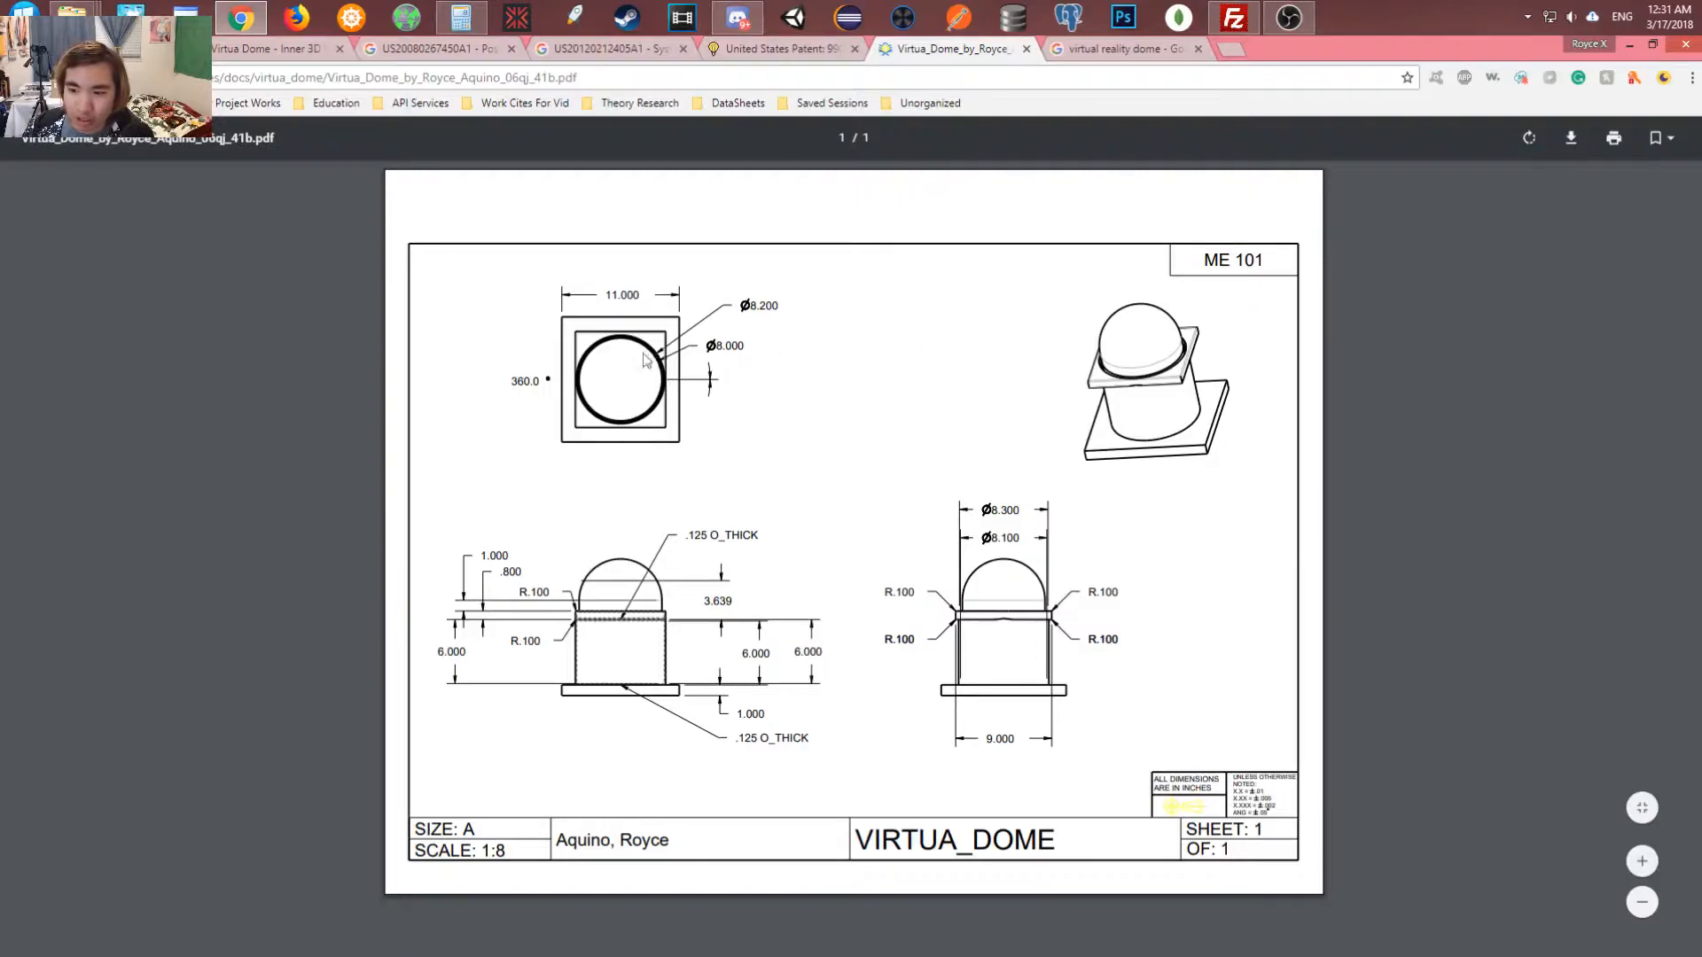
mouse_move(812, 539)
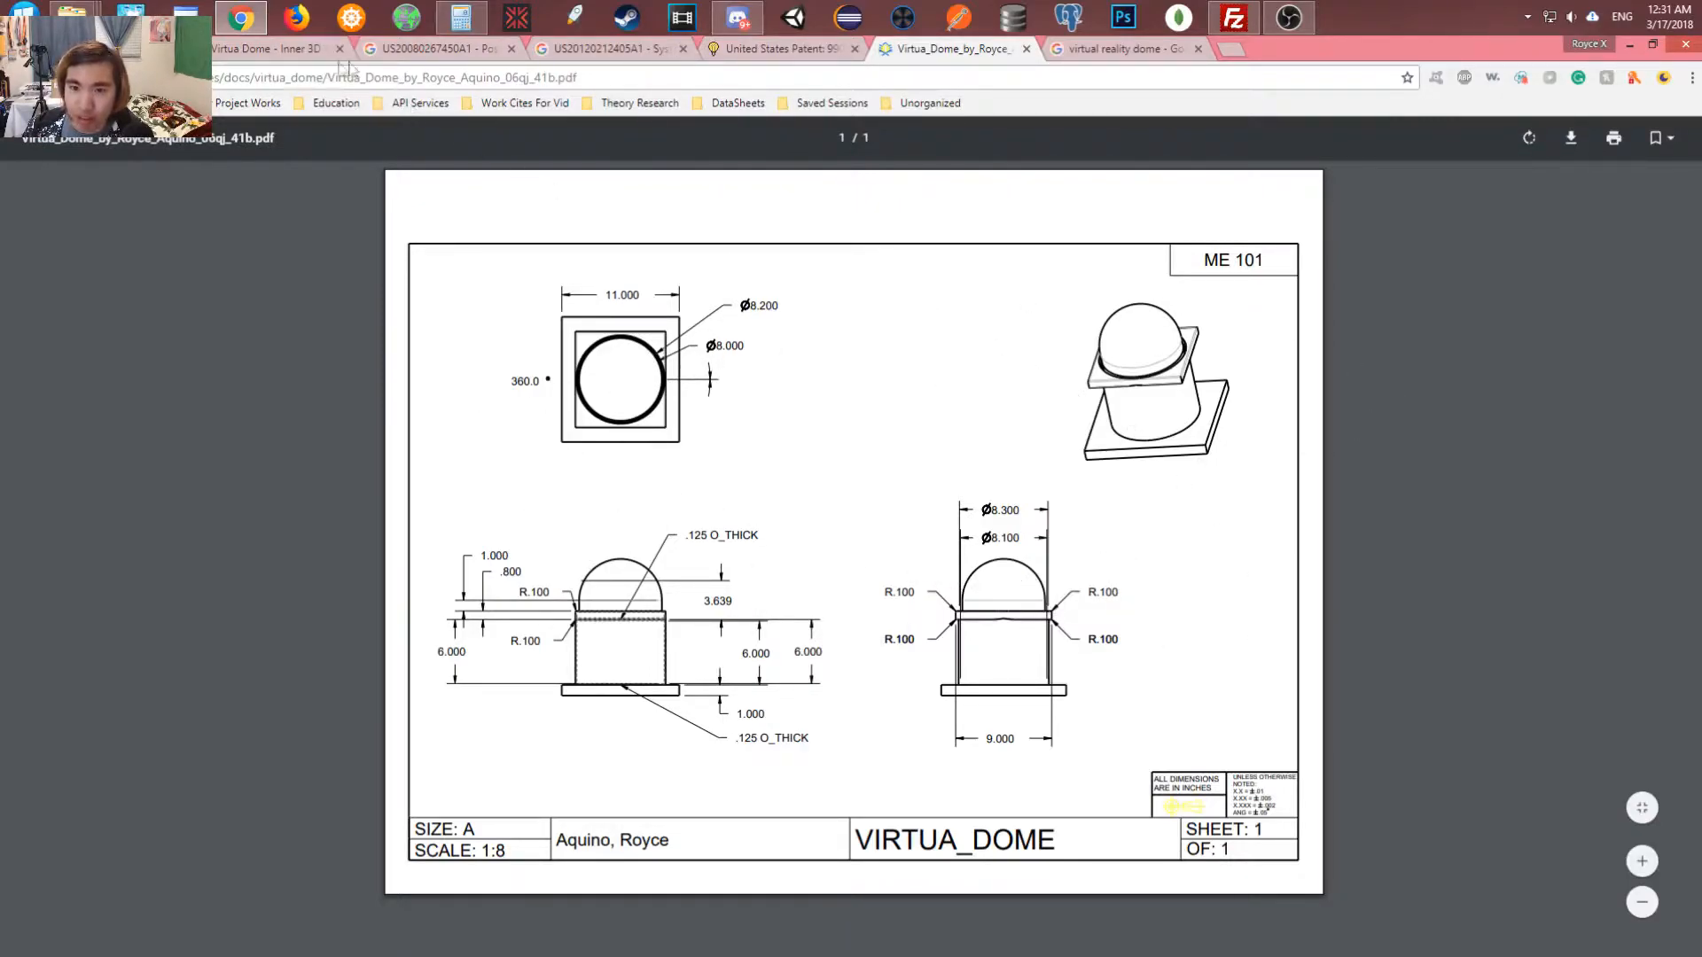
Return to the Virtua Dome article and read down through Problem, Solution and Similar Research
left_click(274, 48)
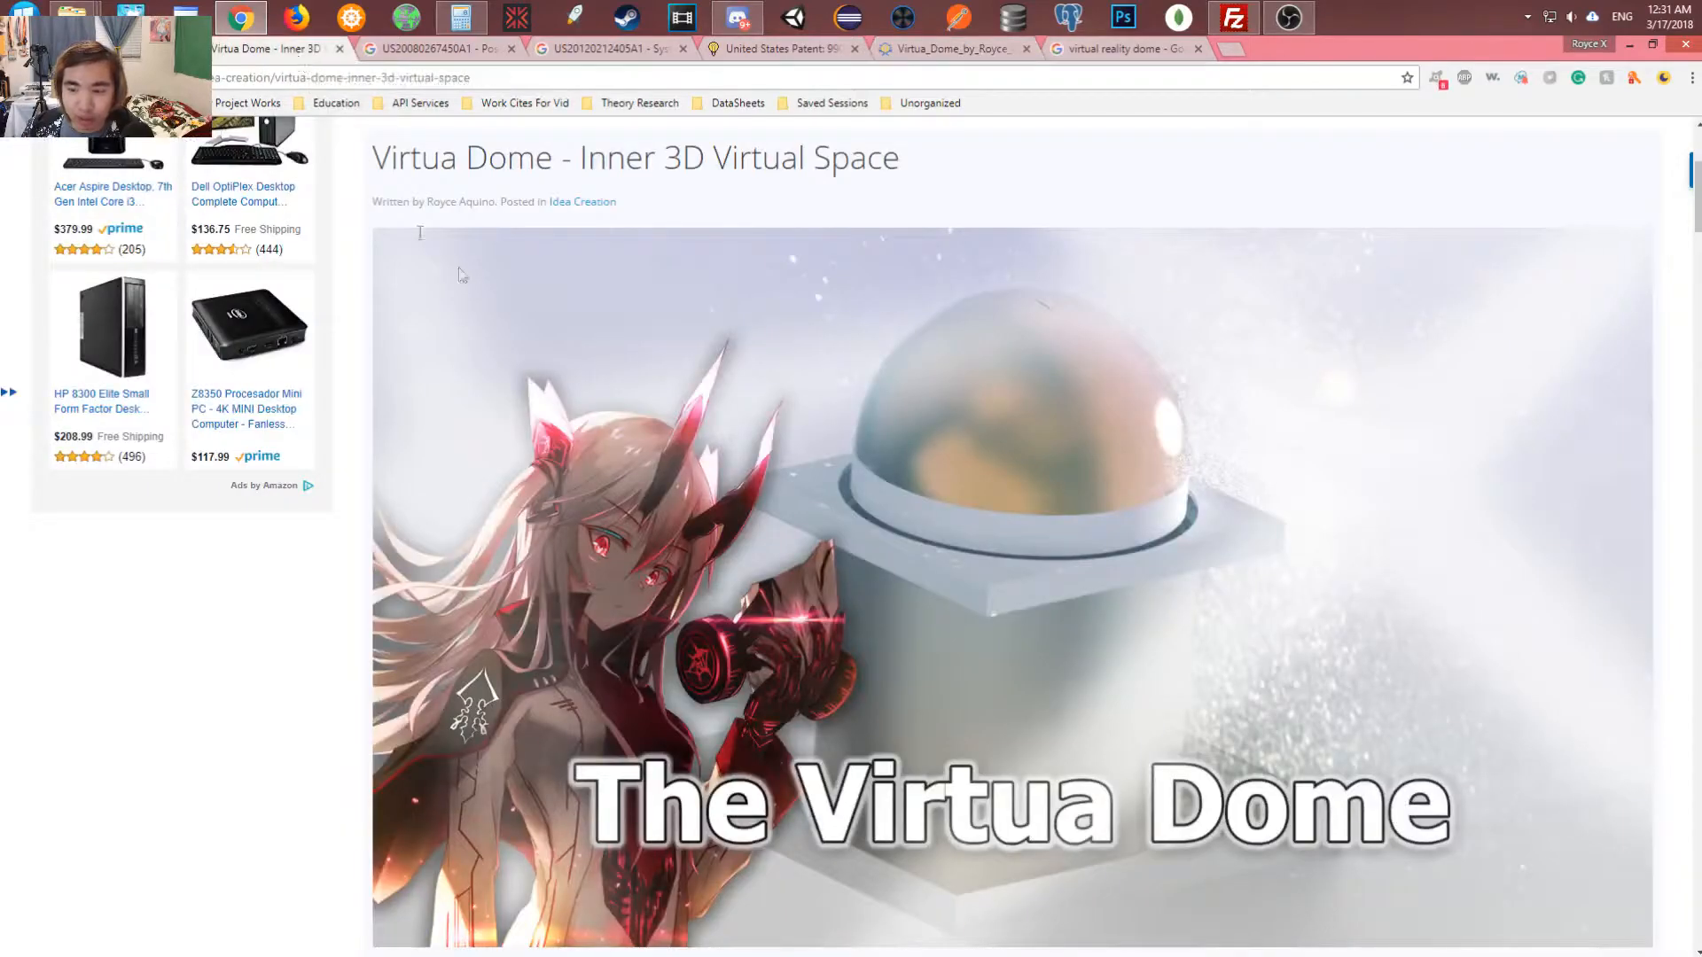
mouse_move(571, 317)
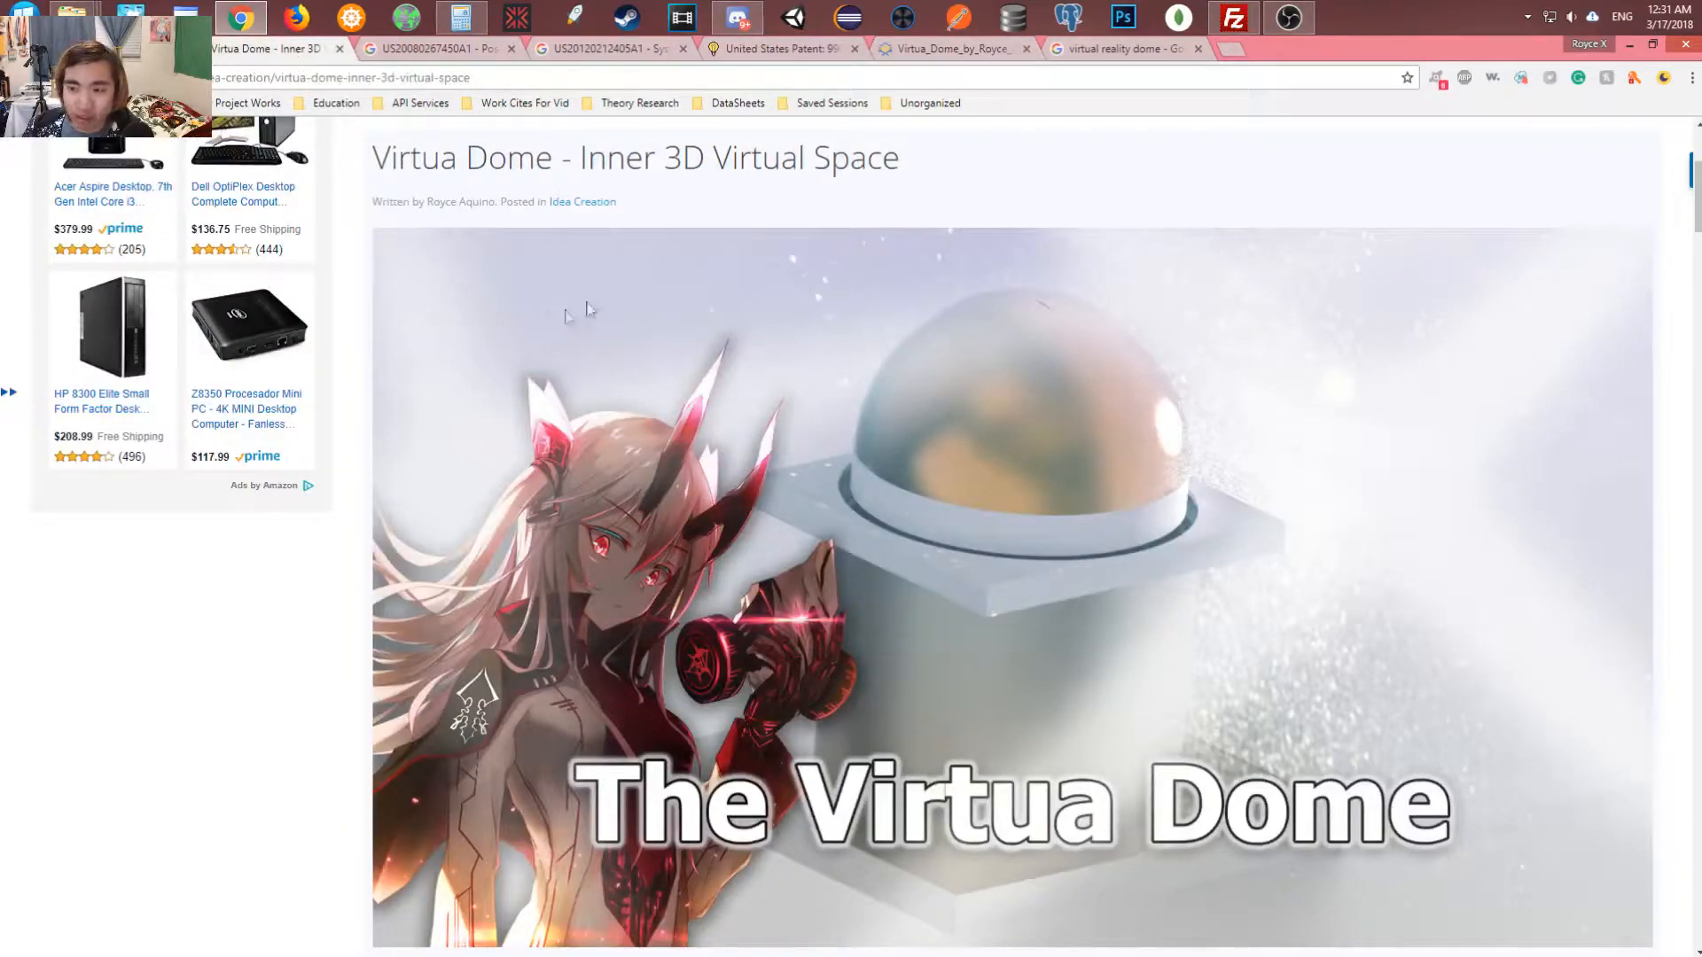
scroll("down", 3)
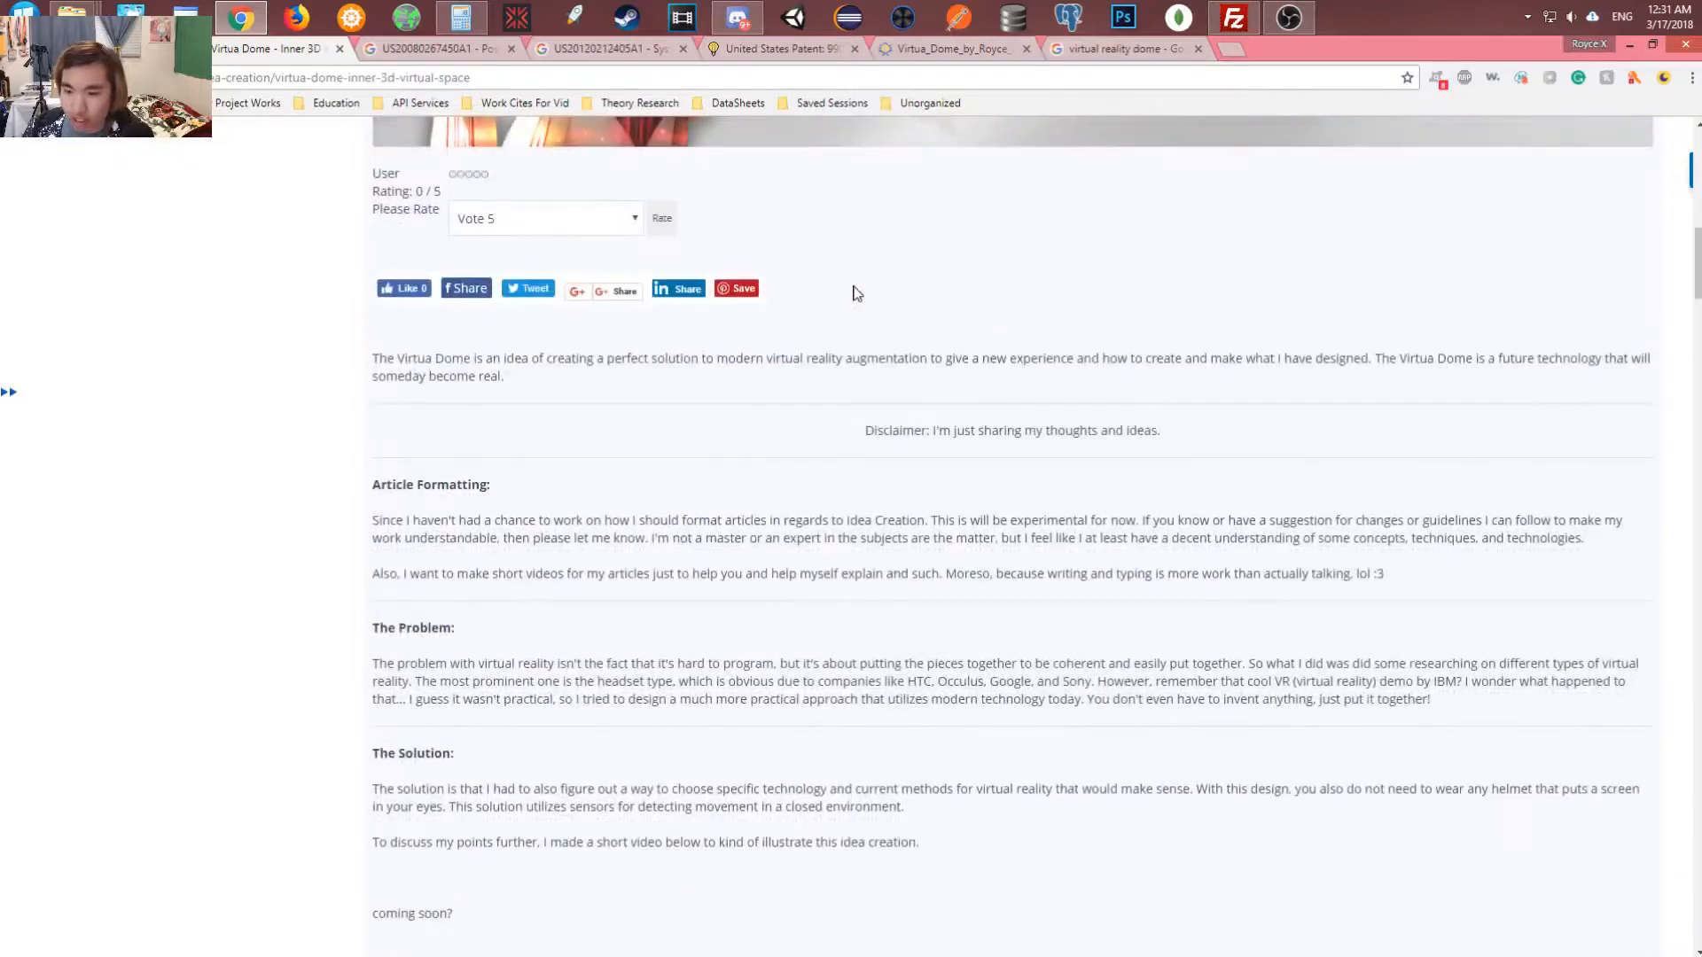
scroll("down", 3)
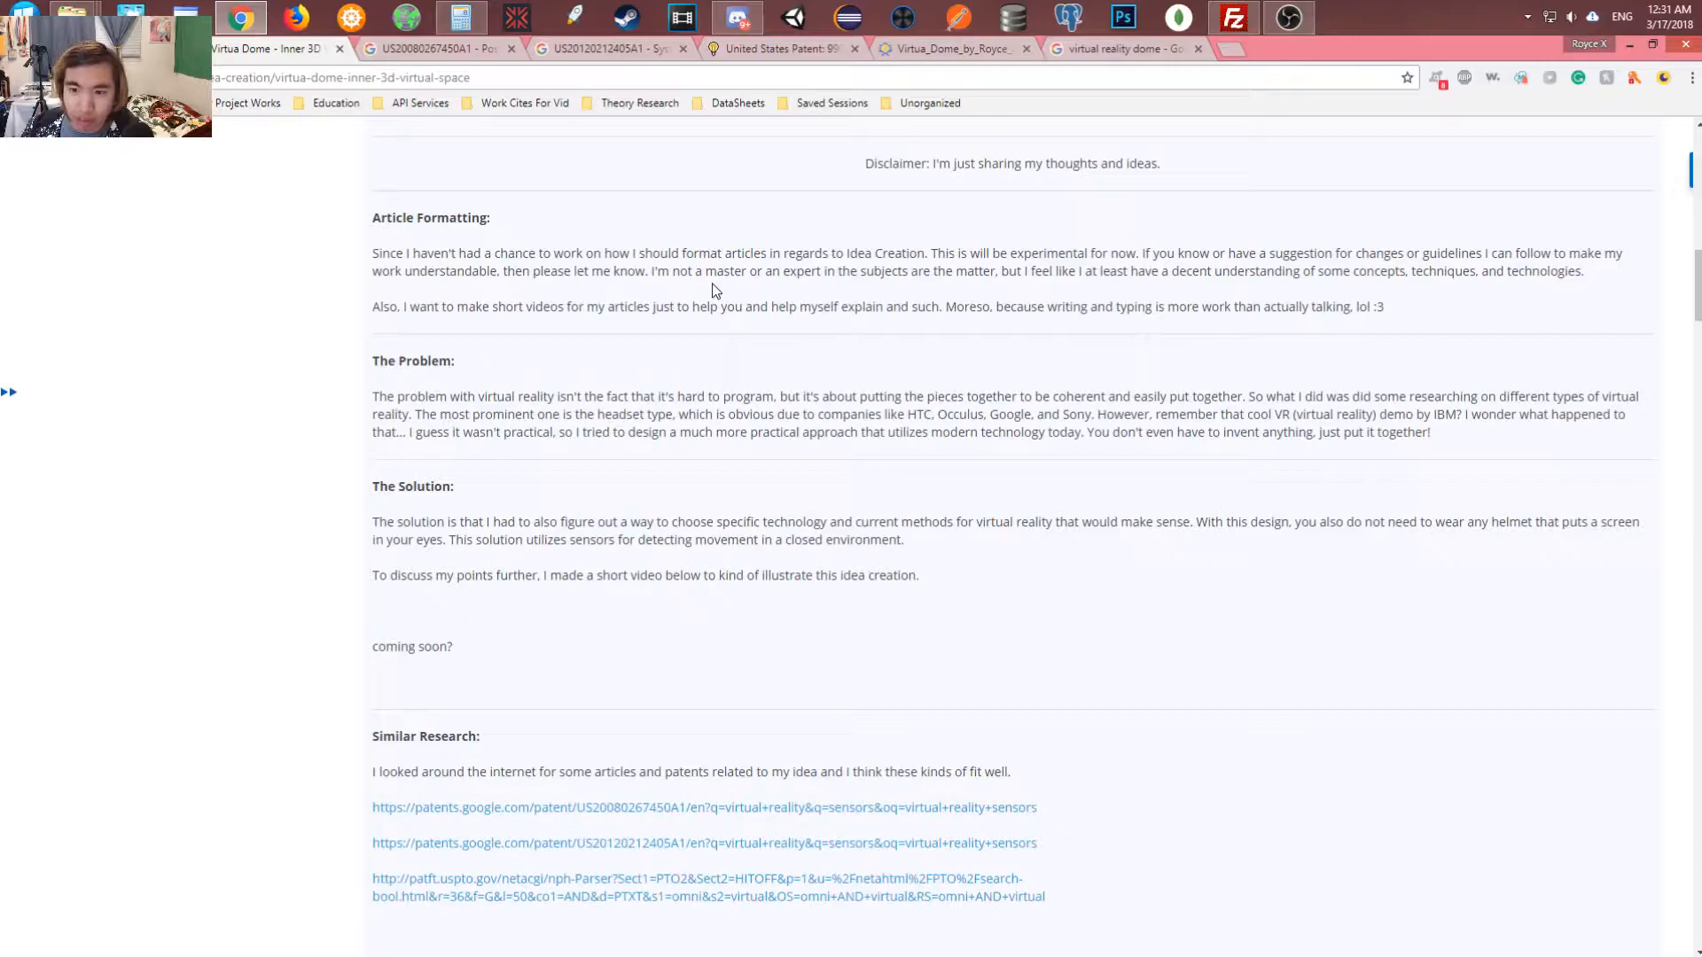
mouse_move(502, 630)
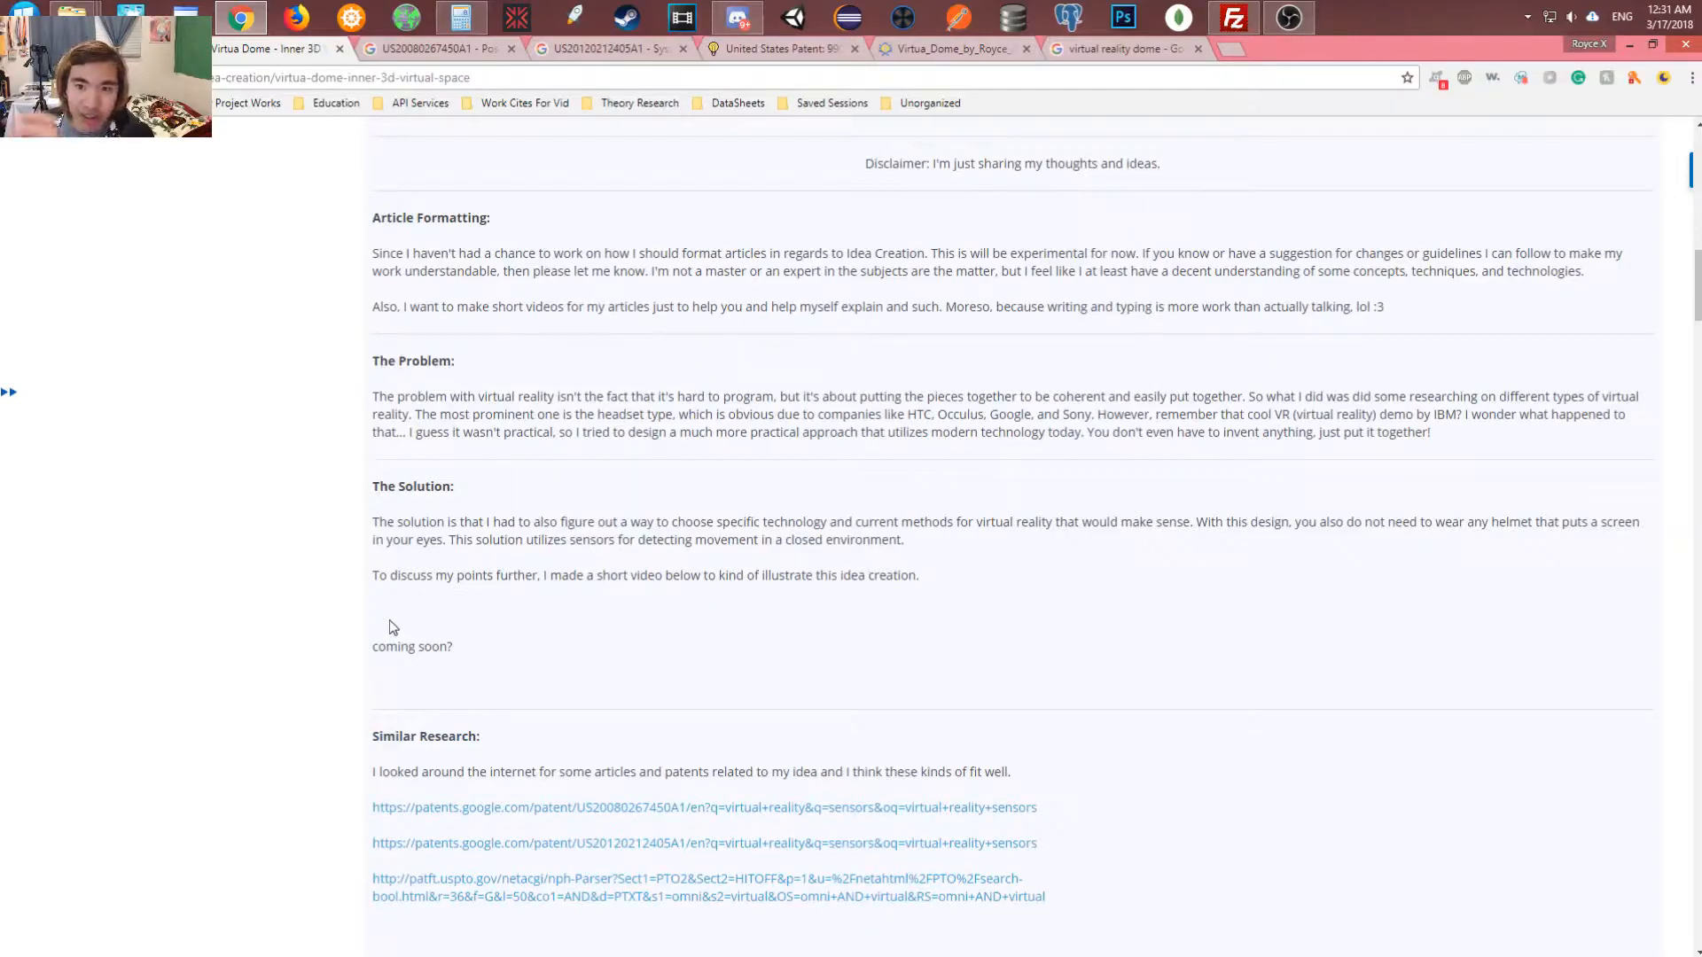
mouse_move(445, 610)
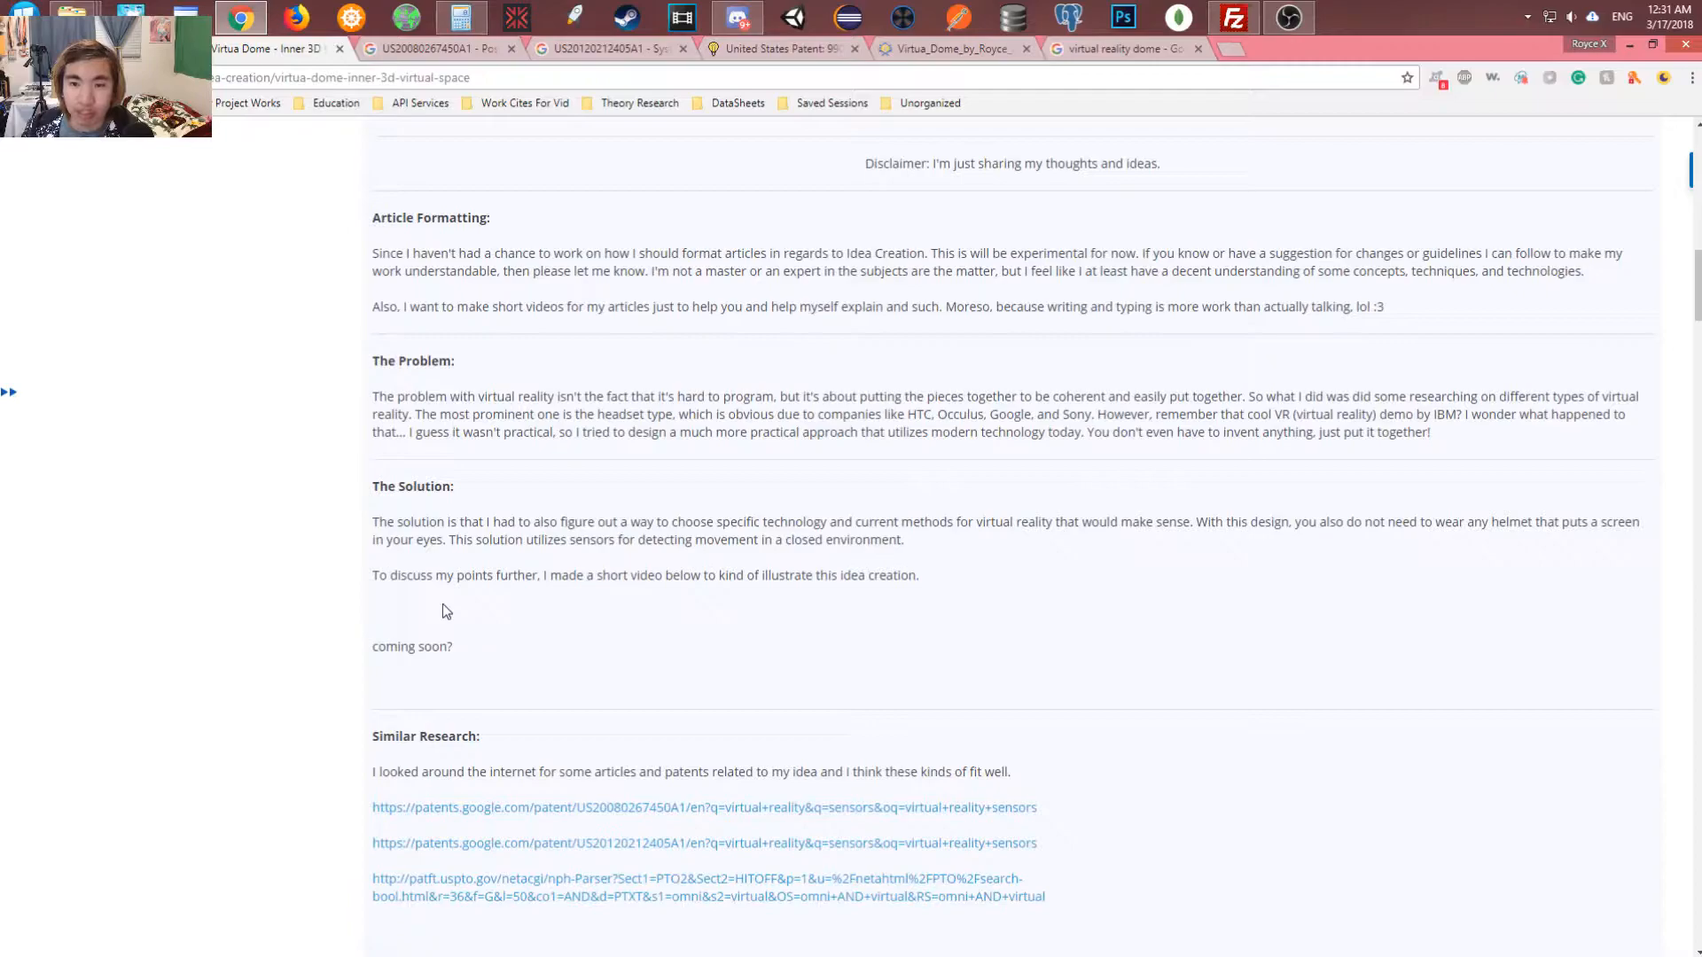
mouse_move(513, 472)
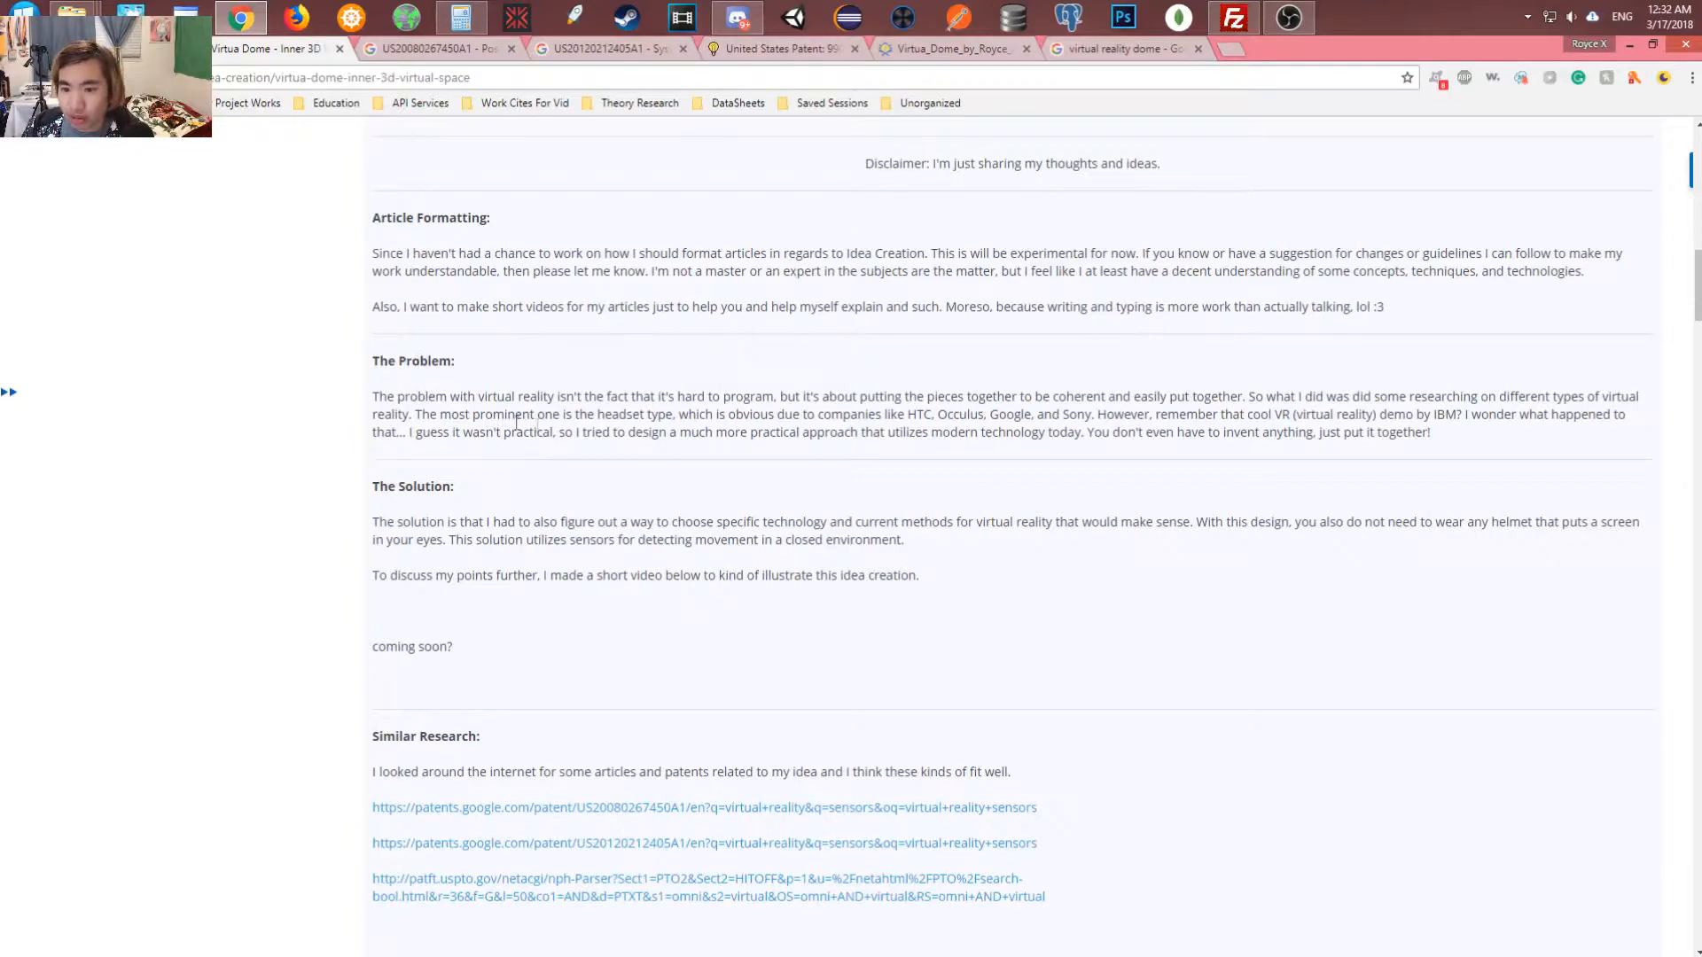
mouse_move(965, 456)
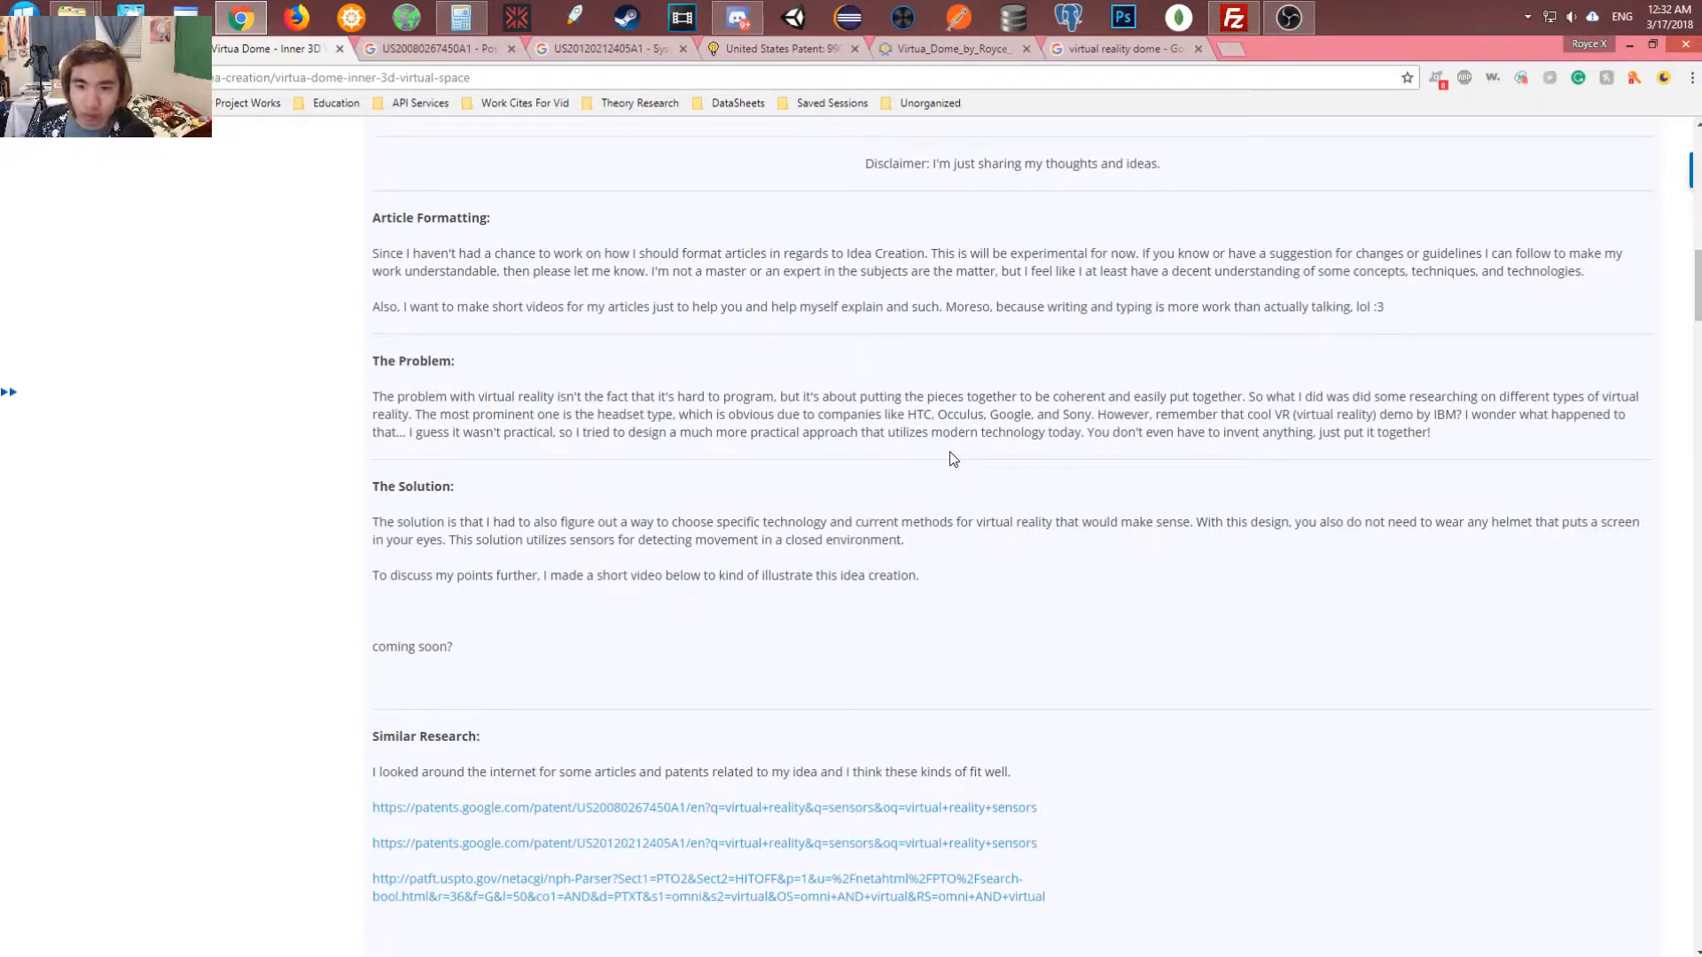
mouse_move(959, 457)
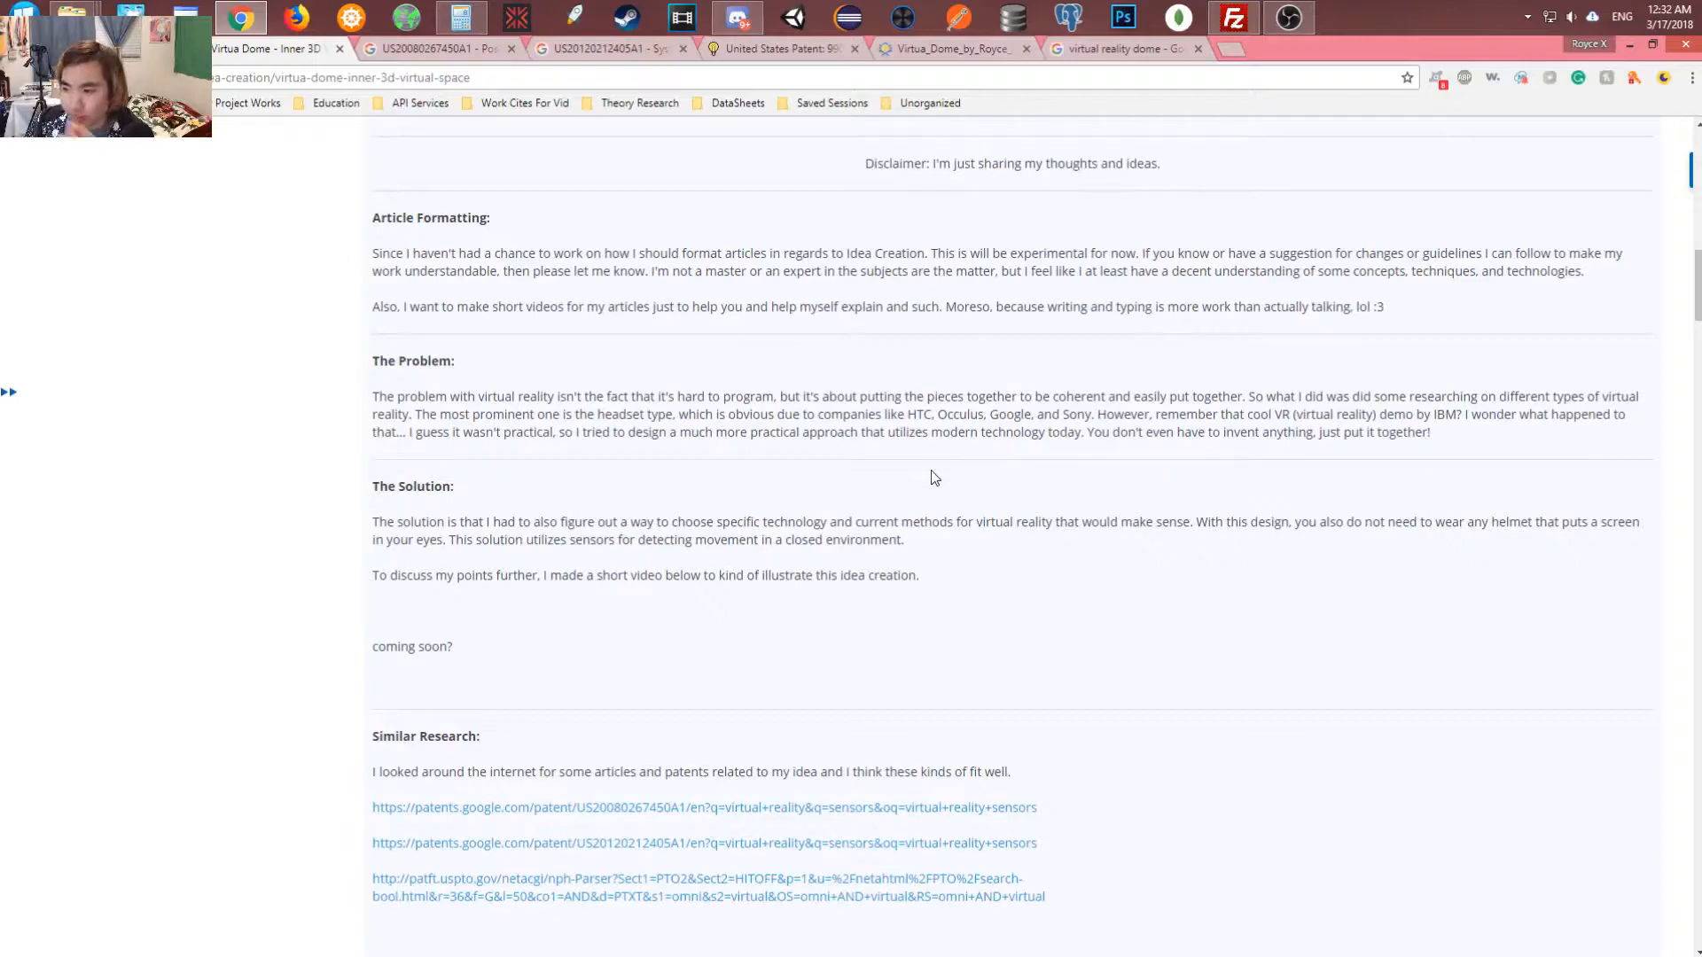
scroll("down", 3)
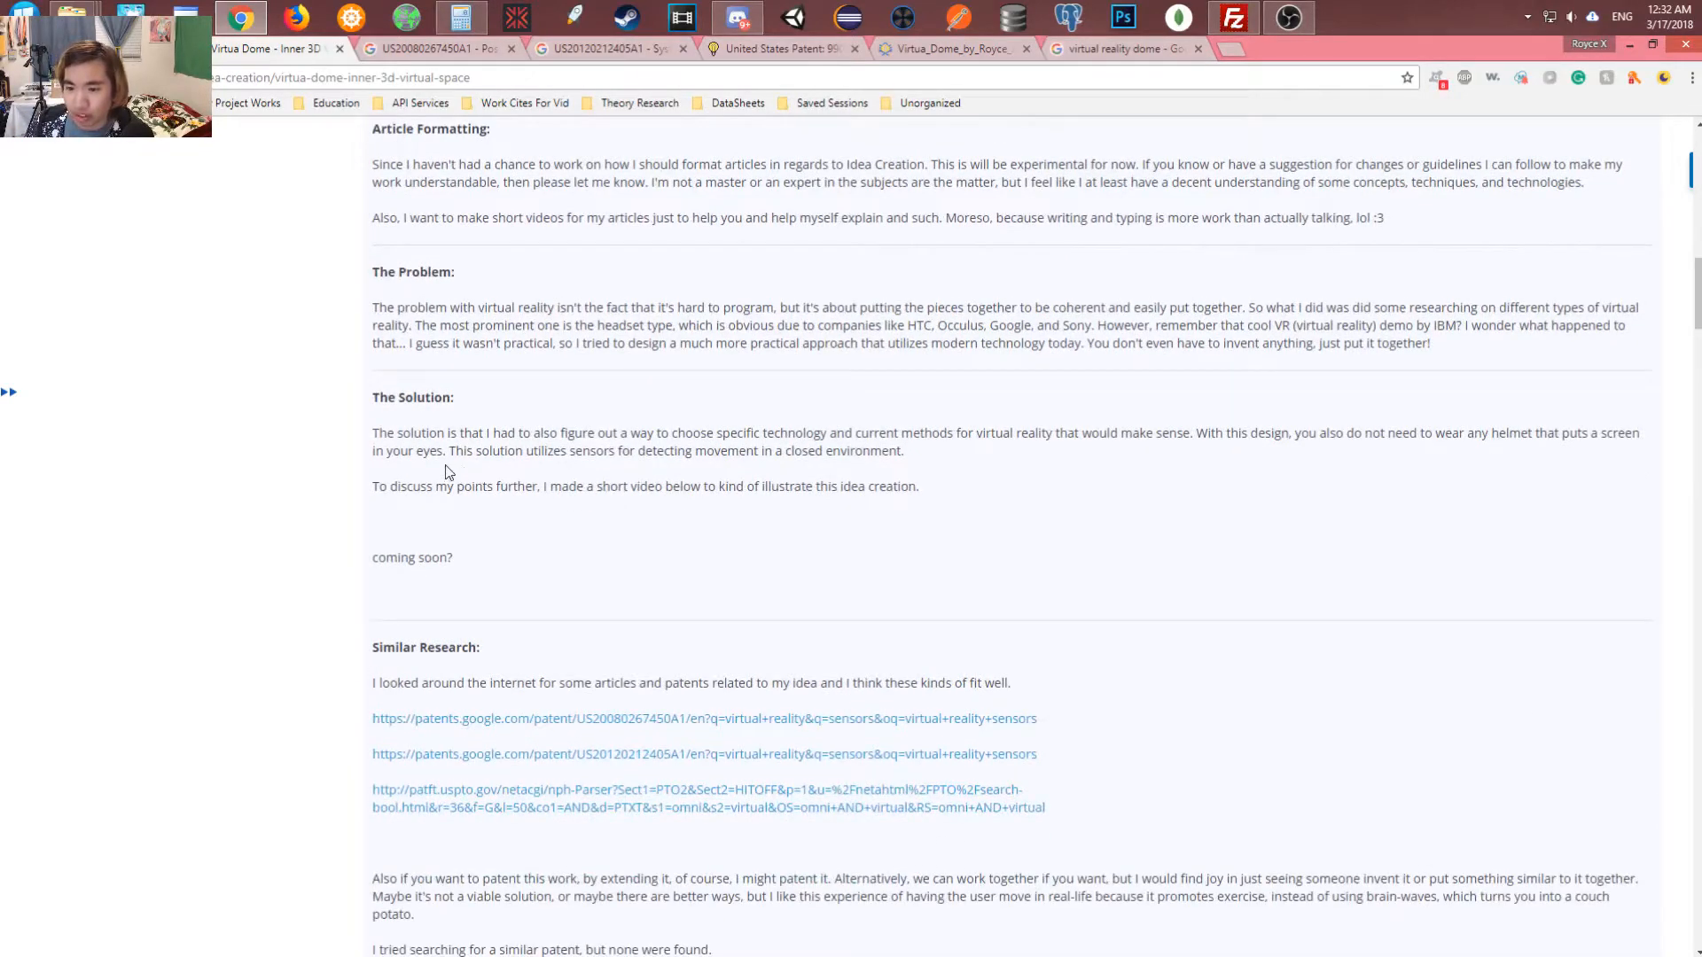
mouse_move(876, 458)
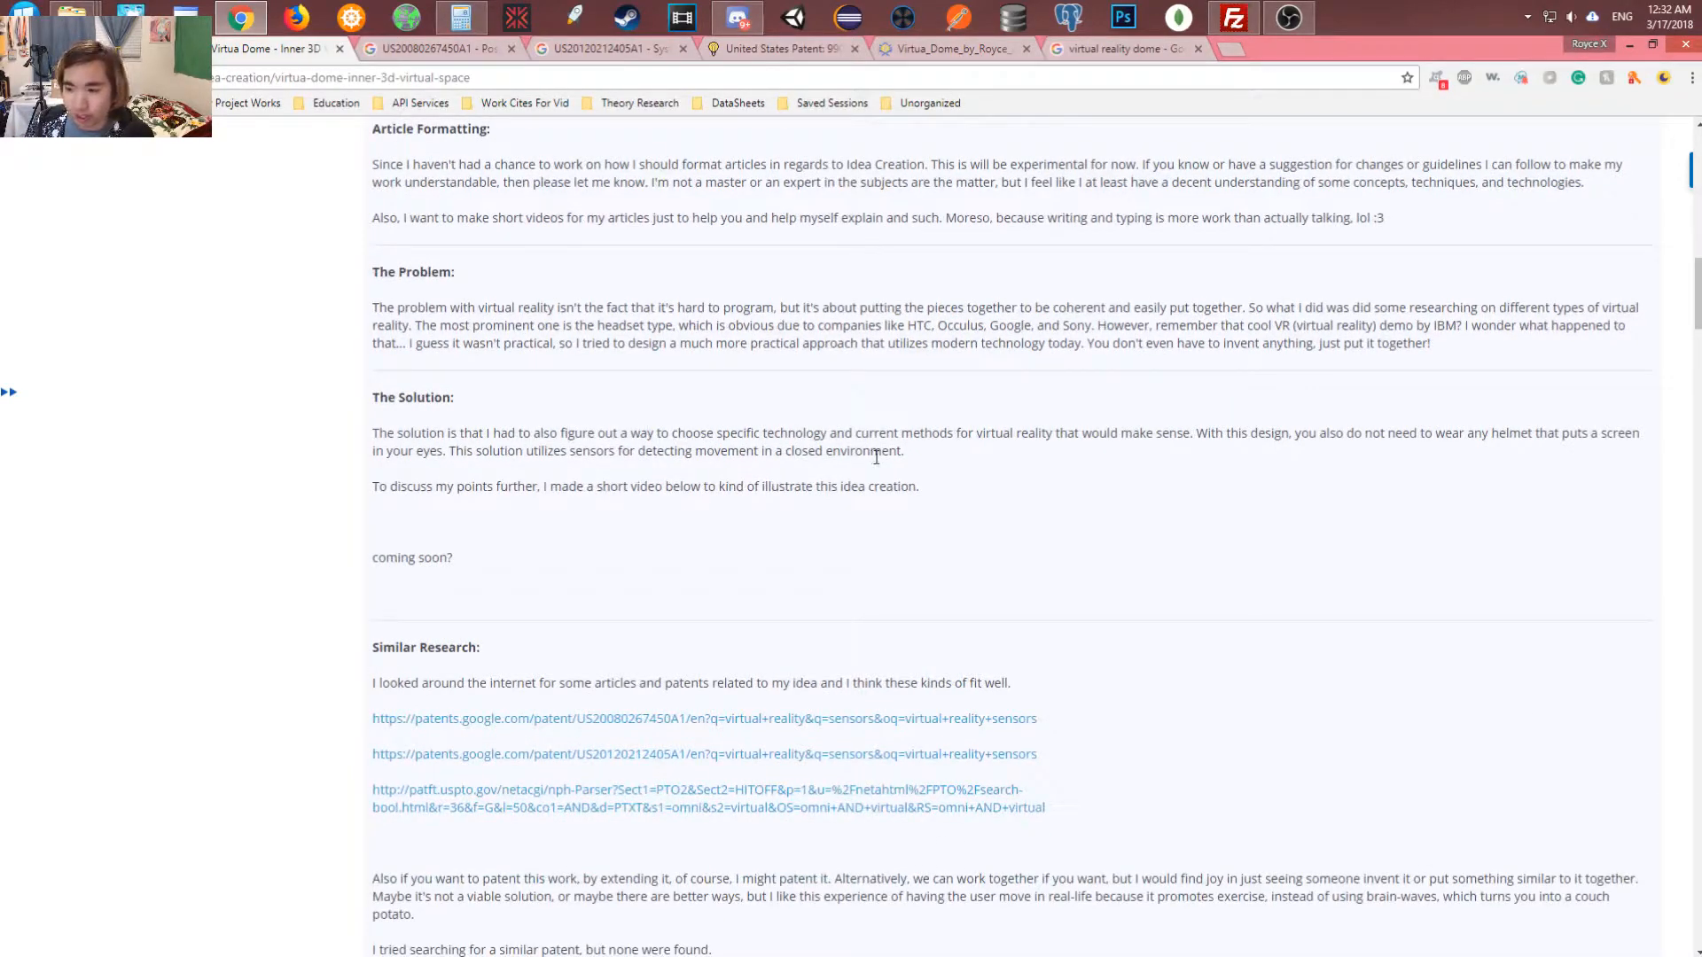
mouse_move(1001, 461)
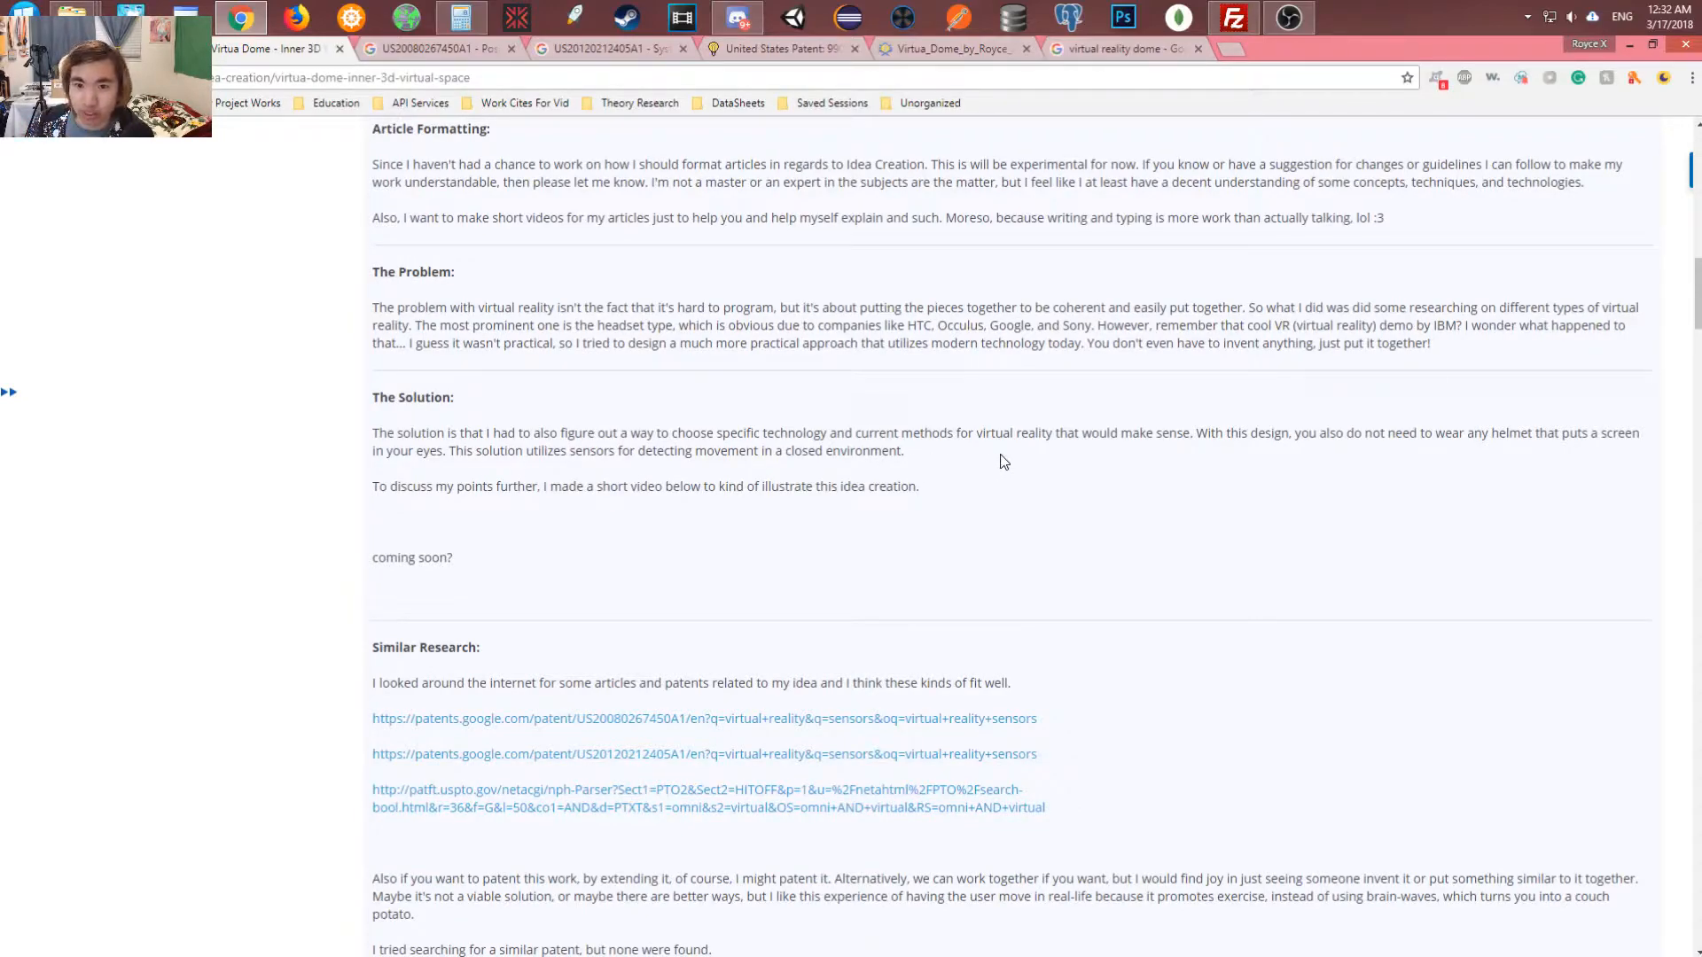
mouse_move(1223, 451)
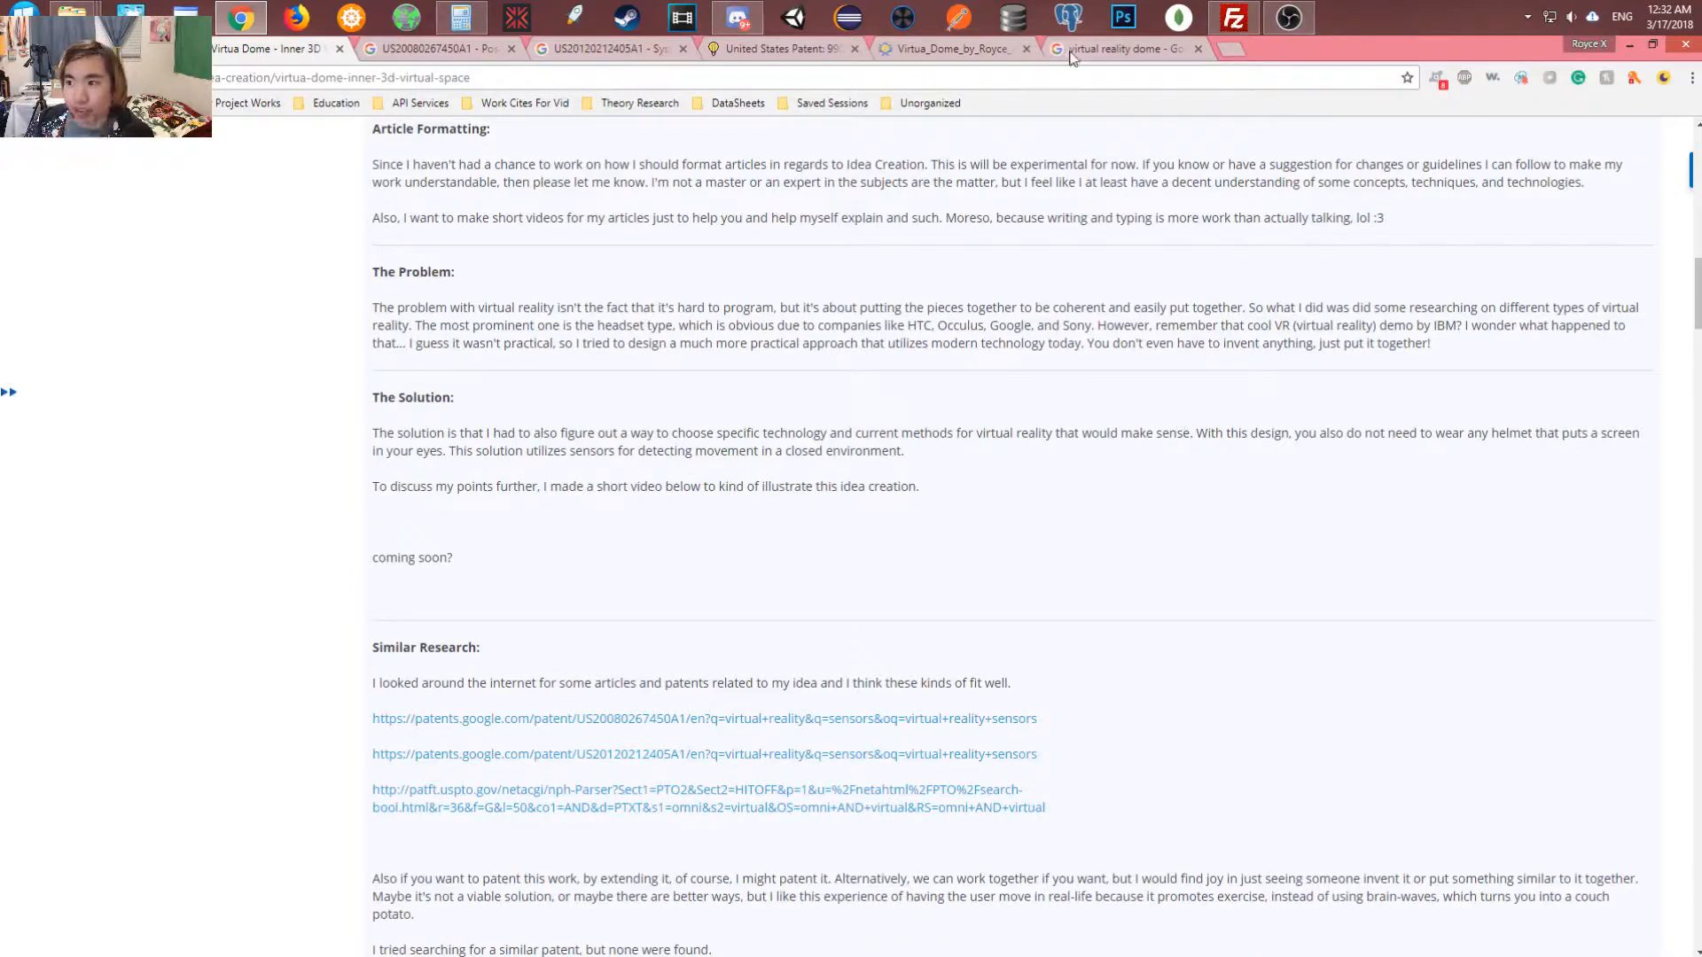
mouse_move(986, 55)
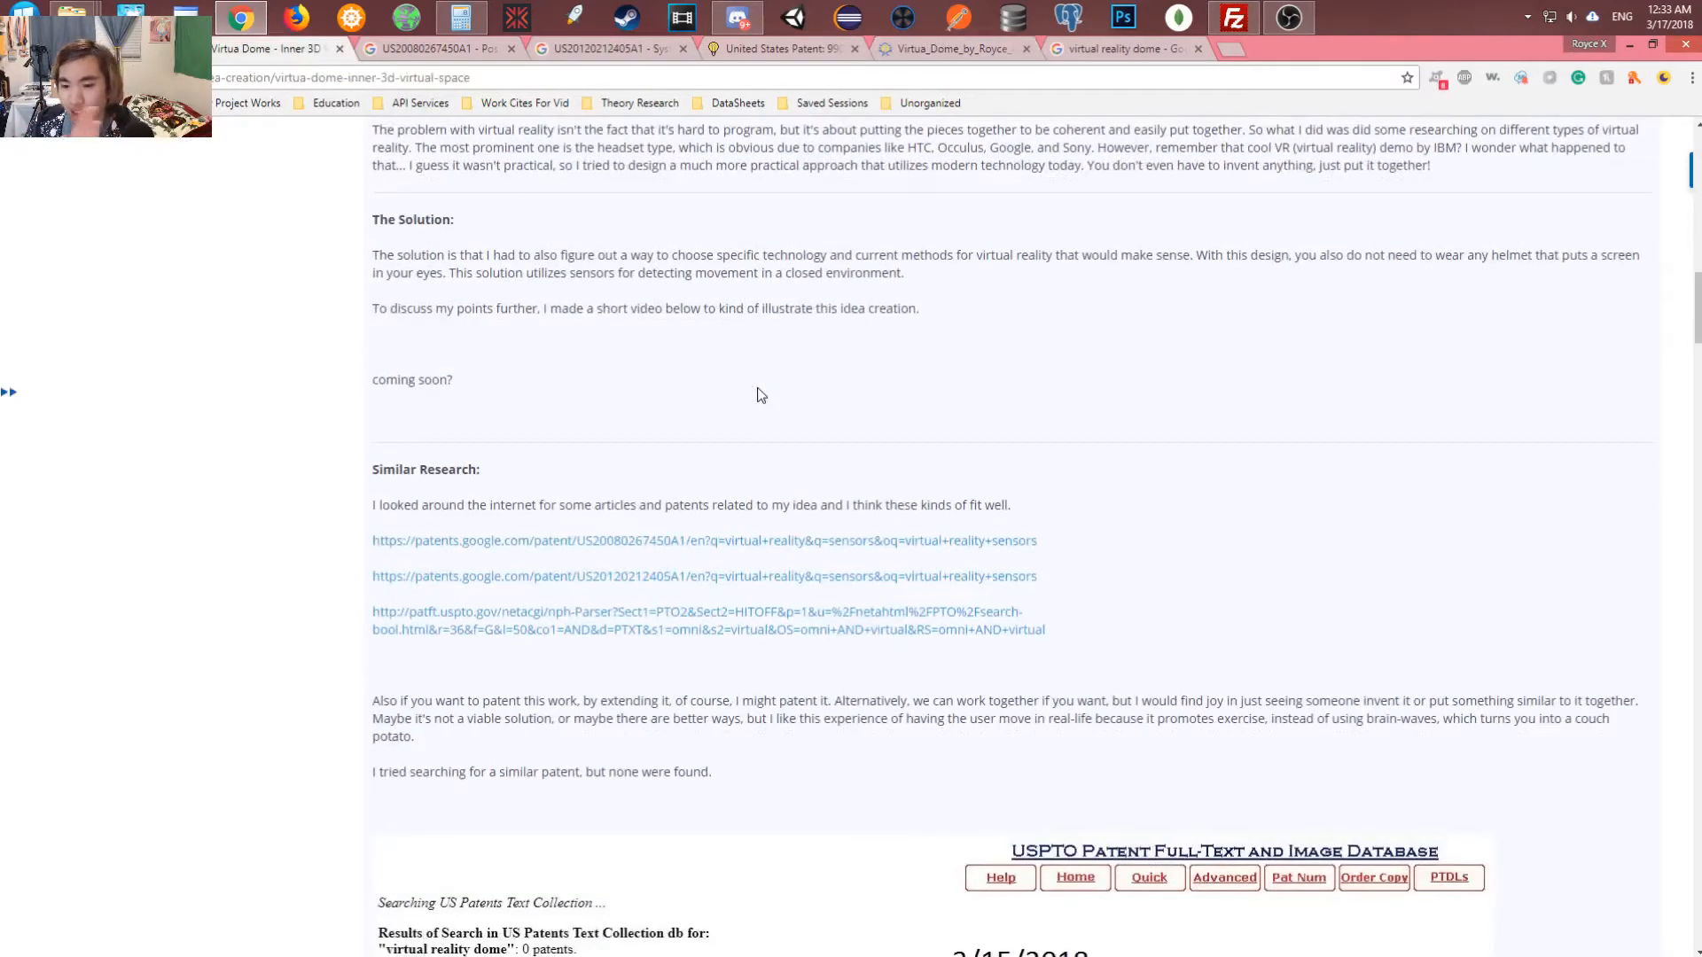
scroll("down", 3)
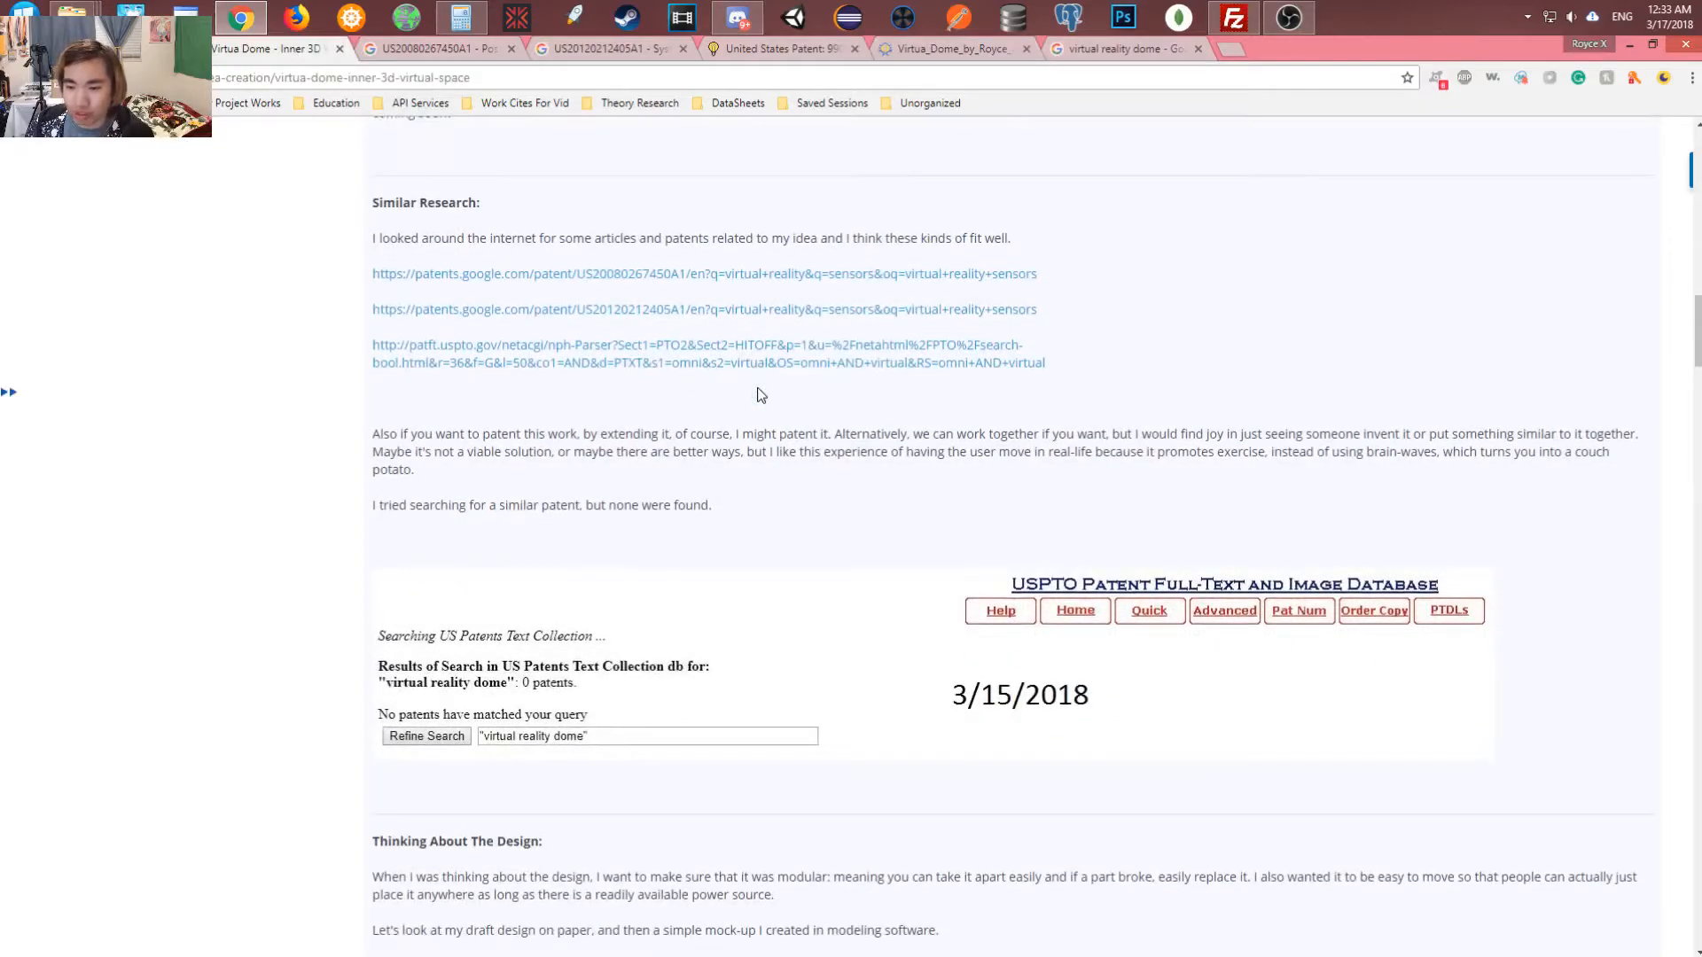
scroll("down", 3)
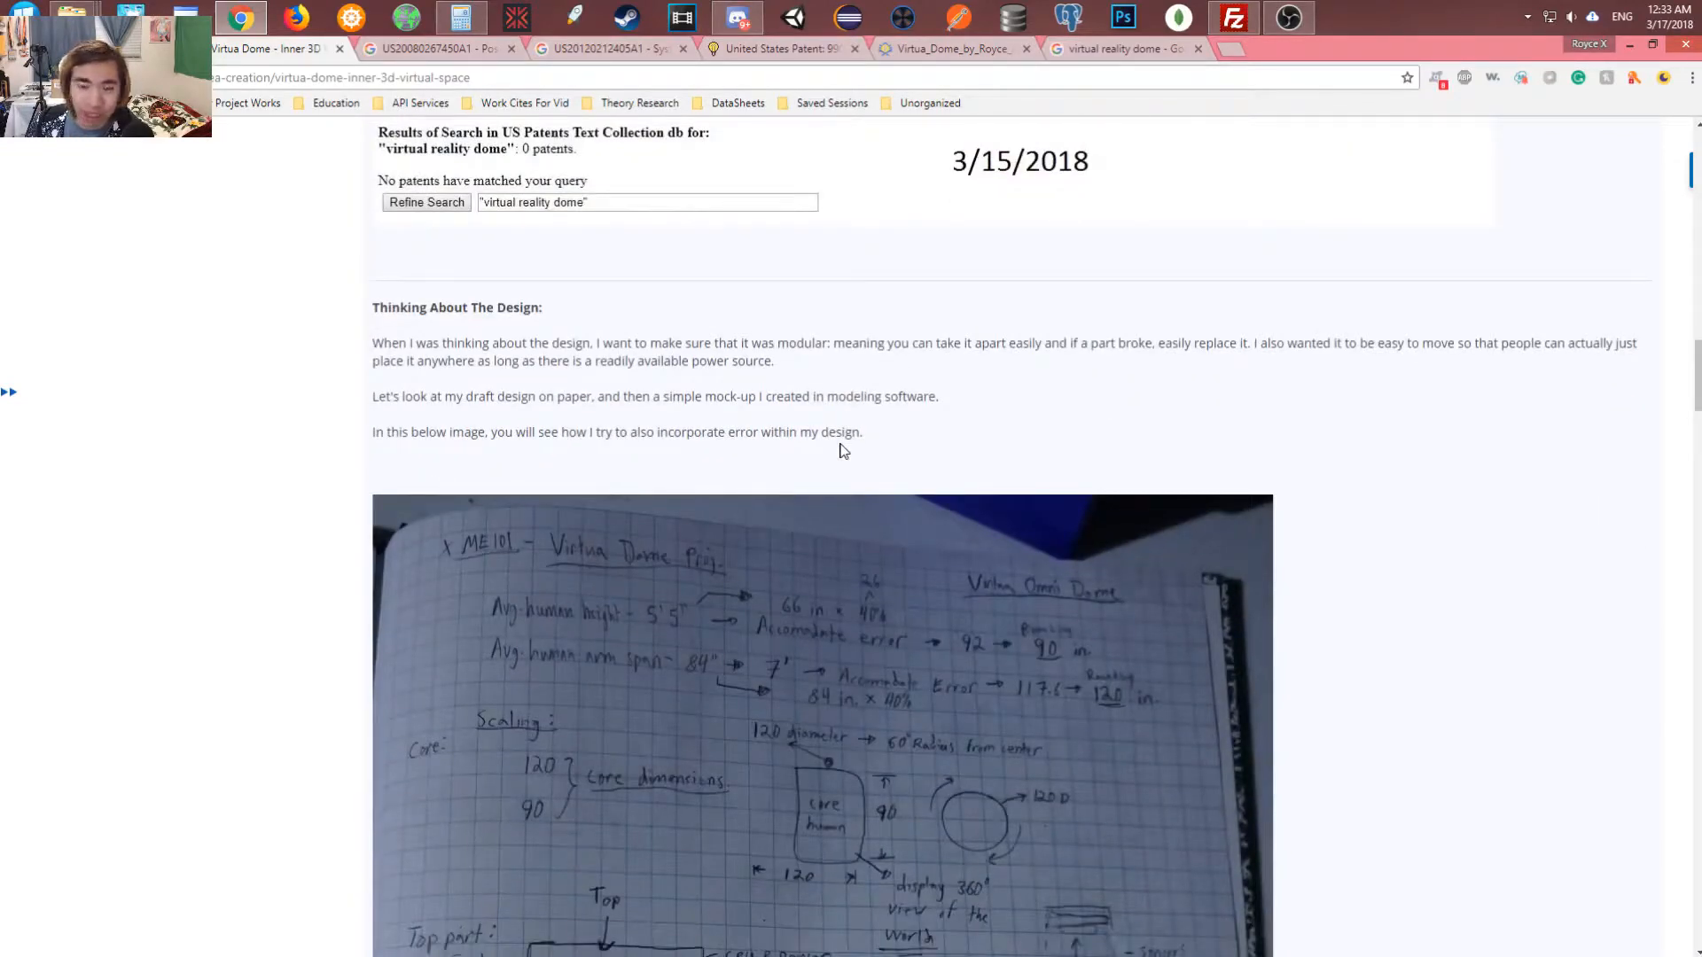
scroll("down", 3)
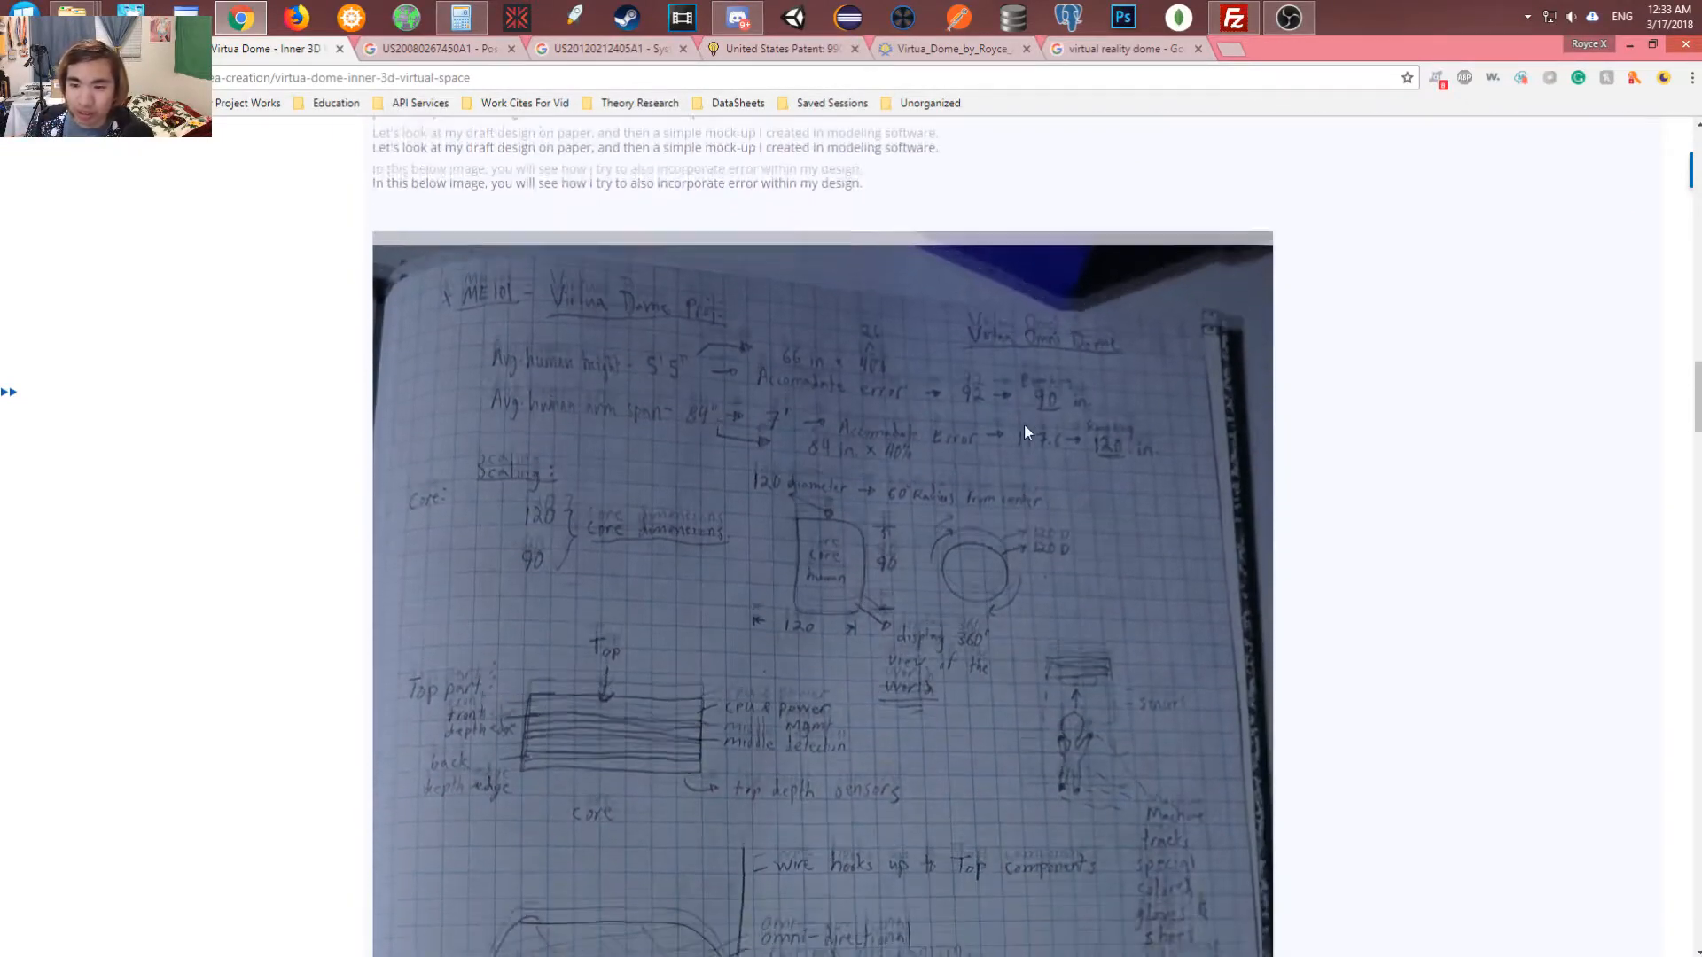
scroll("down", 3)
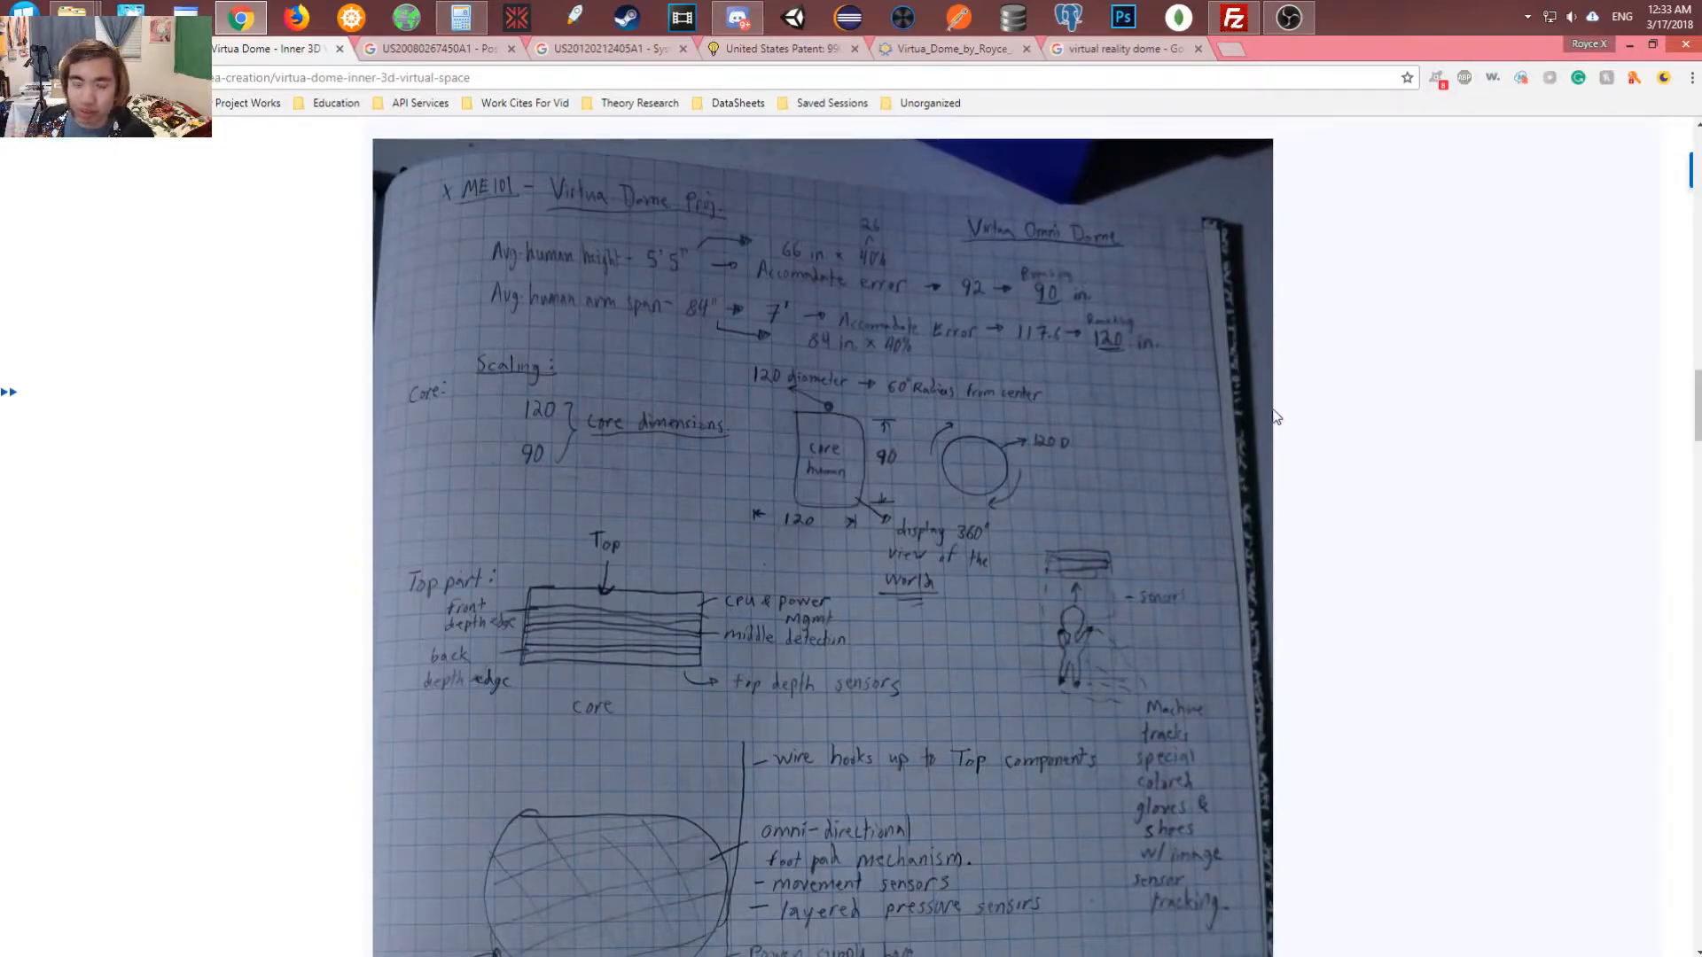
mouse_move(1220, 417)
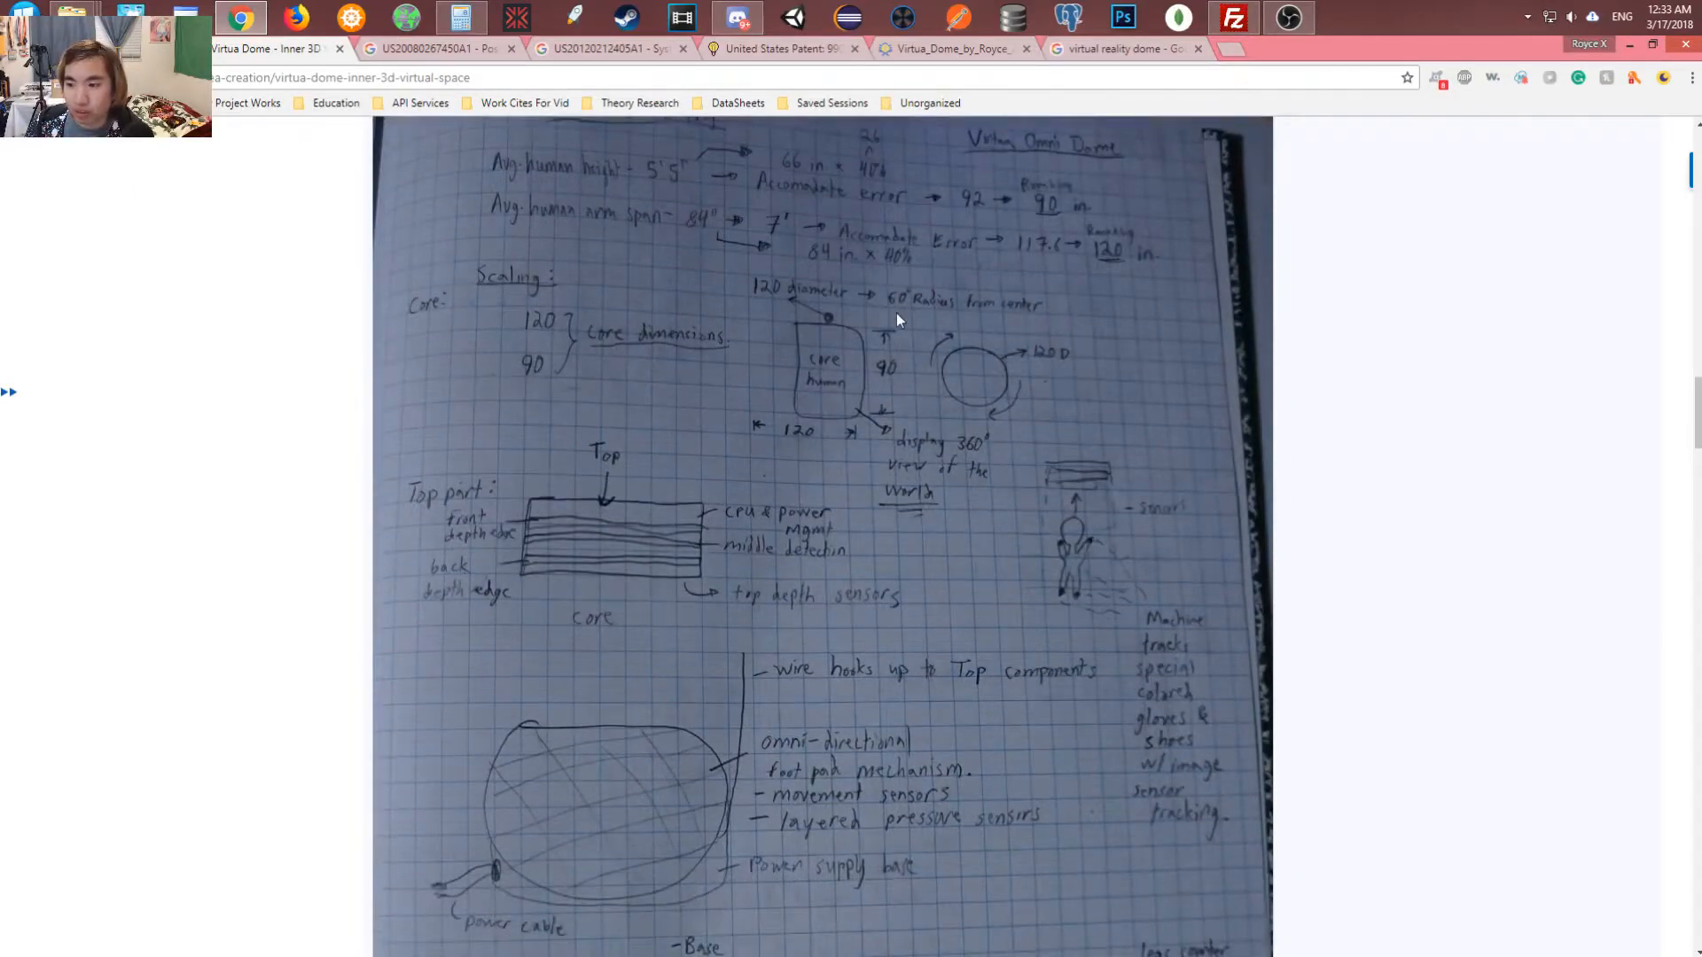
mouse_move(1277, 263)
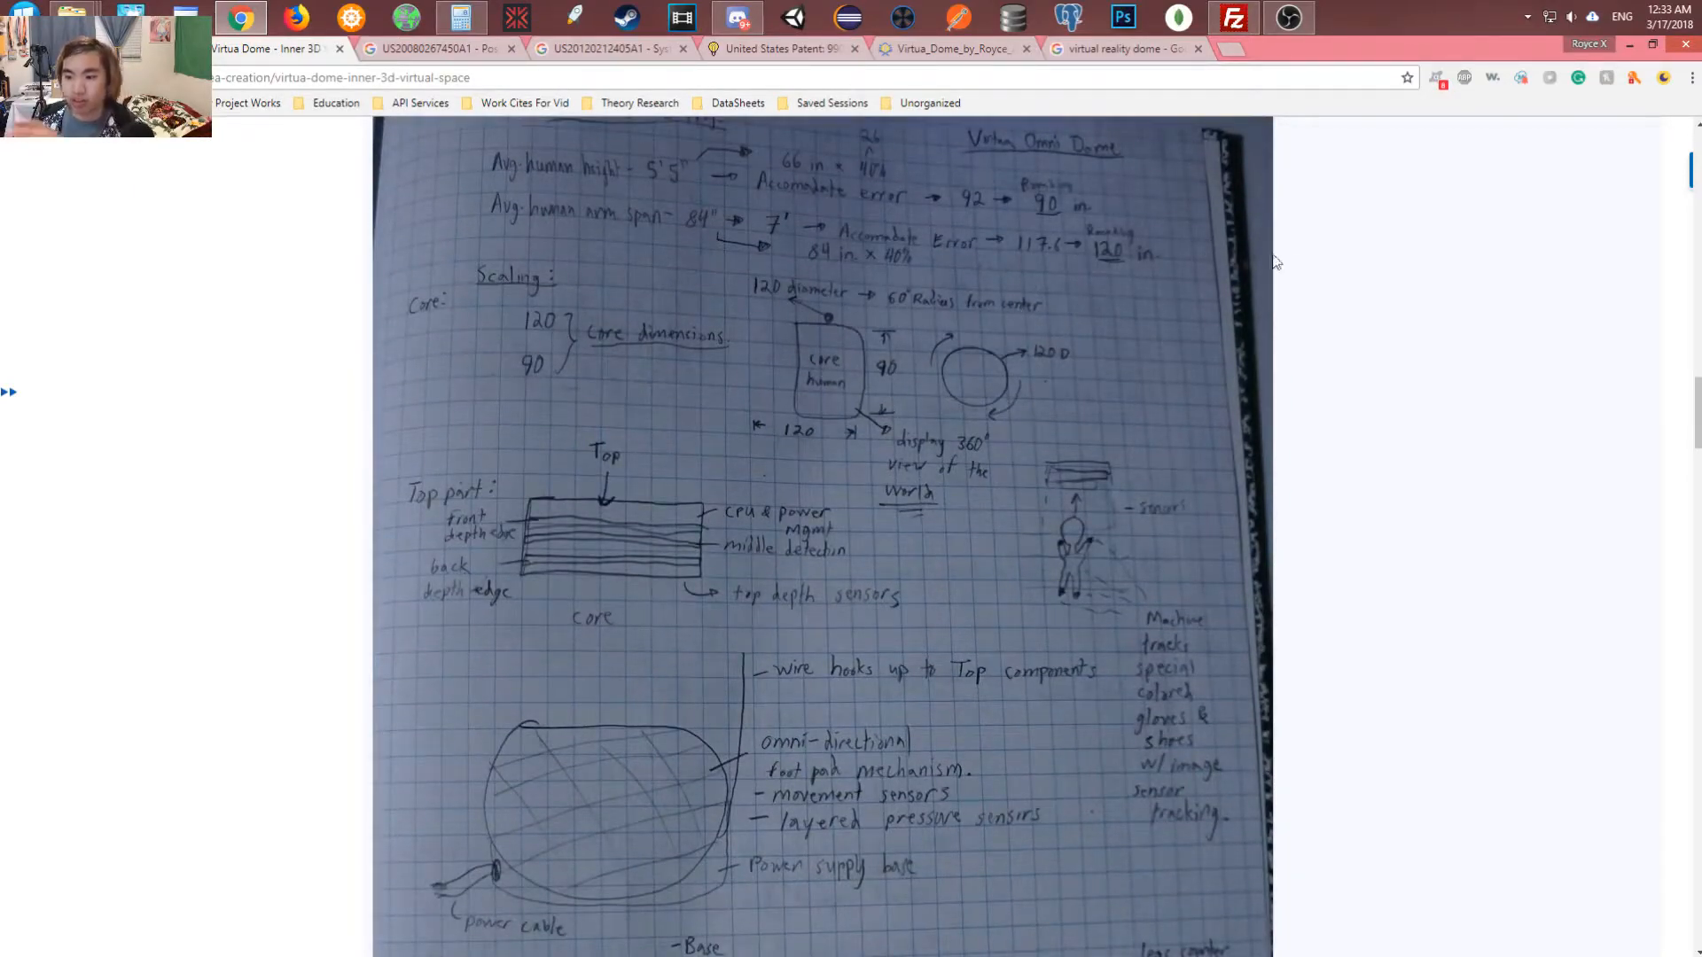
mouse_move(1301, 265)
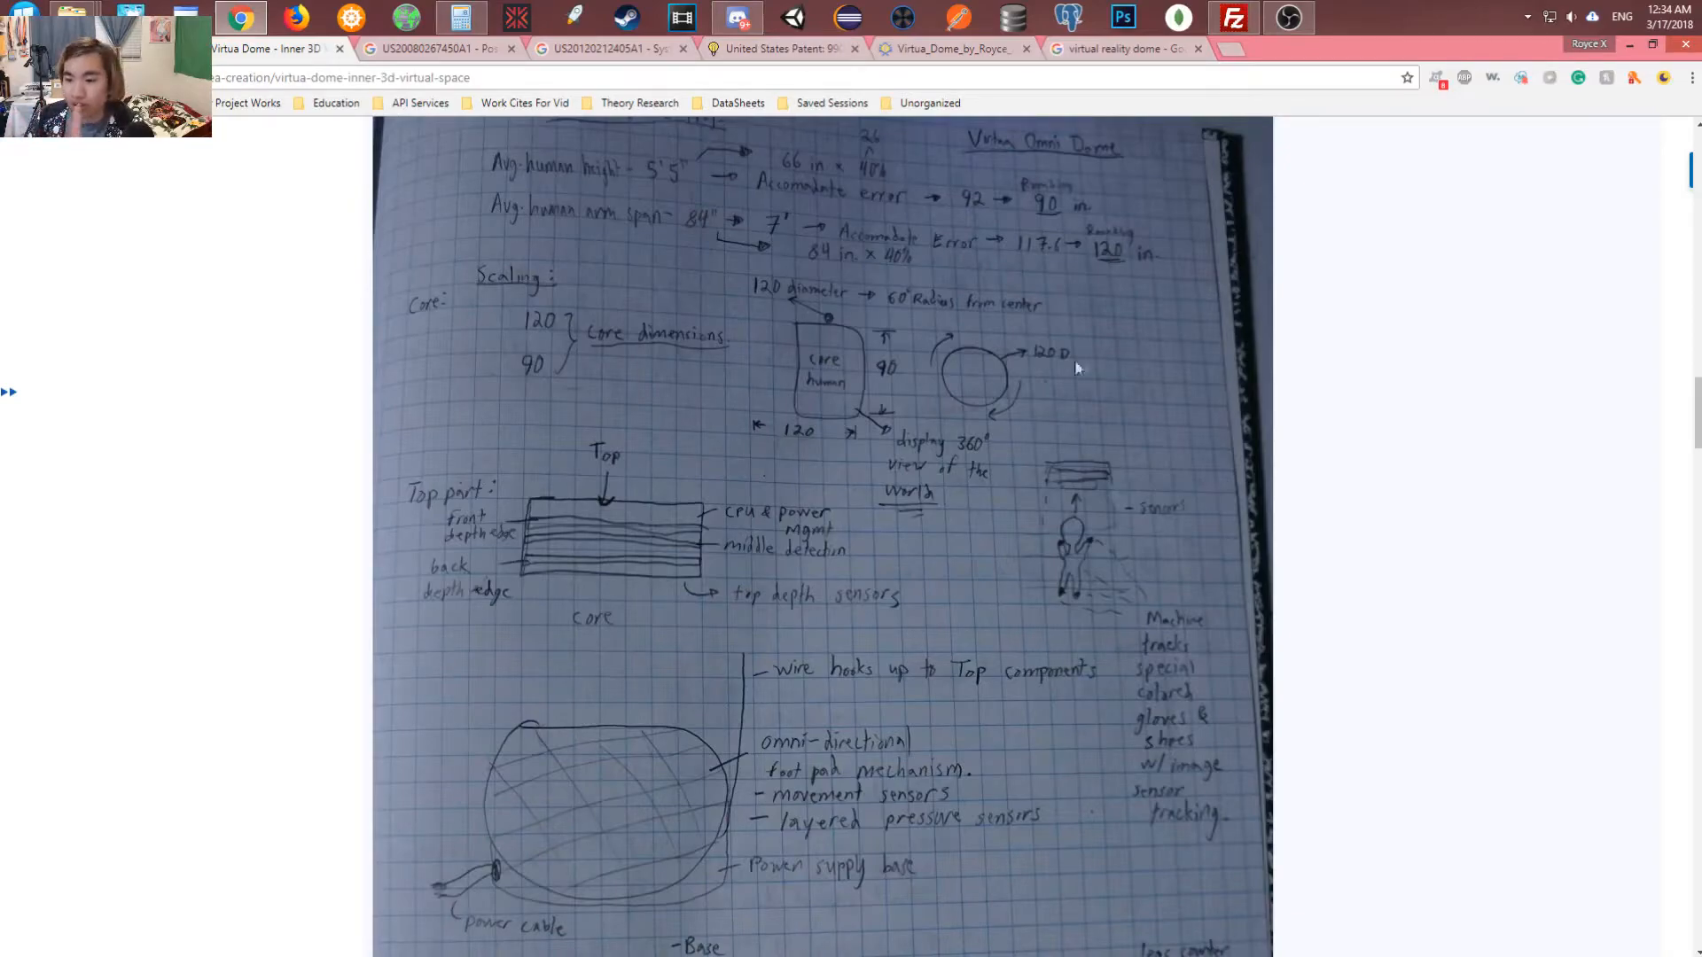
scroll("down", 3)
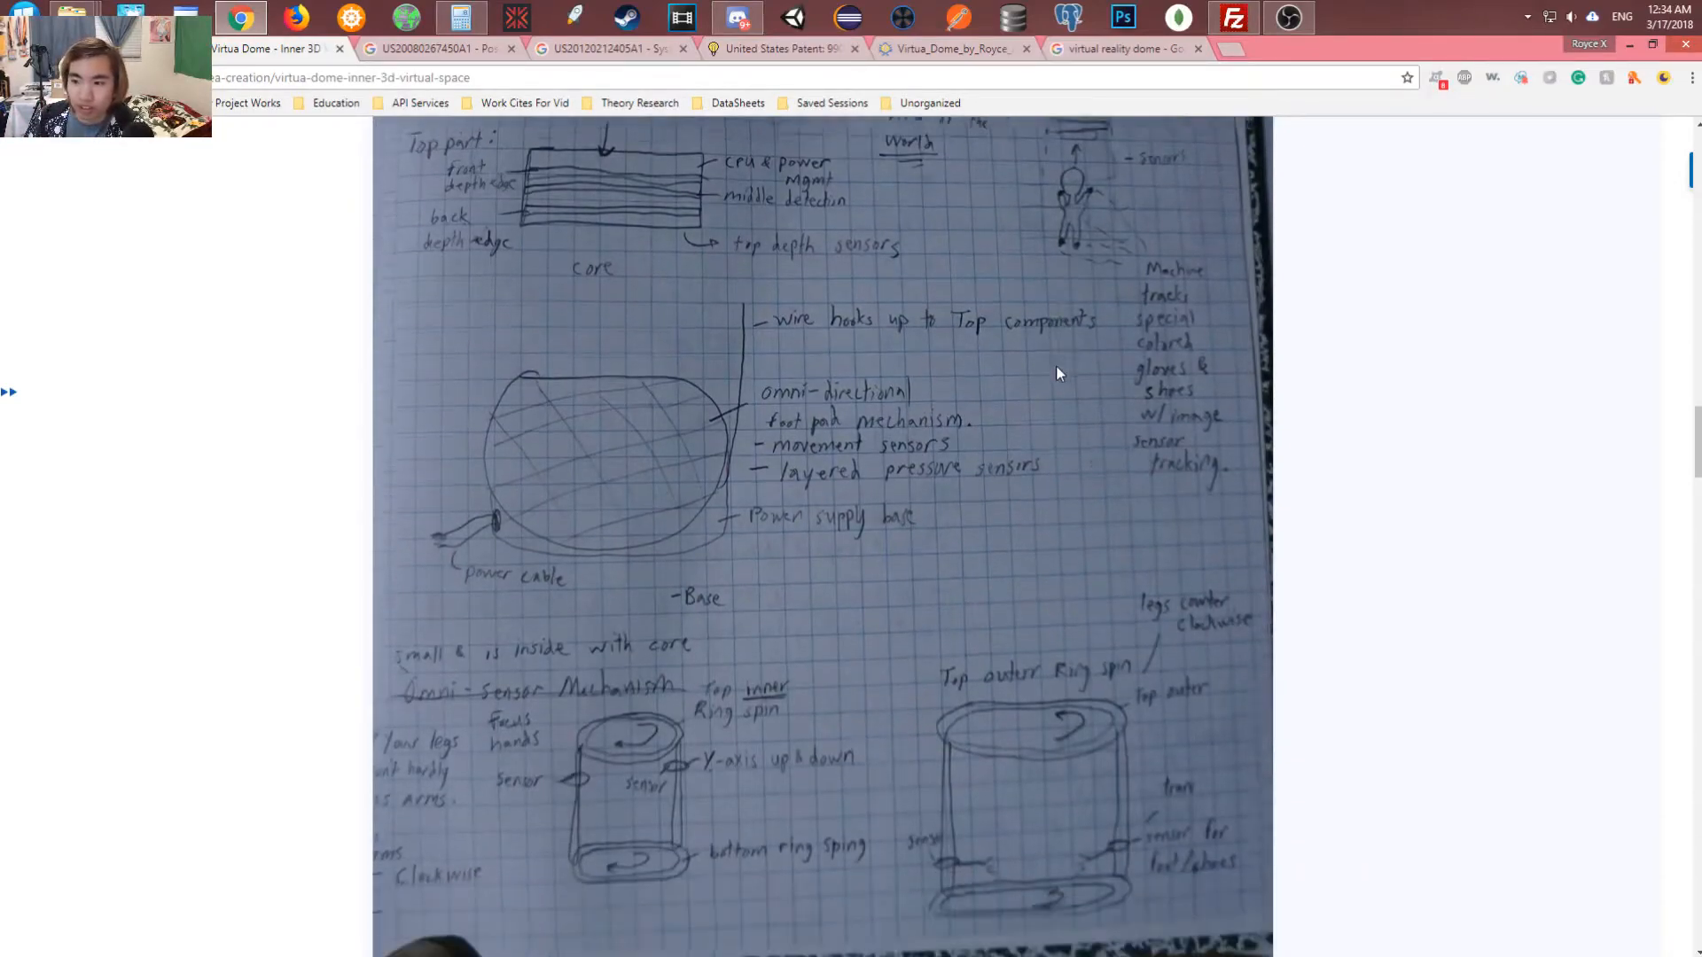
scroll("down", 3)
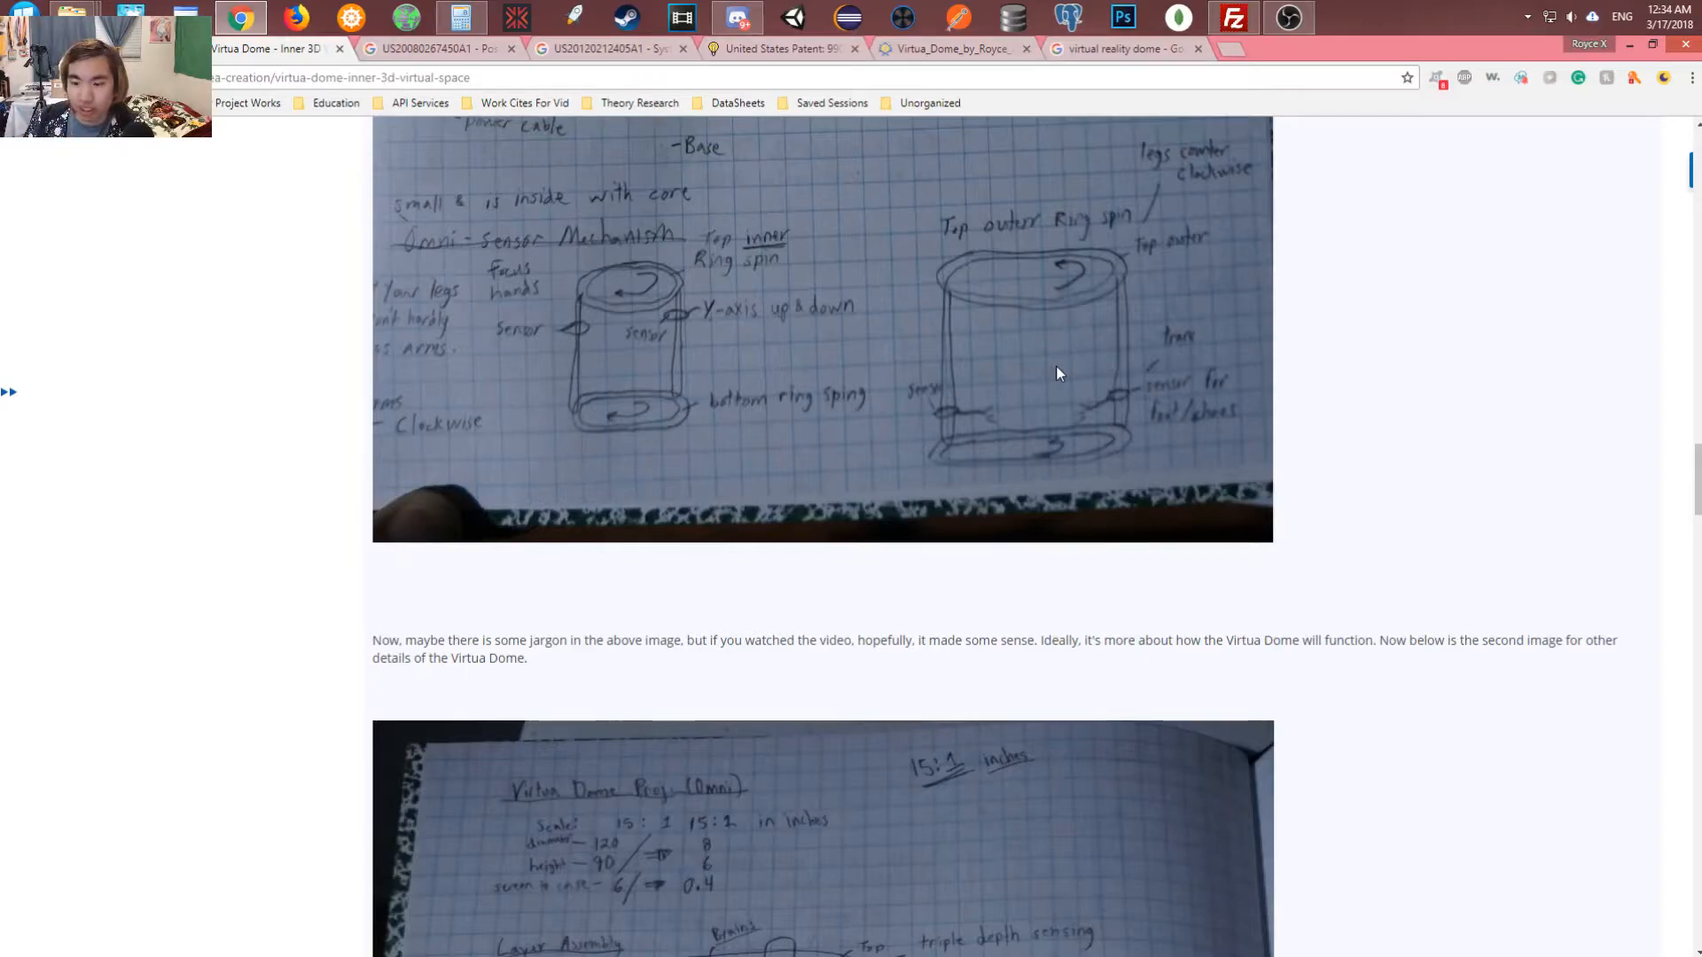
scroll("down", 3)
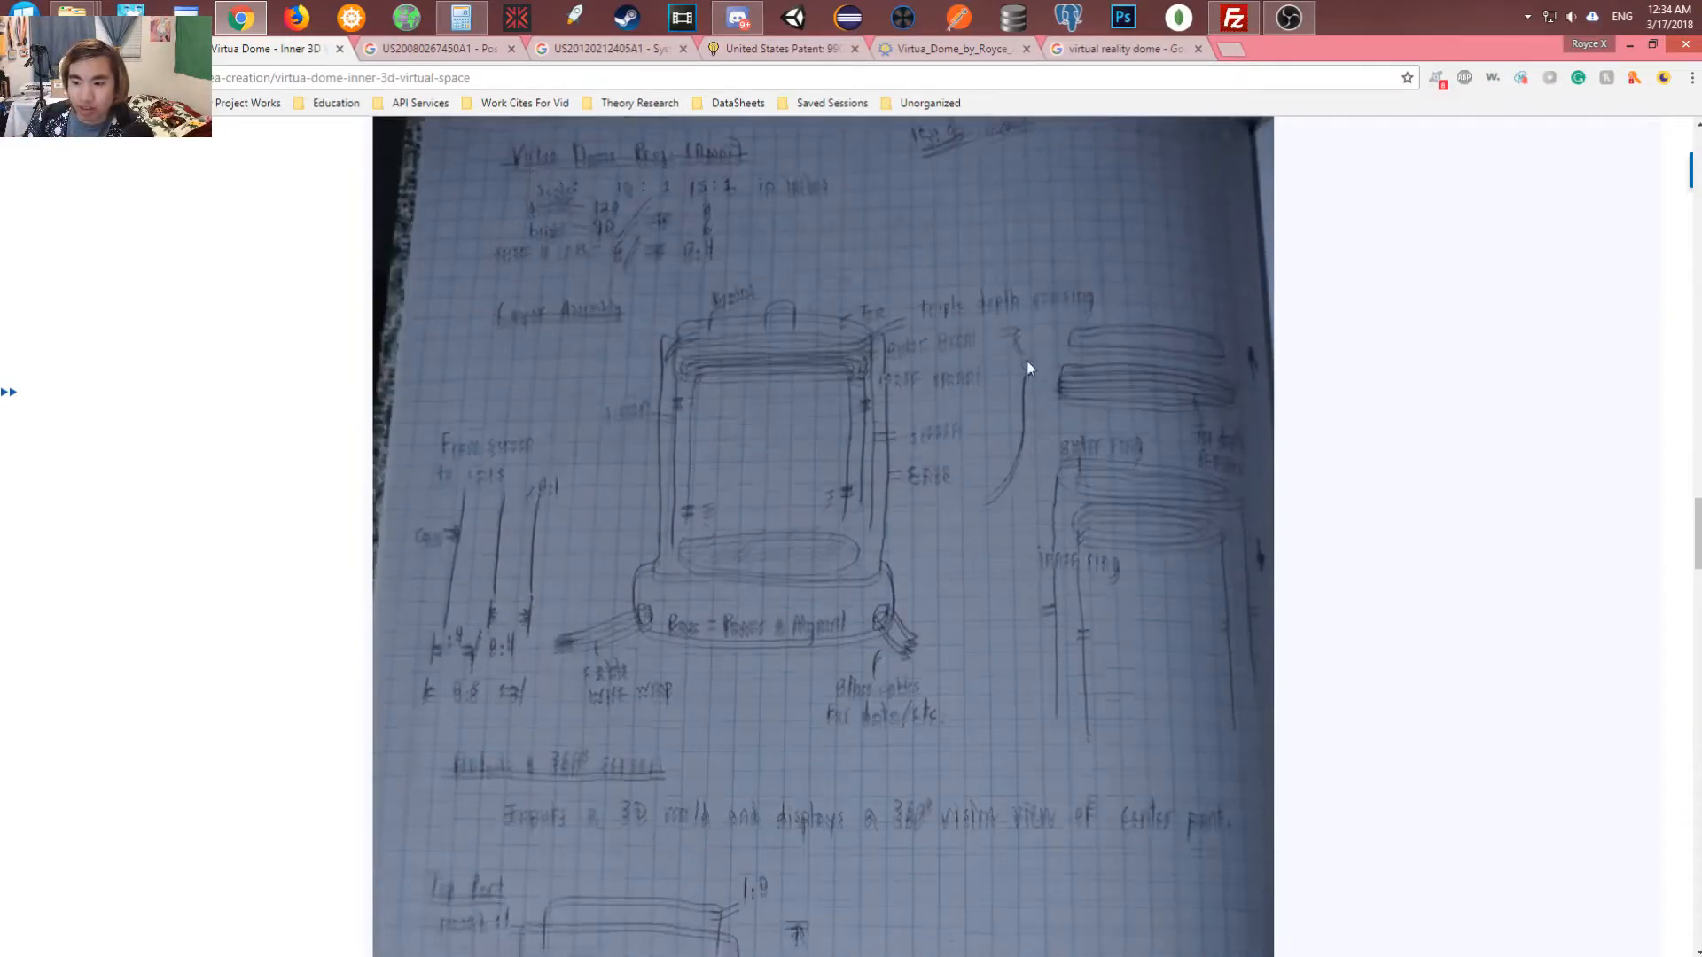
scroll("down", 3)
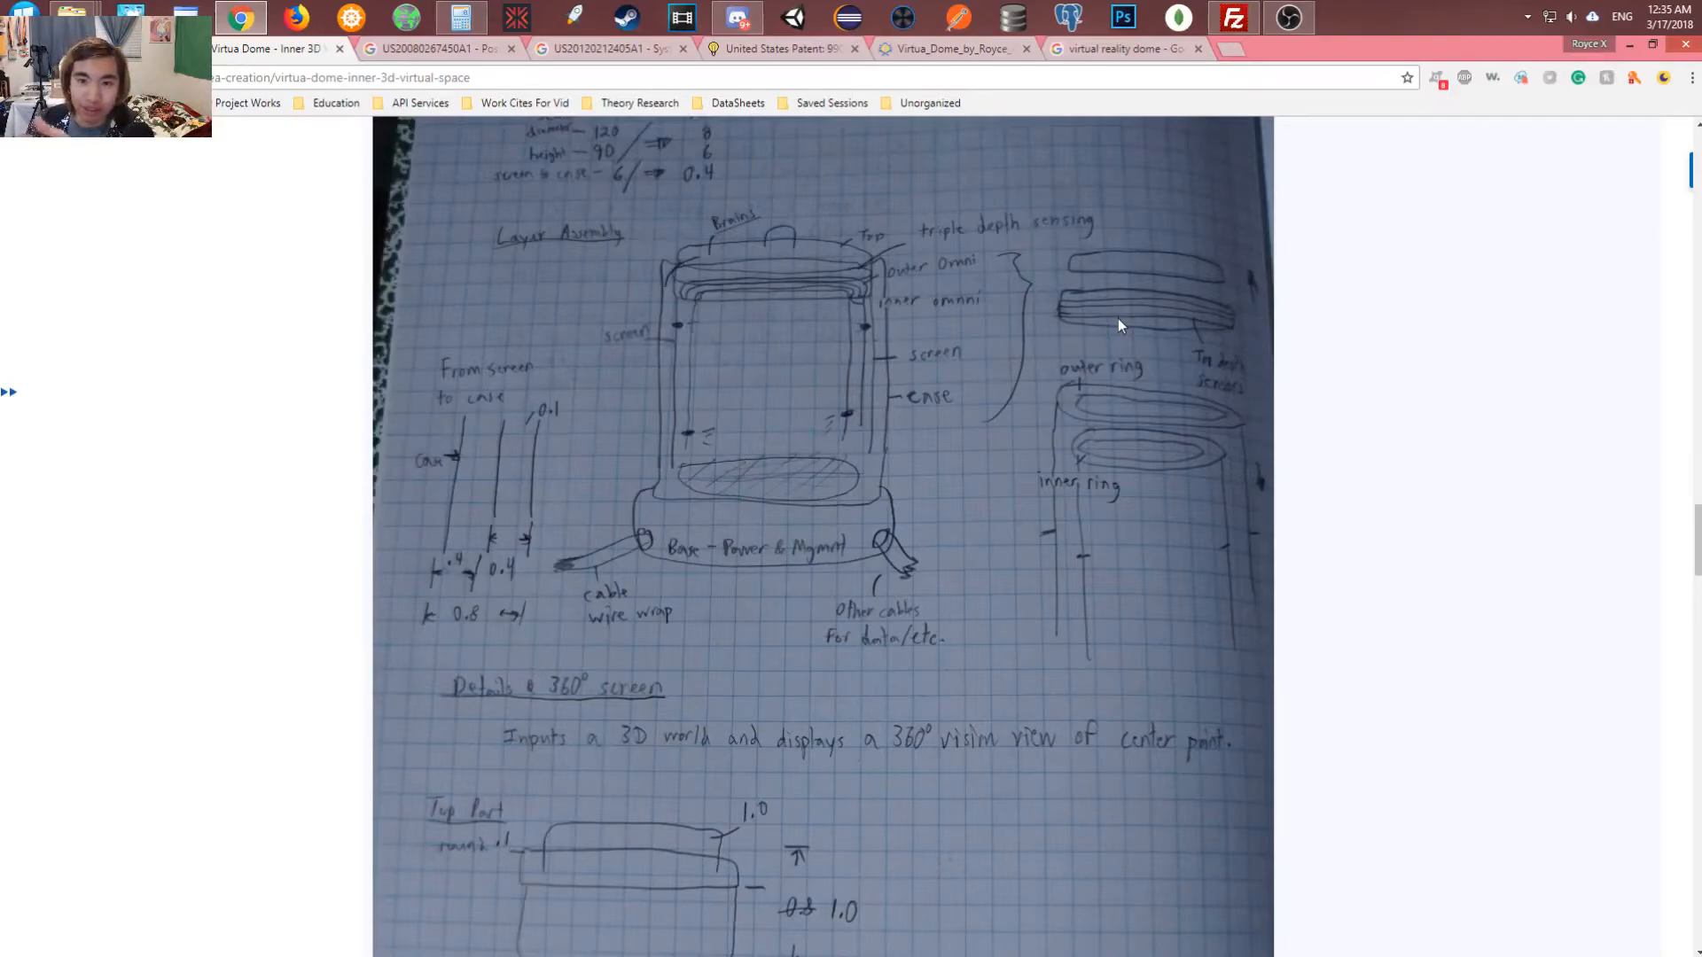
mouse_move(992, 372)
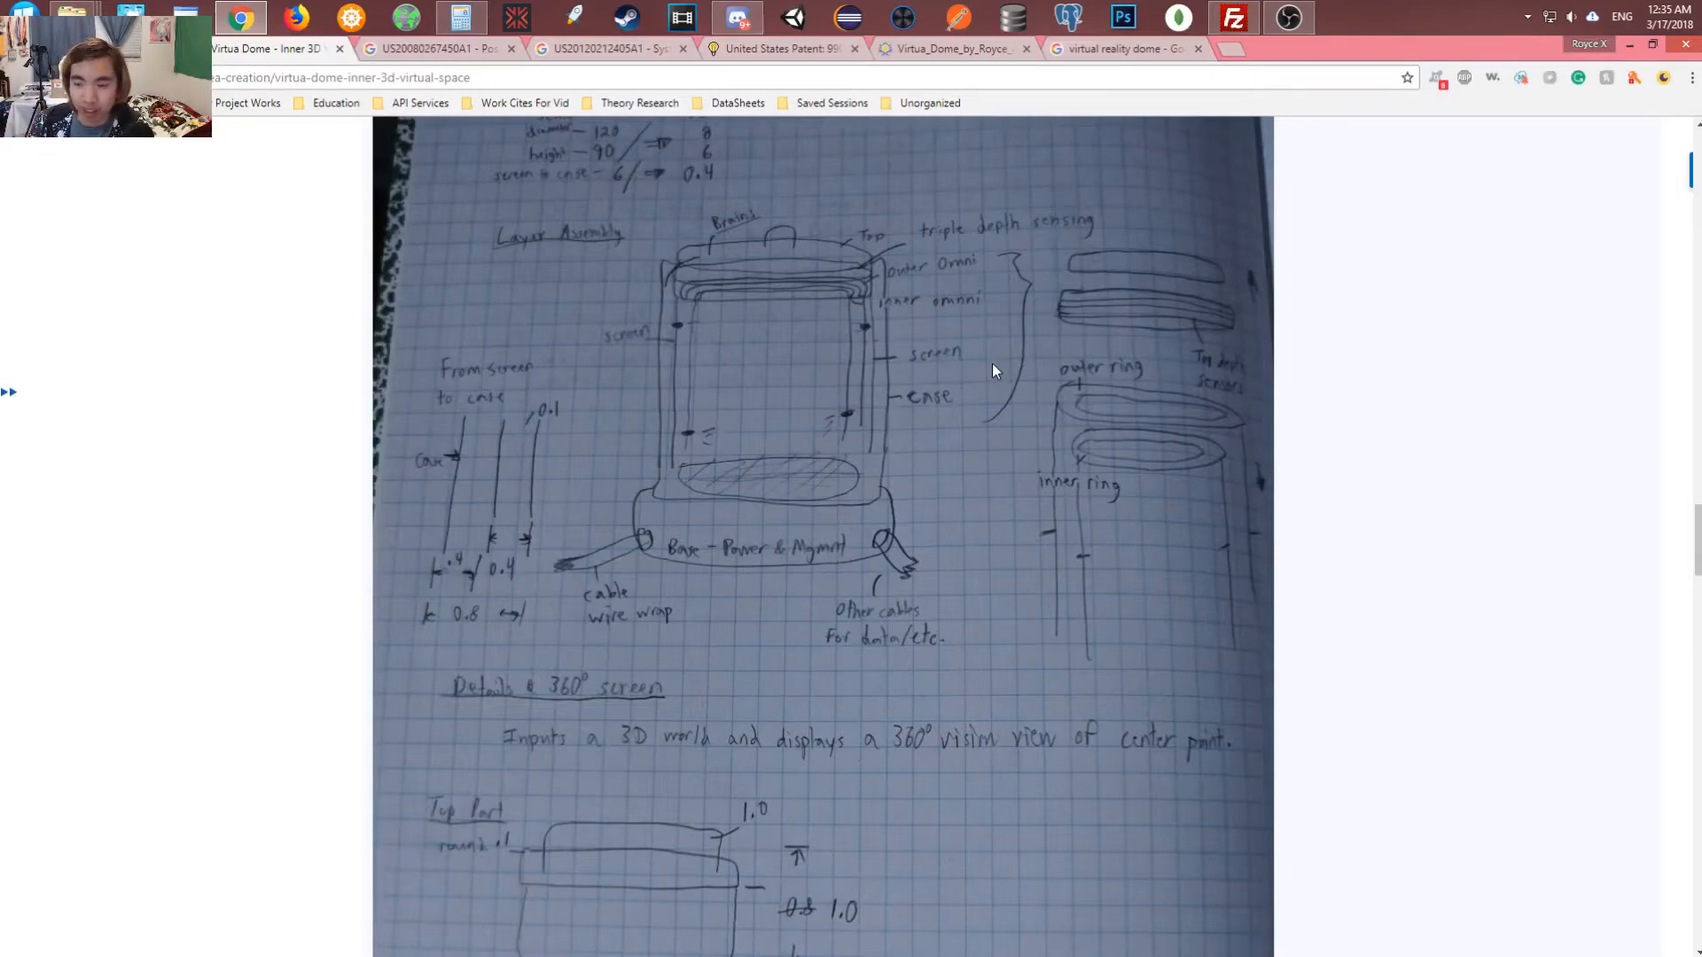
Scroll past the mock-up and technology video to the Estimated Pricing and Costs section
scroll("down", 3)
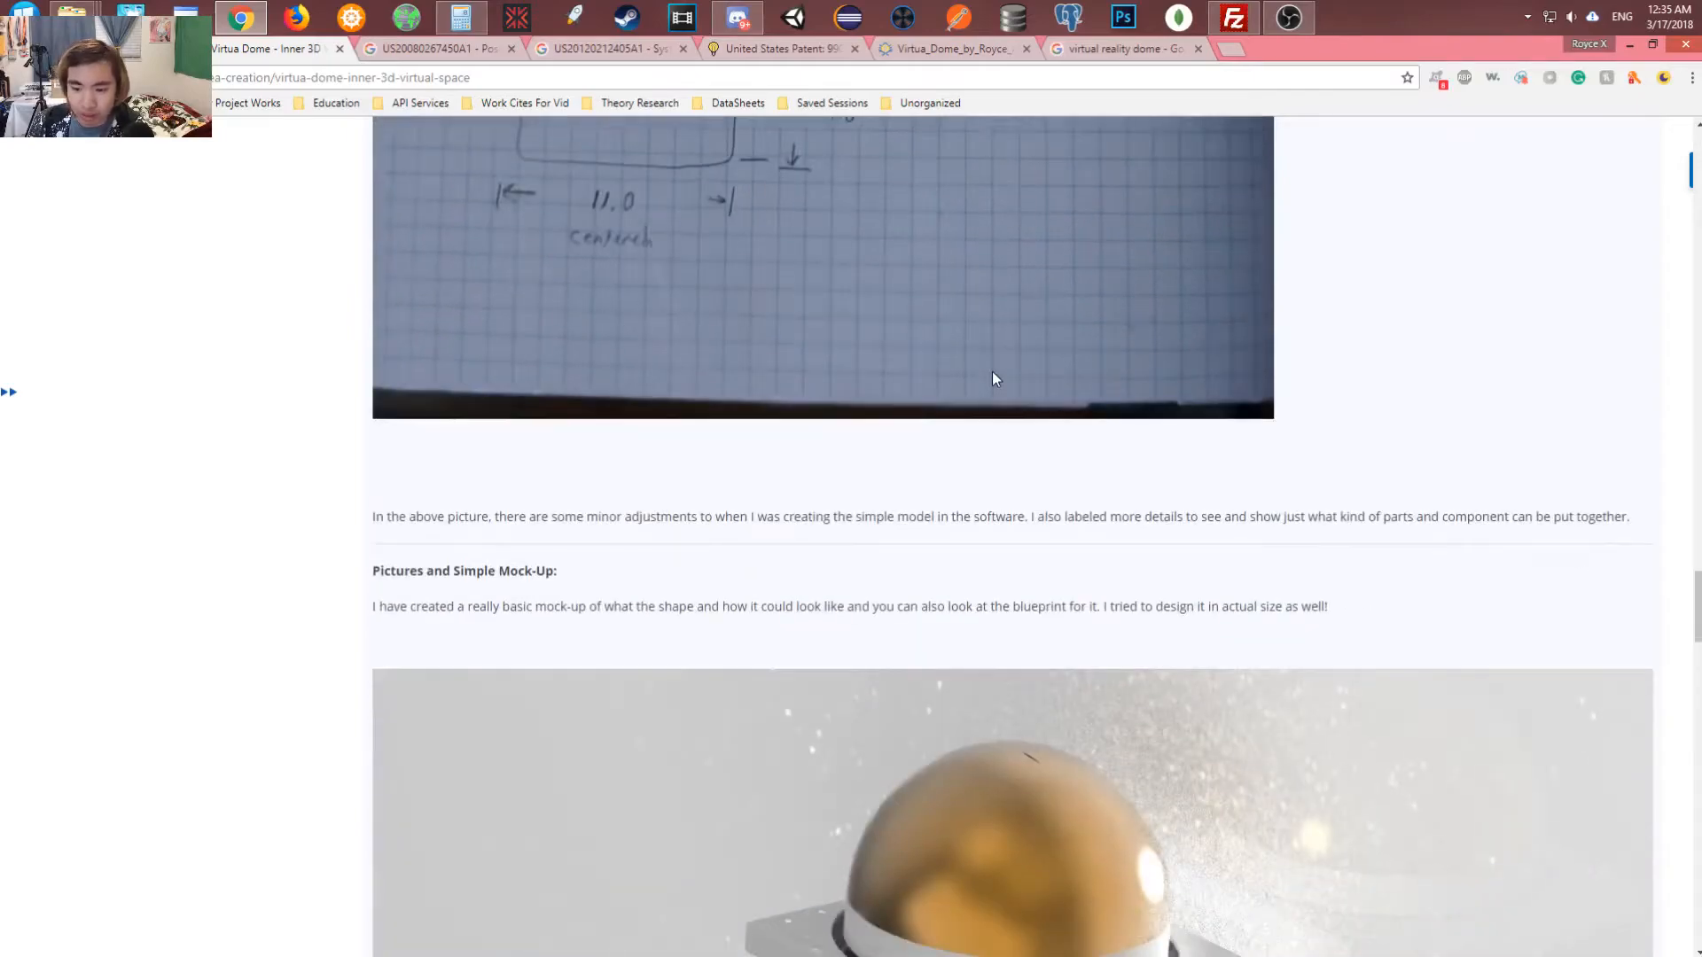
scroll("down", 3)
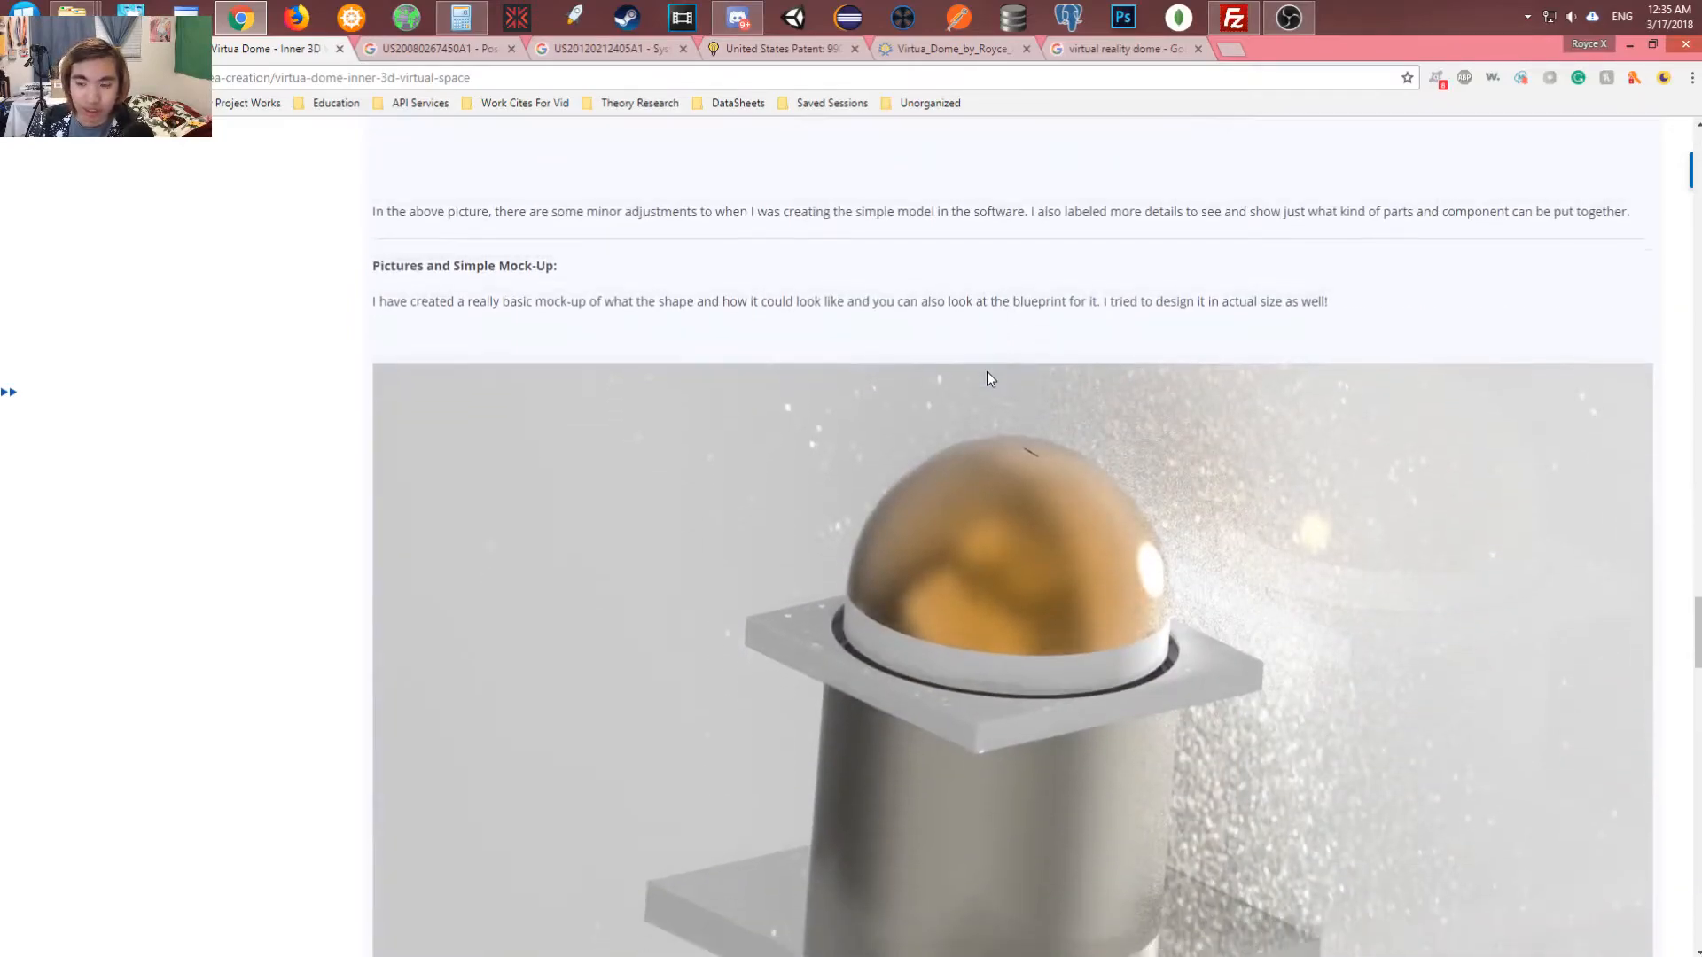
scroll("down", 3)
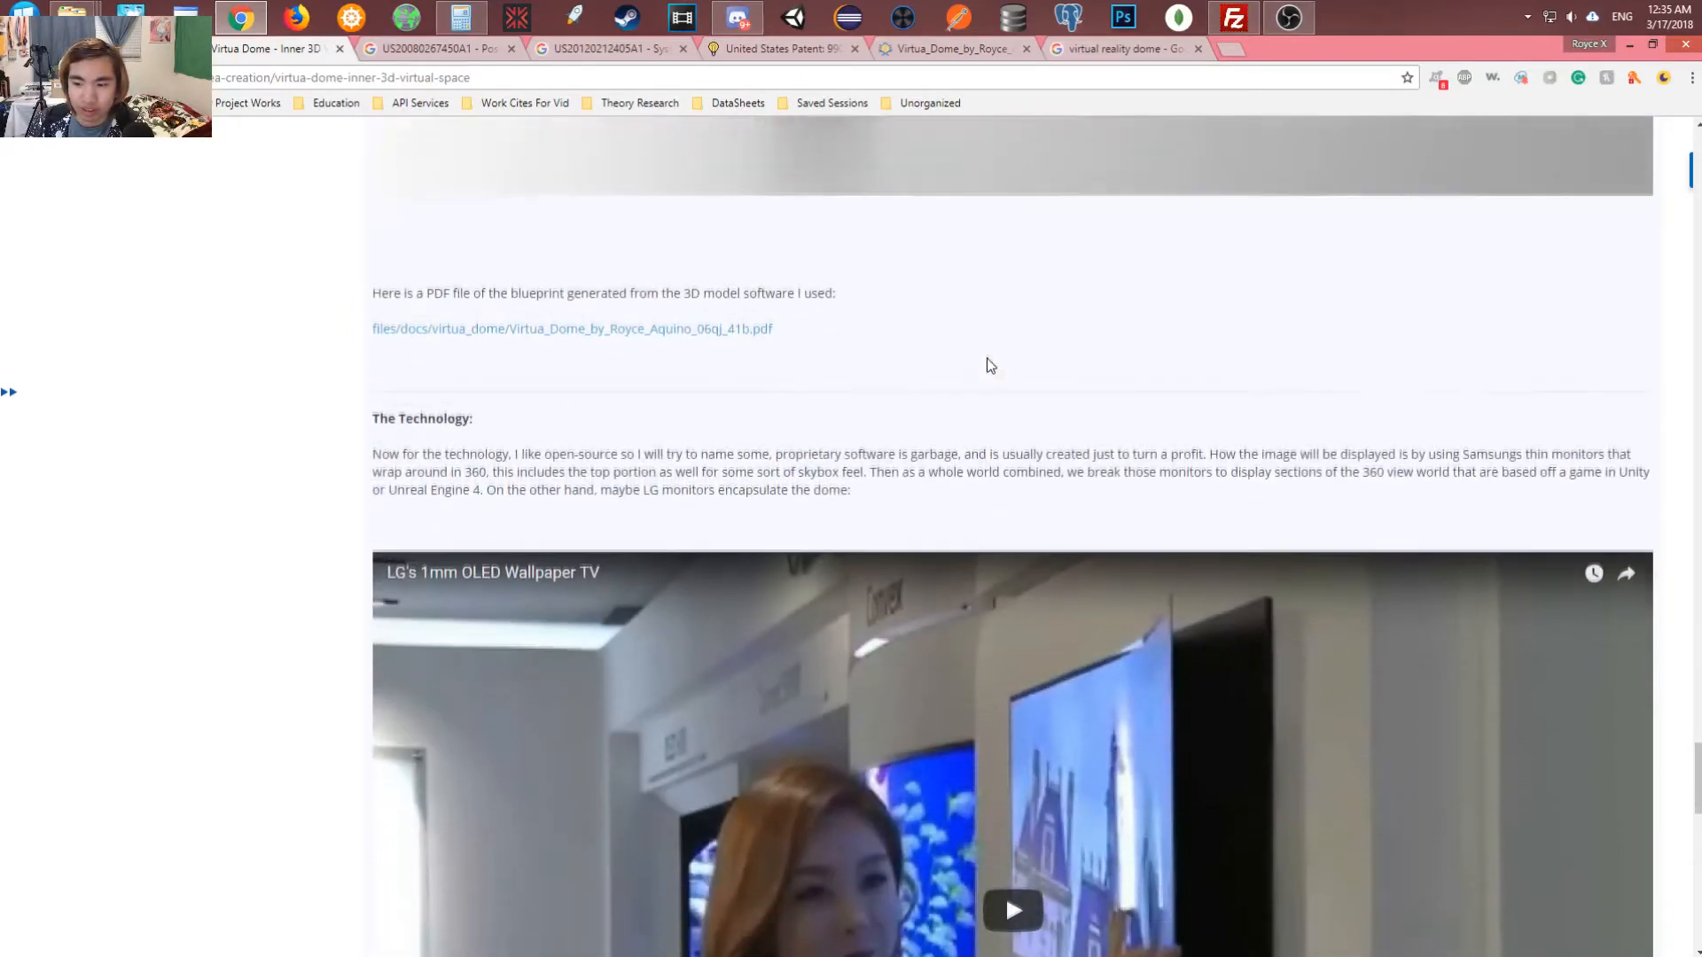
scroll("down", 3)
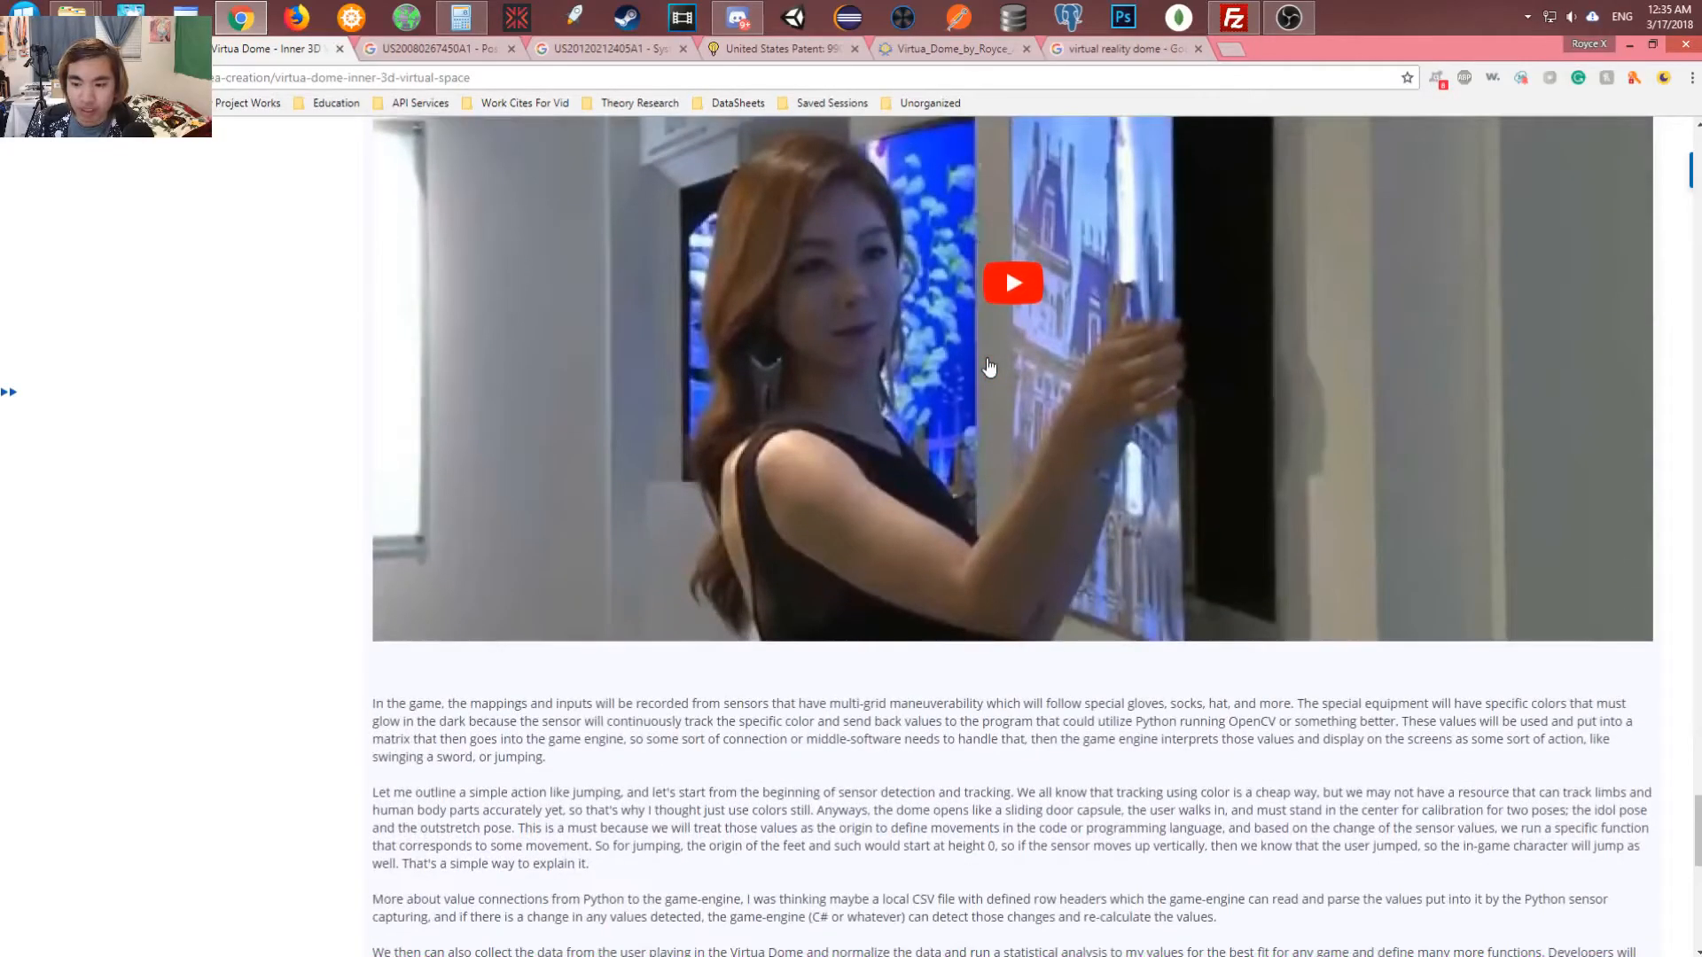
scroll("down", 3)
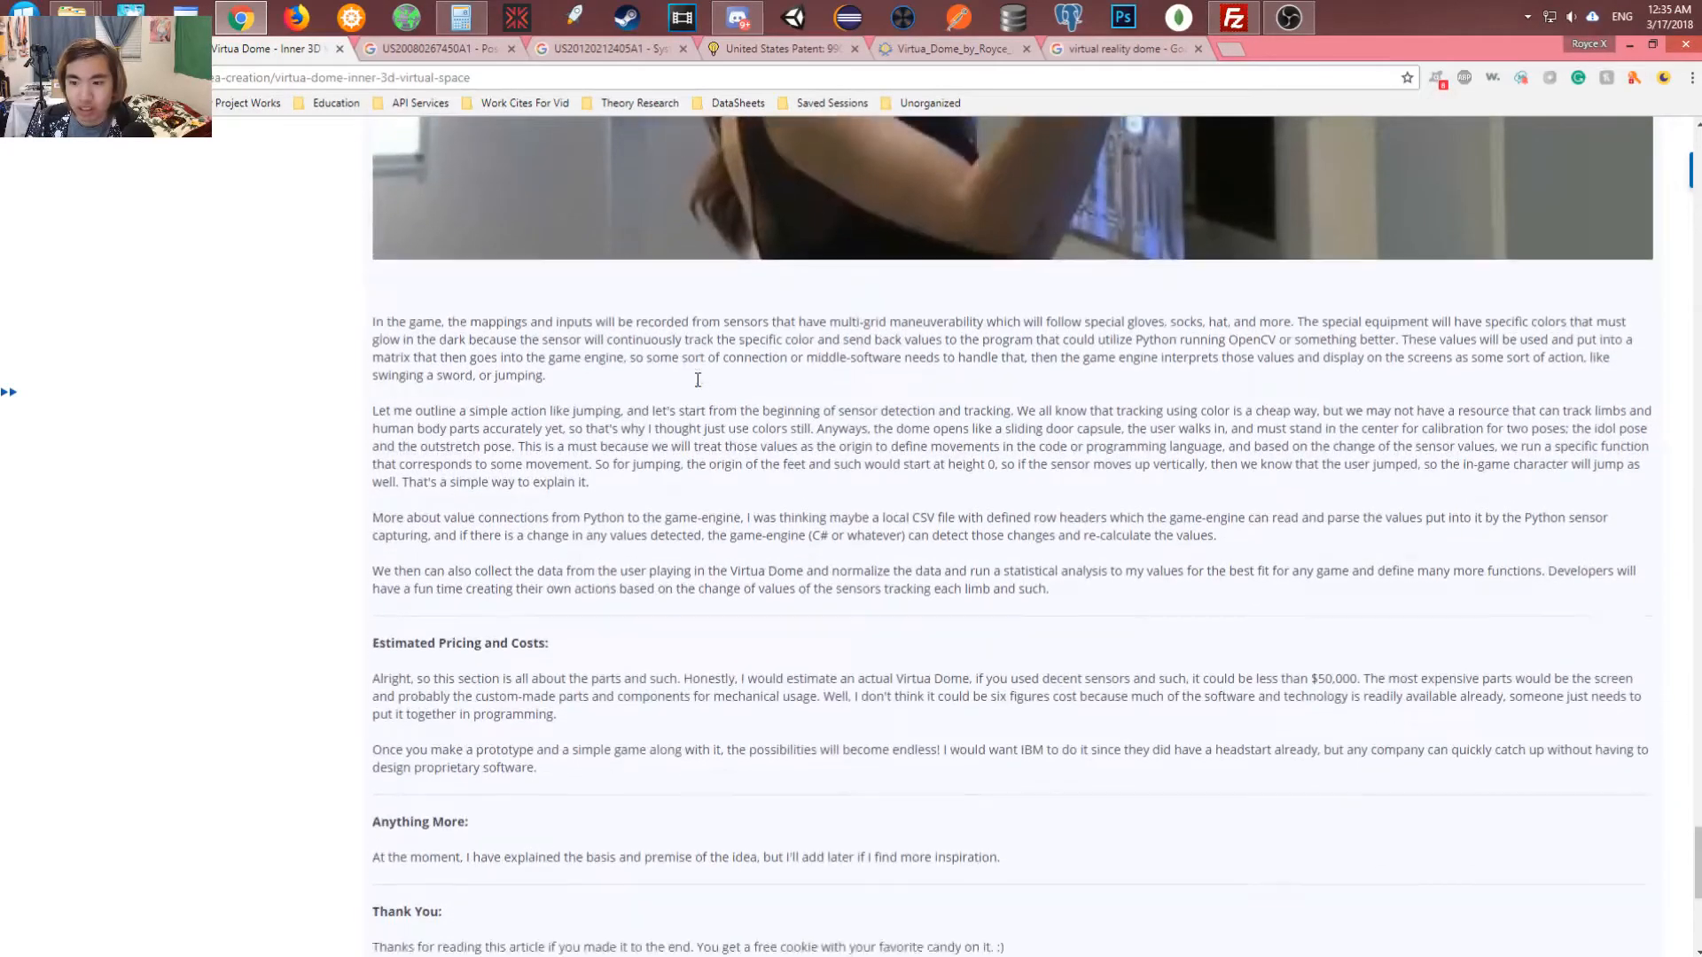
scroll("down", 3)
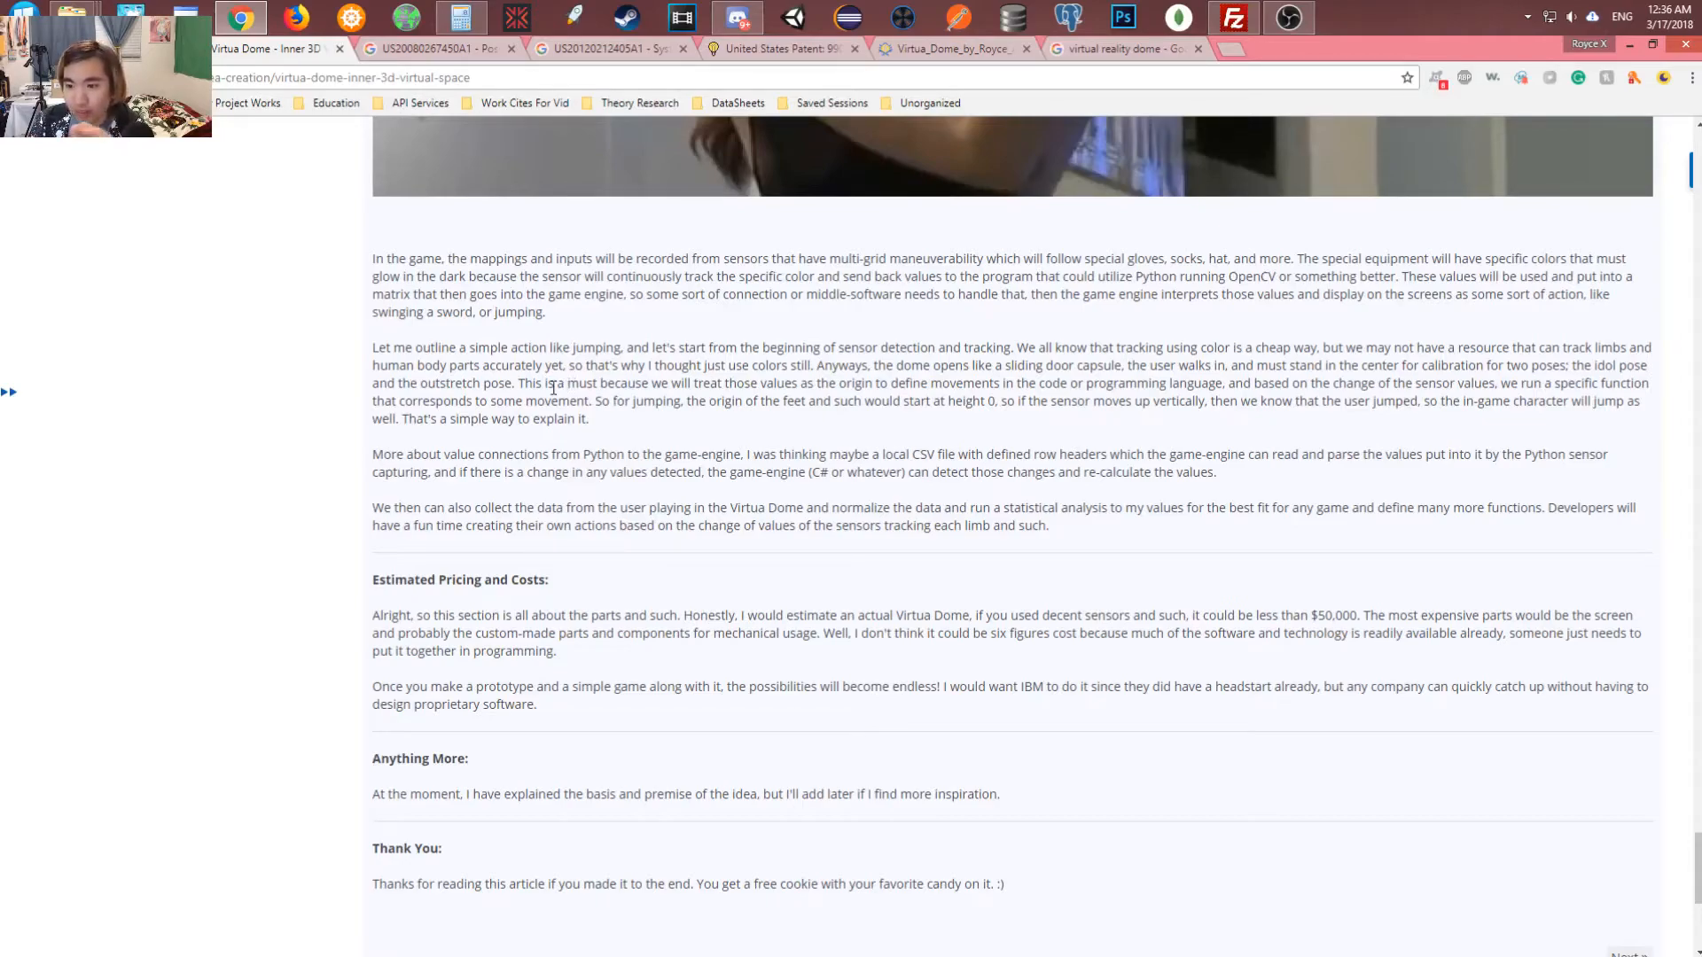
mouse_move(736, 372)
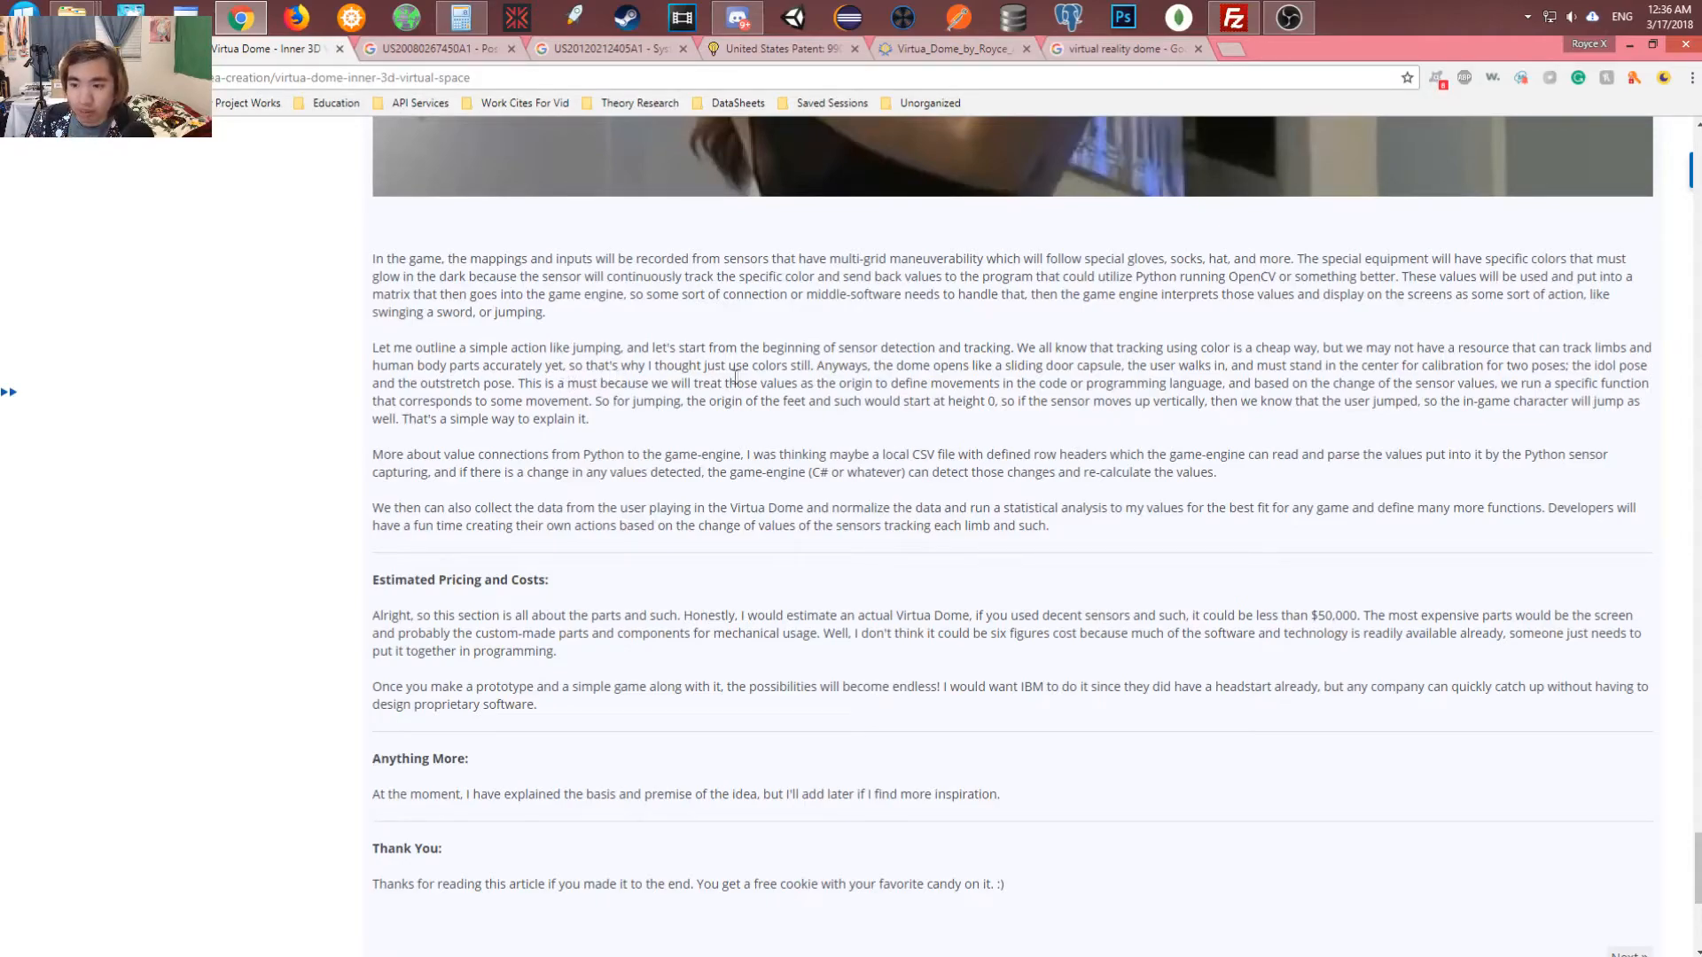
mouse_move(883, 344)
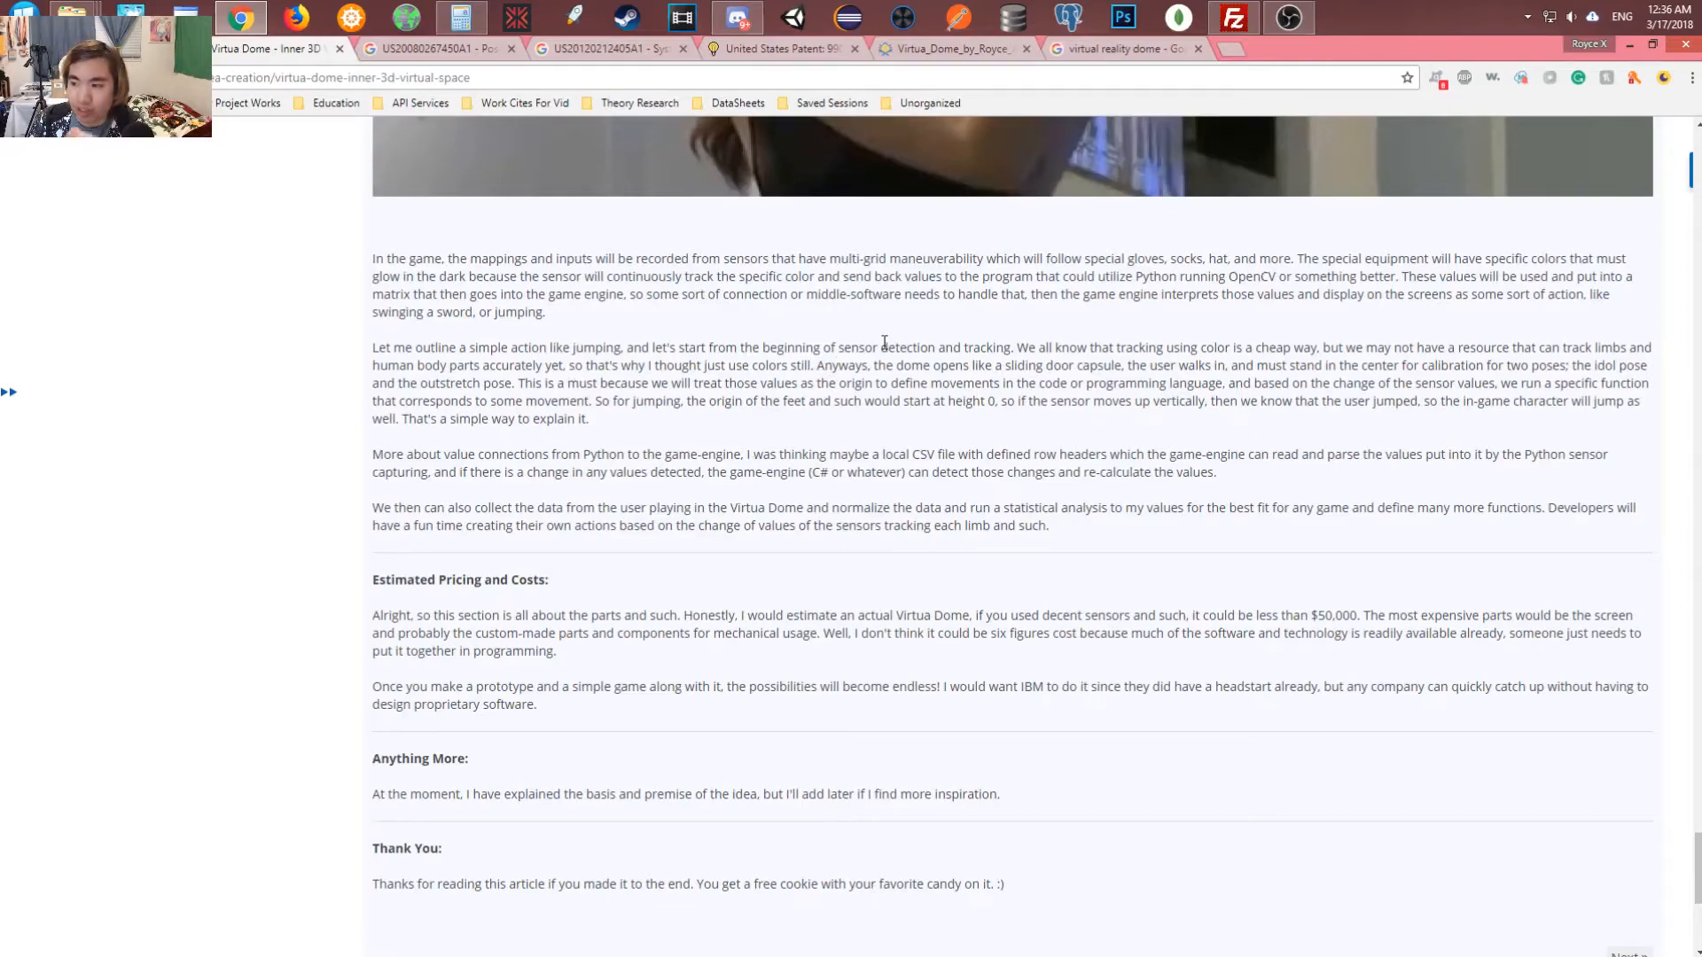
mouse_move(890, 342)
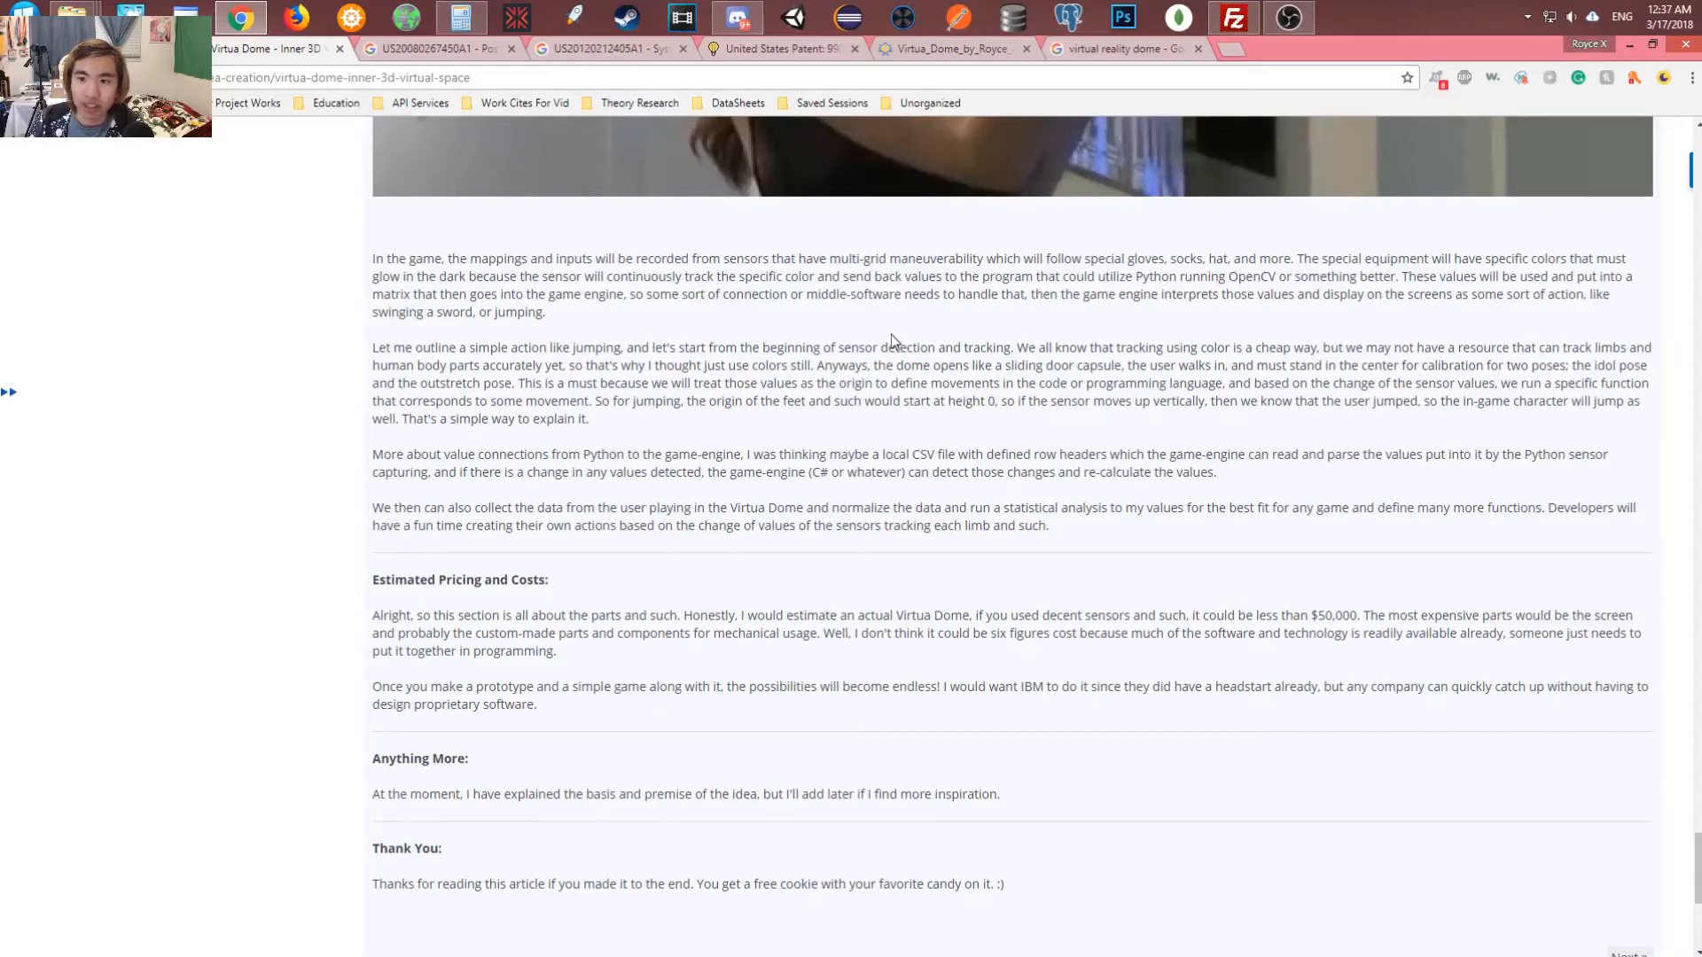
mouse_move(1280, 434)
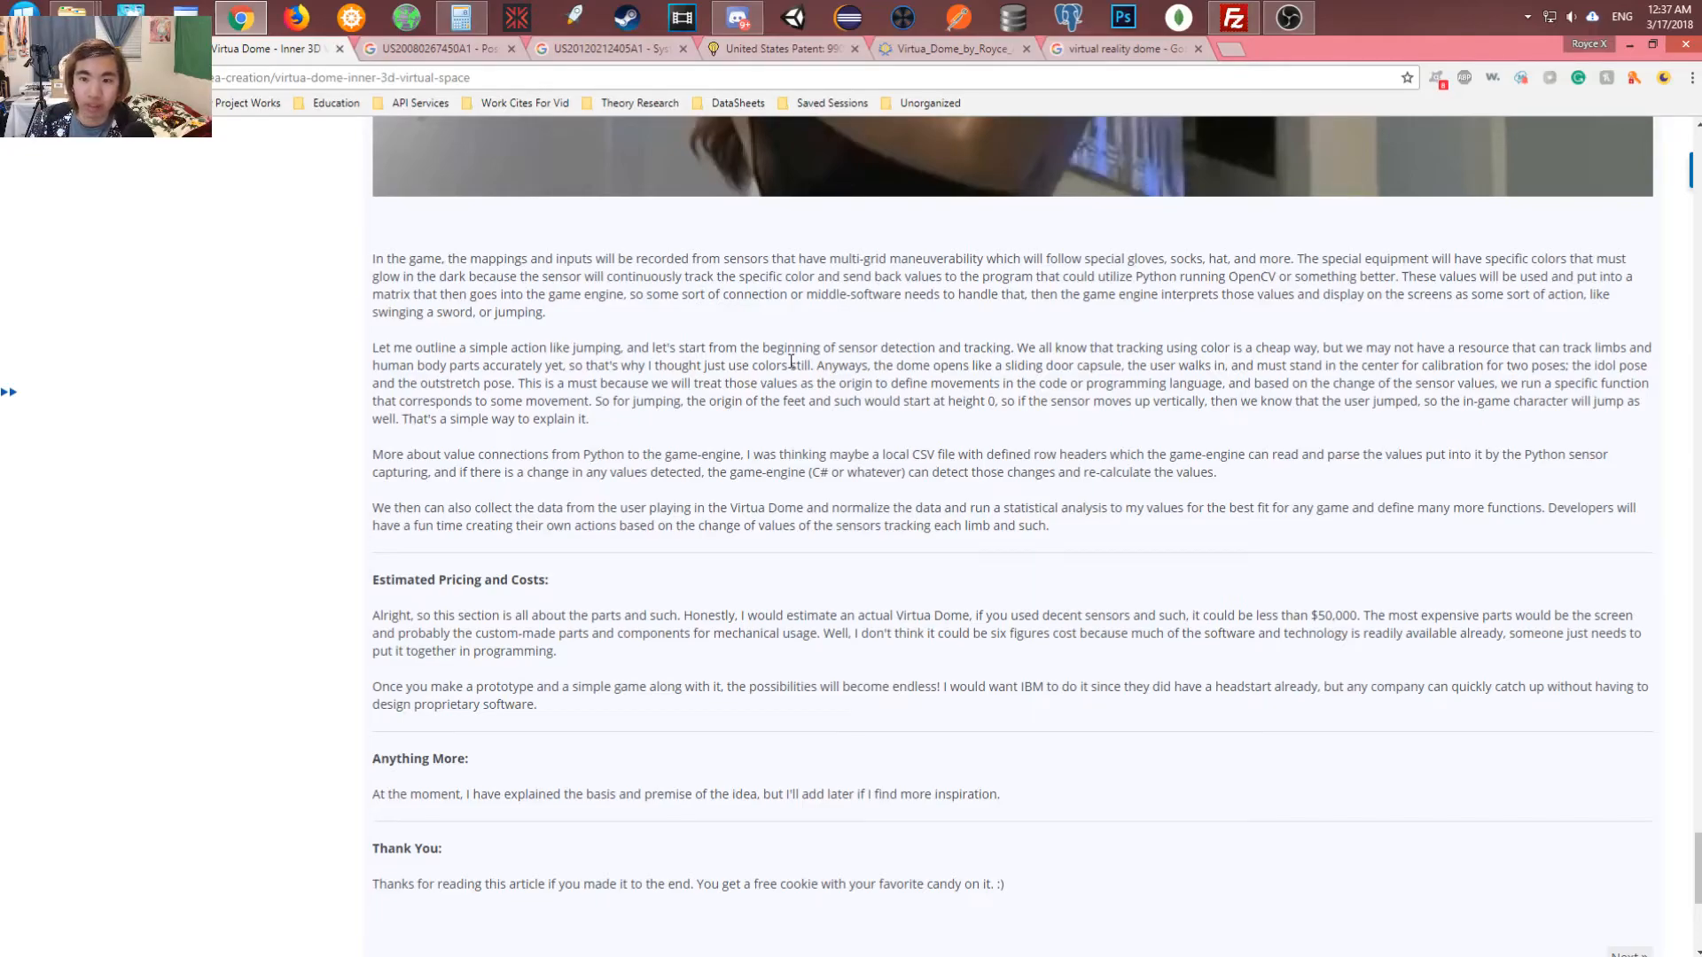
Scroll down to the article's empty comments section below the thank-you note
scroll("down", 3)
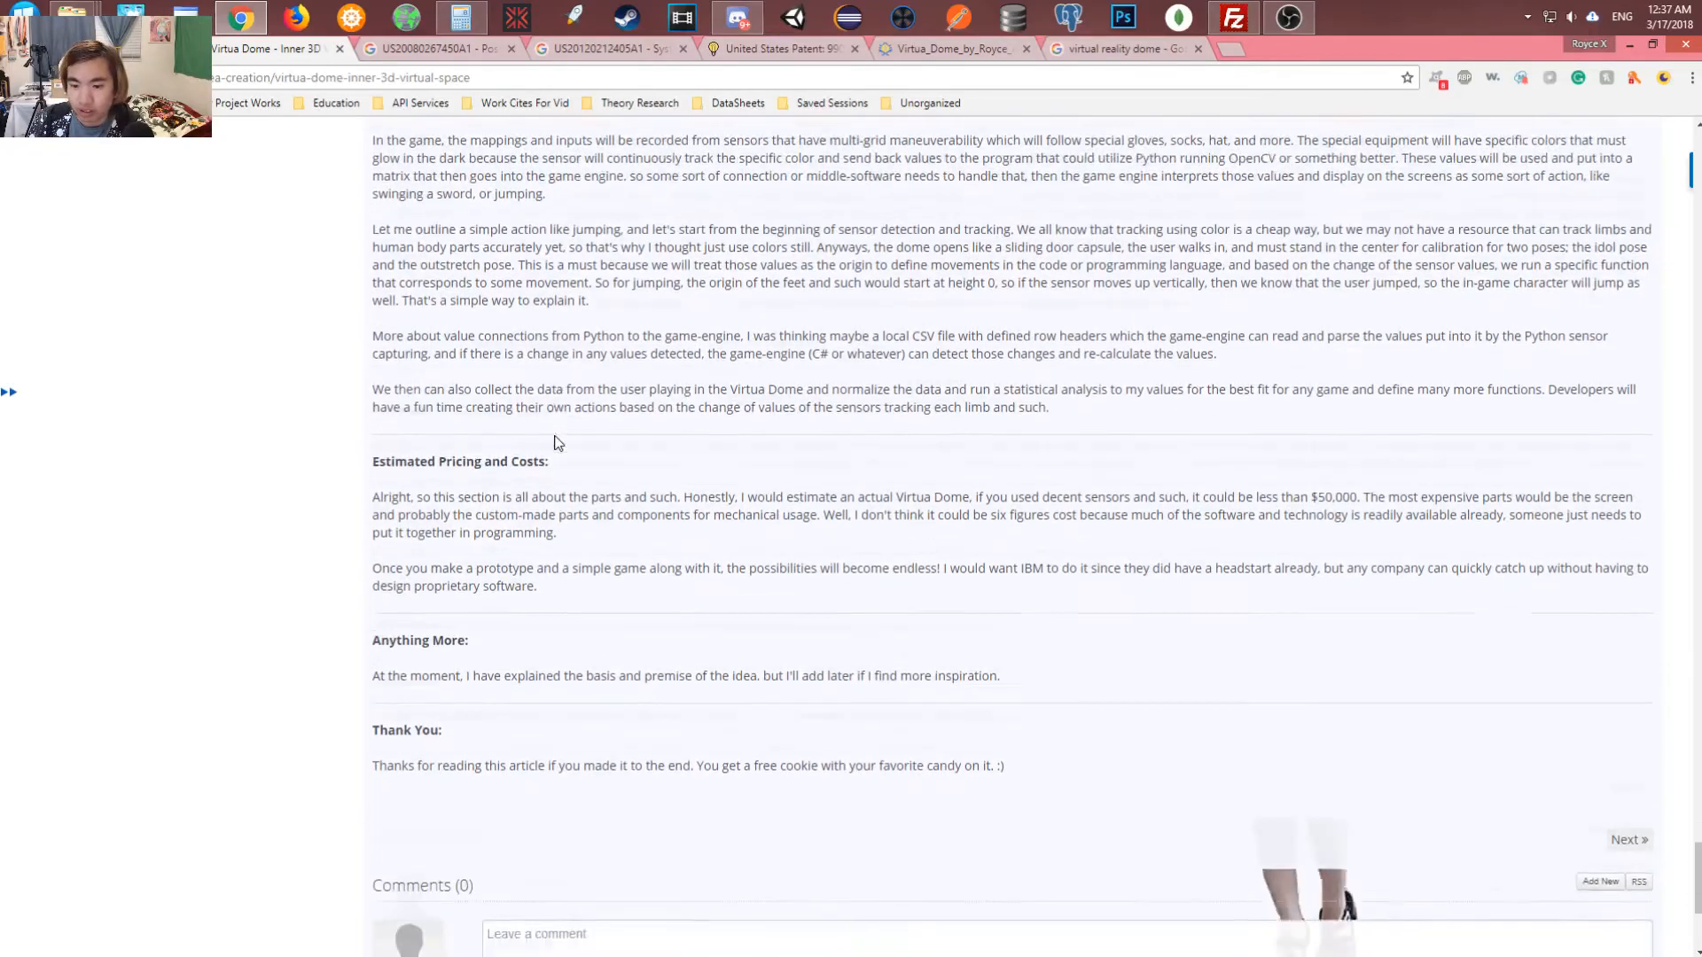
scroll("down", 3)
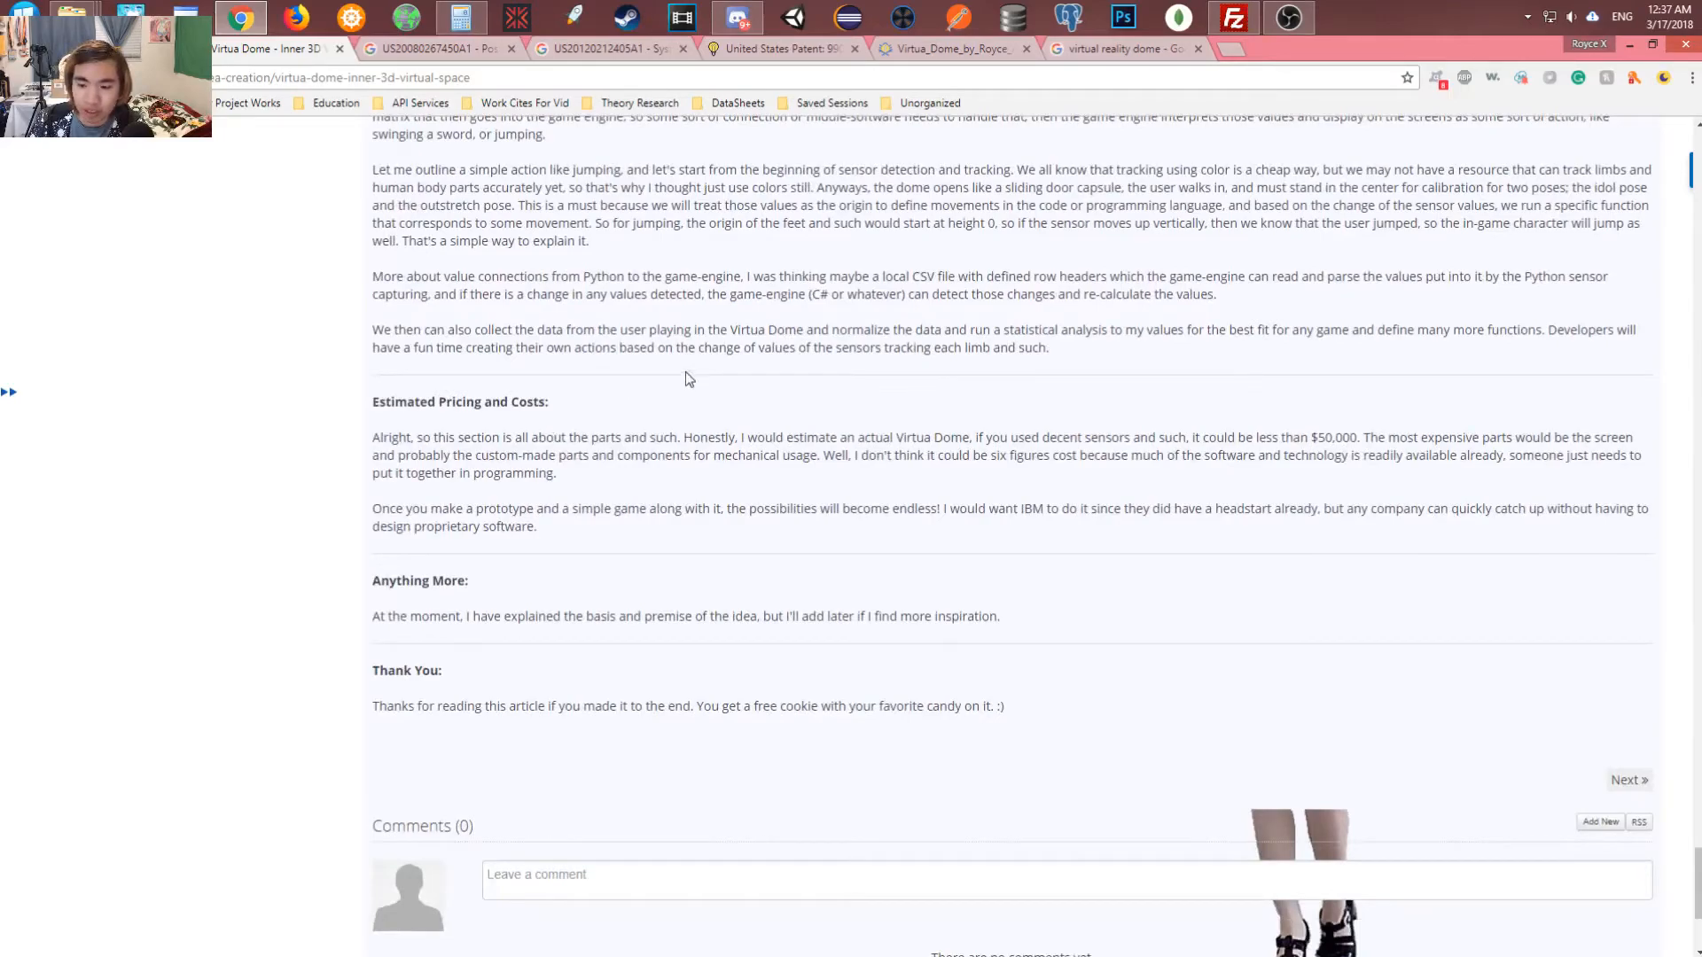
mouse_move(697, 378)
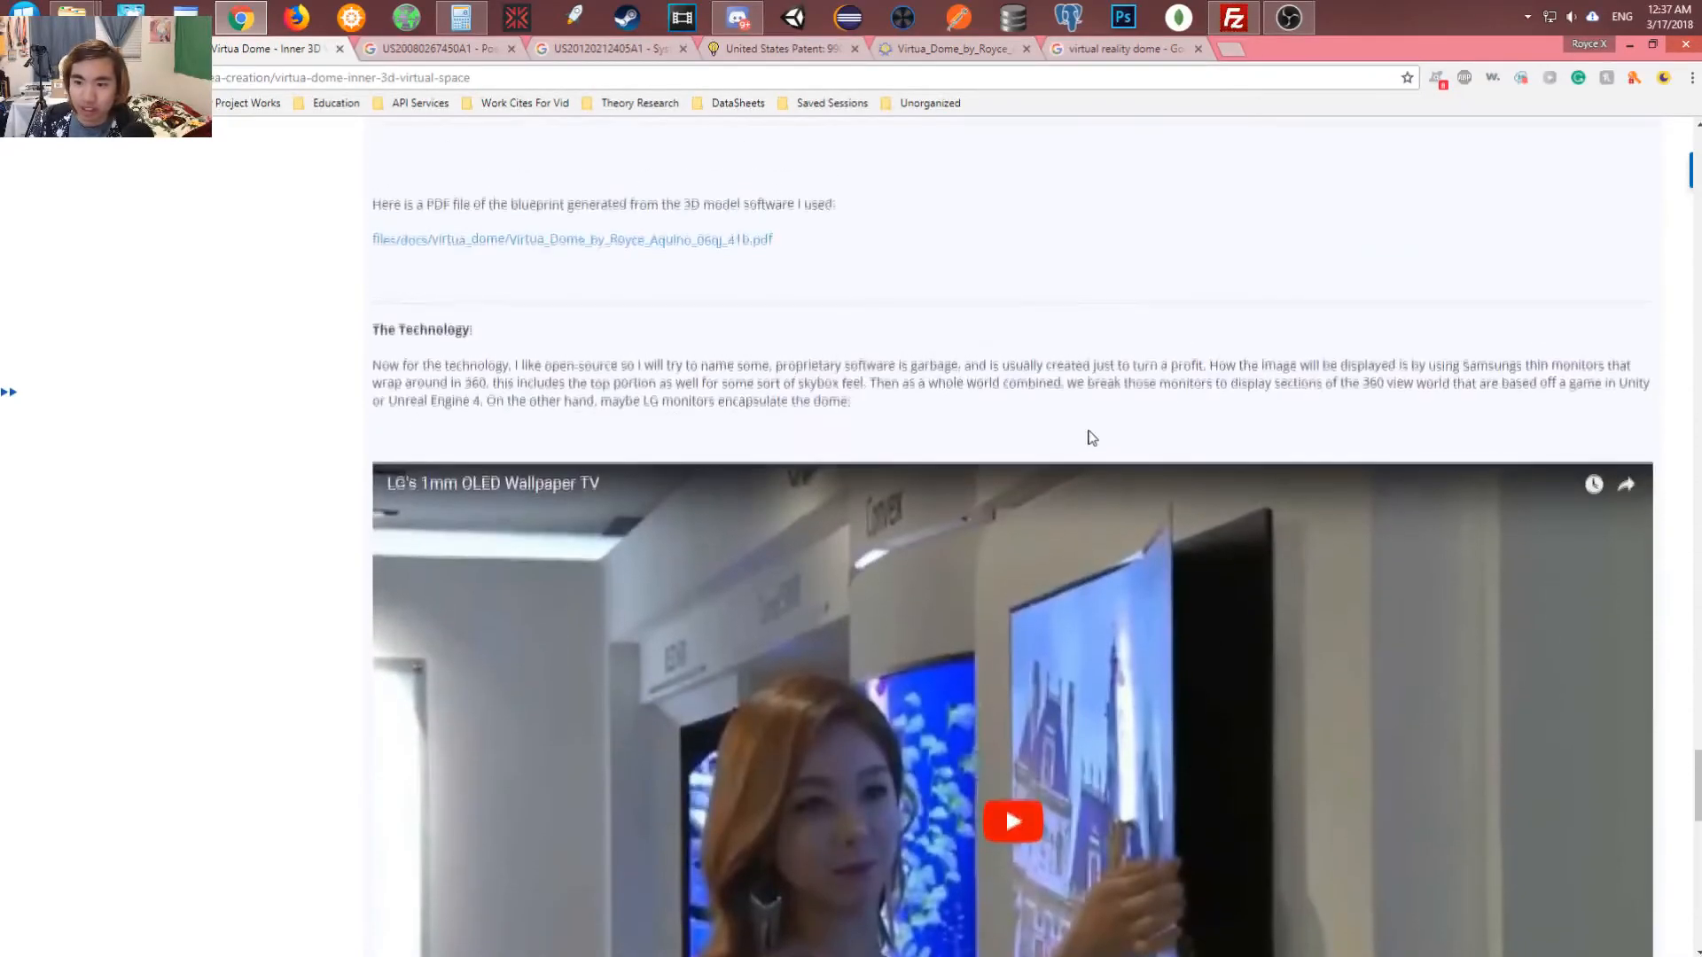
Scroll back through the sketches to the article's title and banner image
scroll("down", 3)
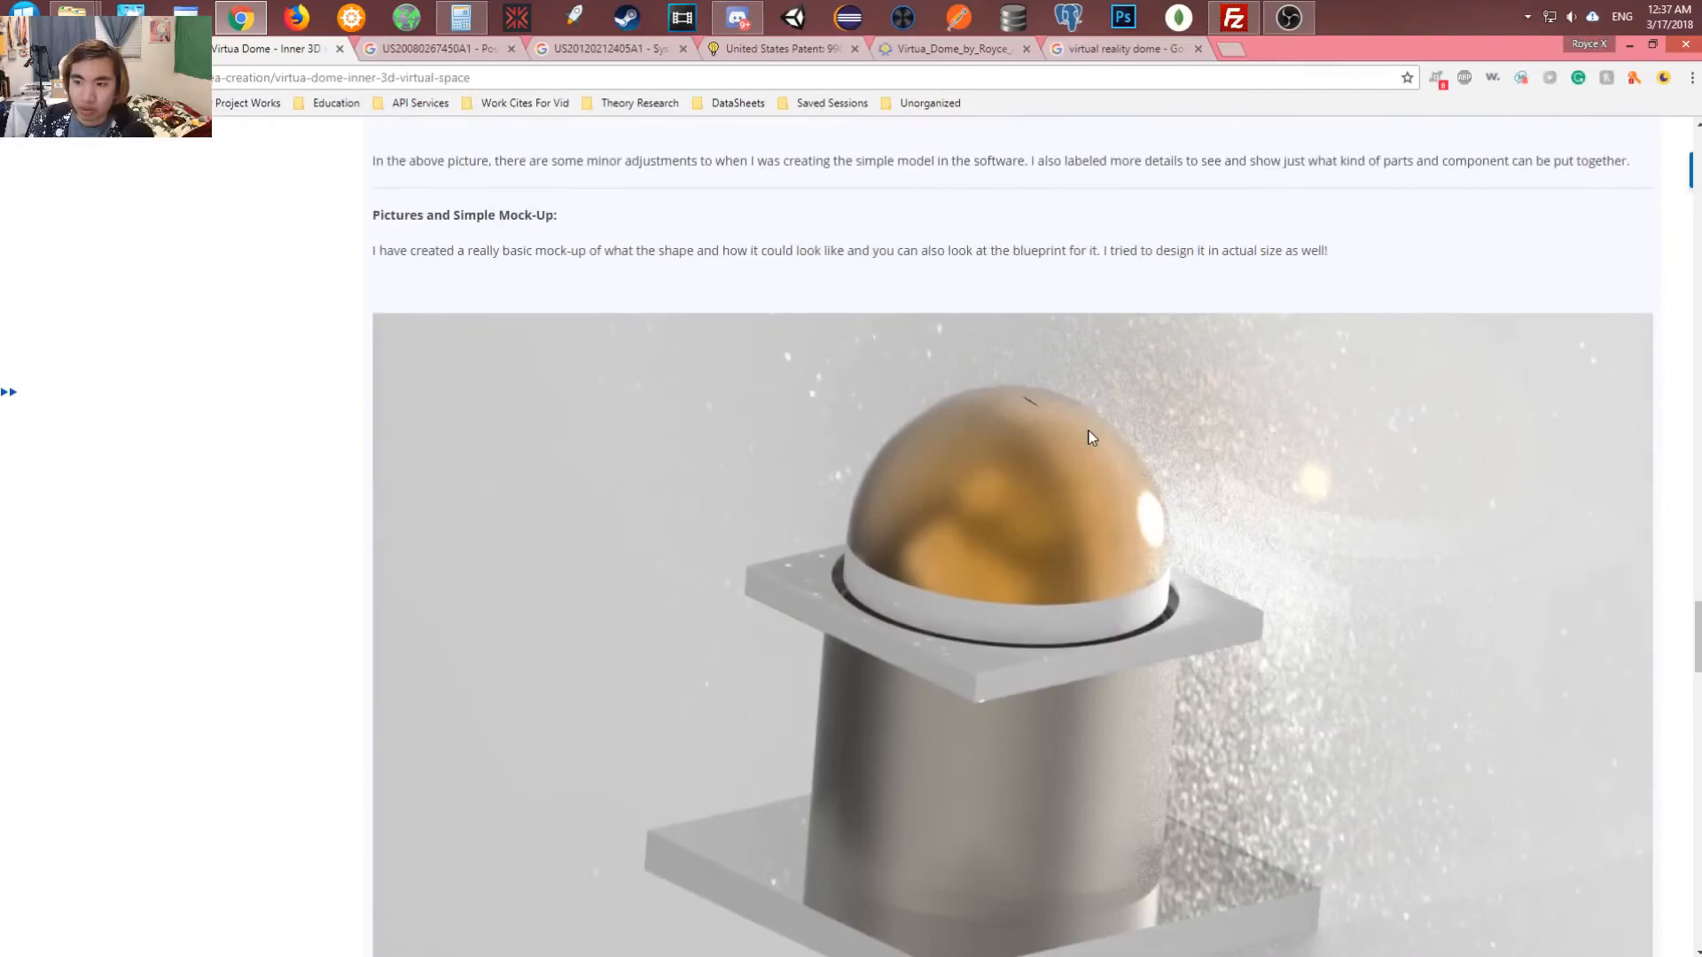
scroll("down", 3)
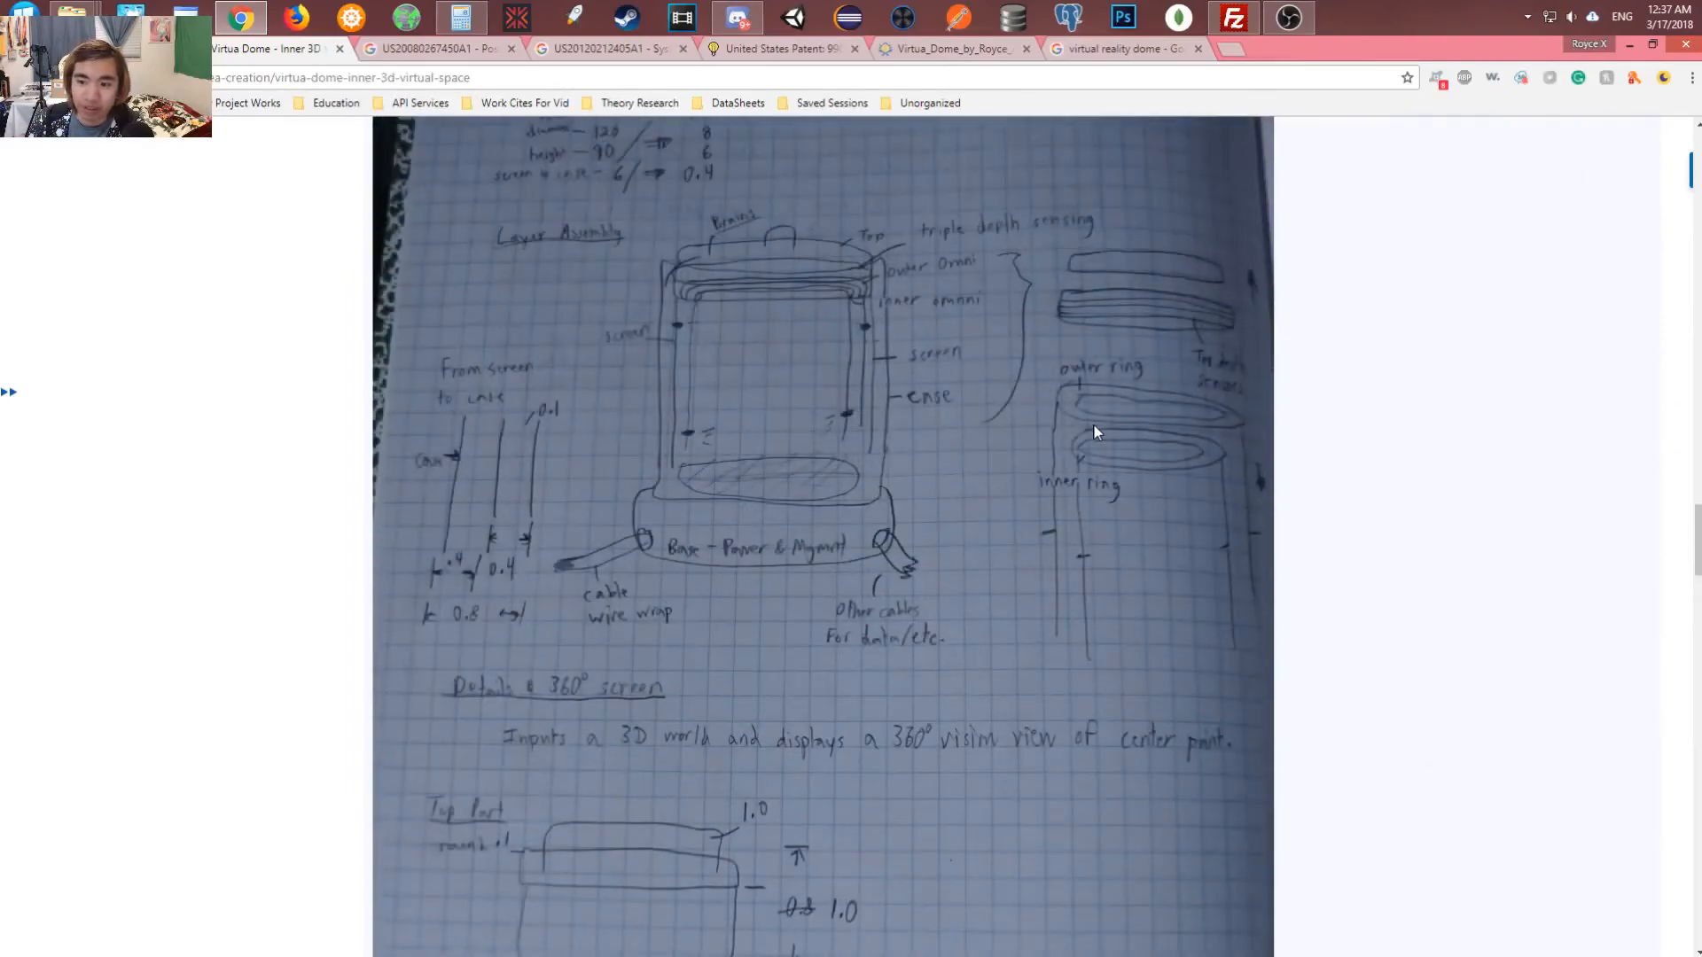
scroll("down", 3)
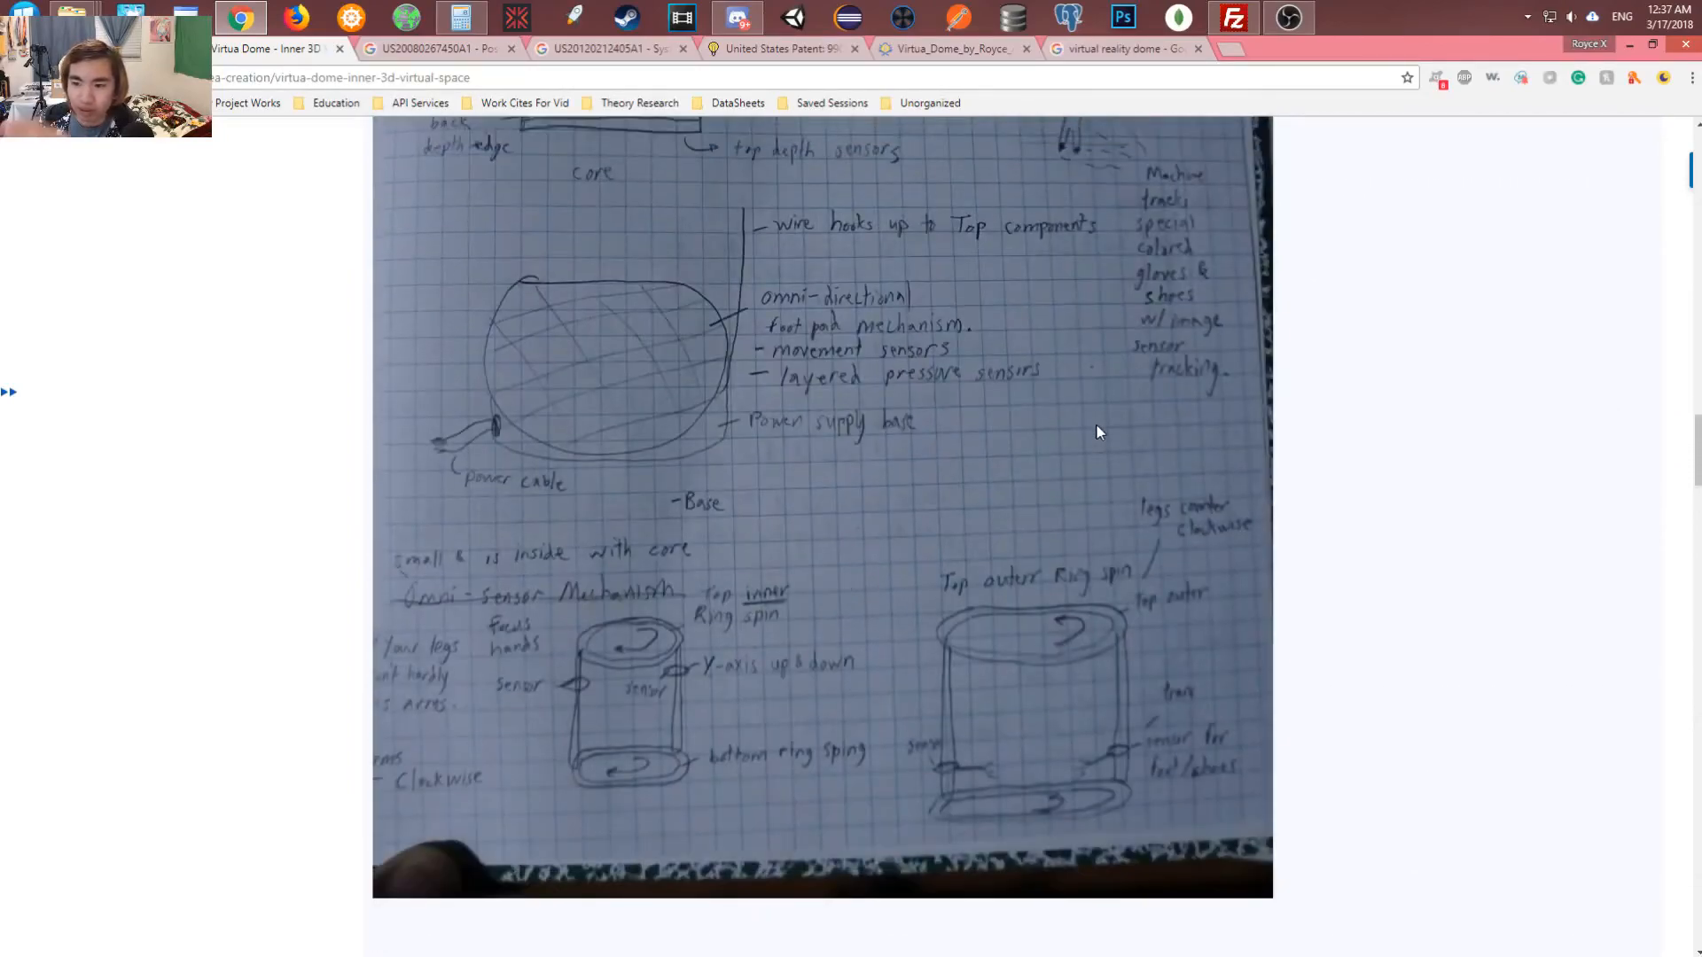
mouse_move(1113, 436)
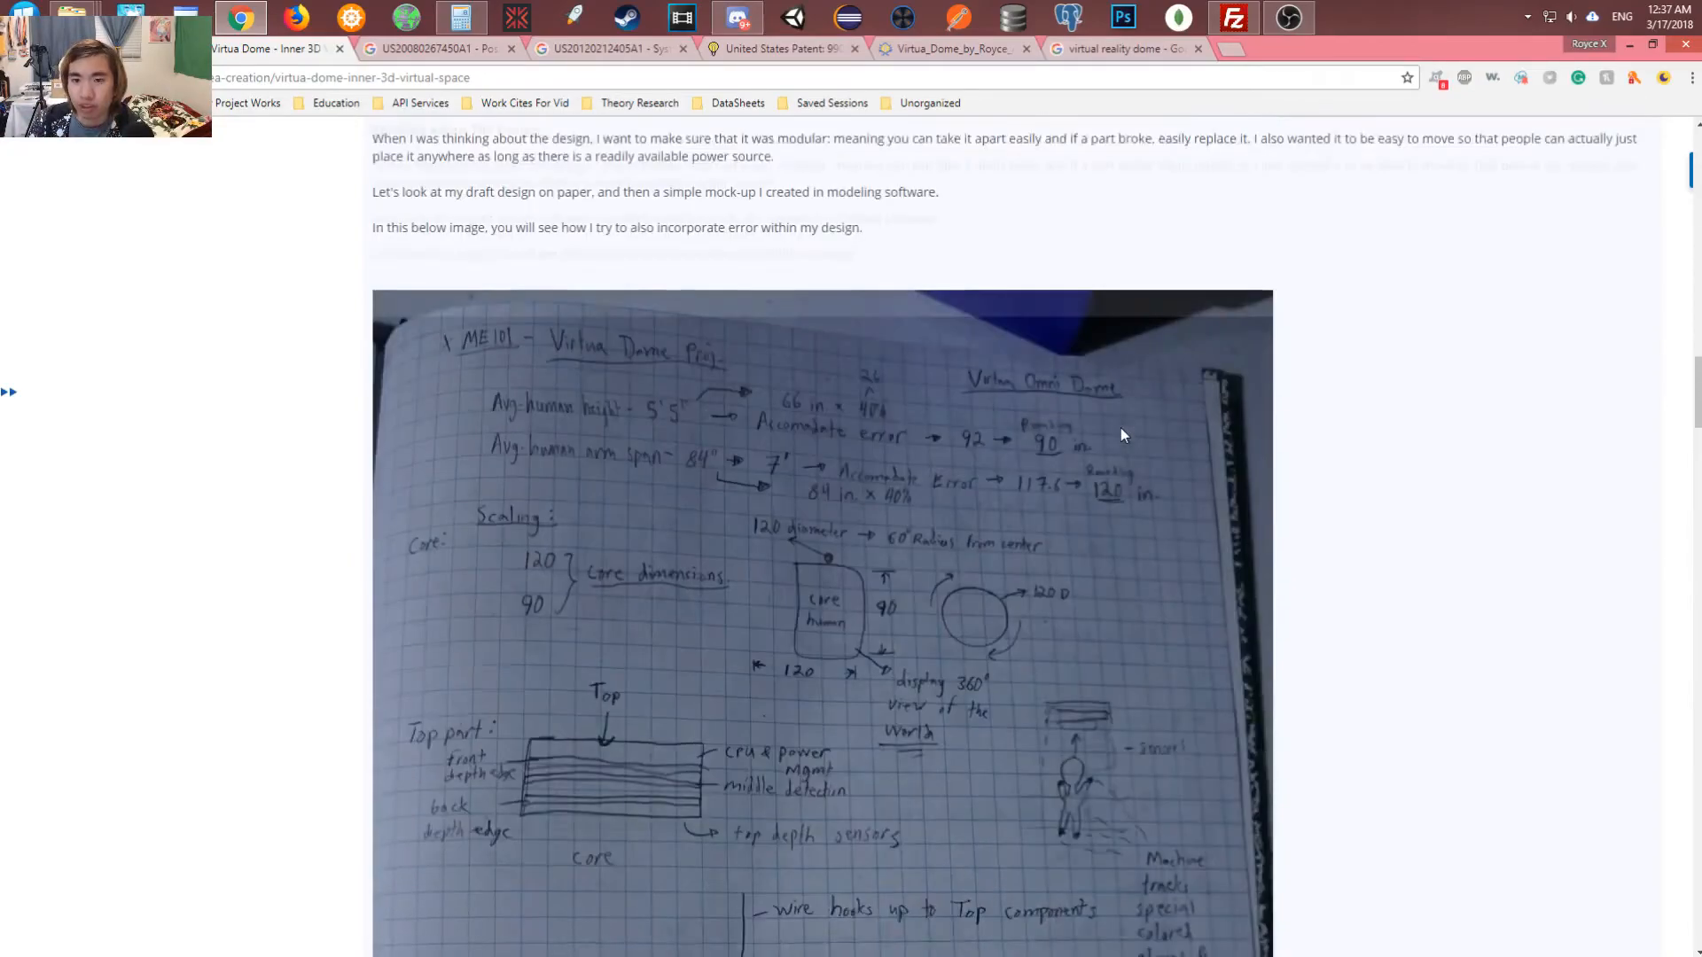
scroll("down", 3)
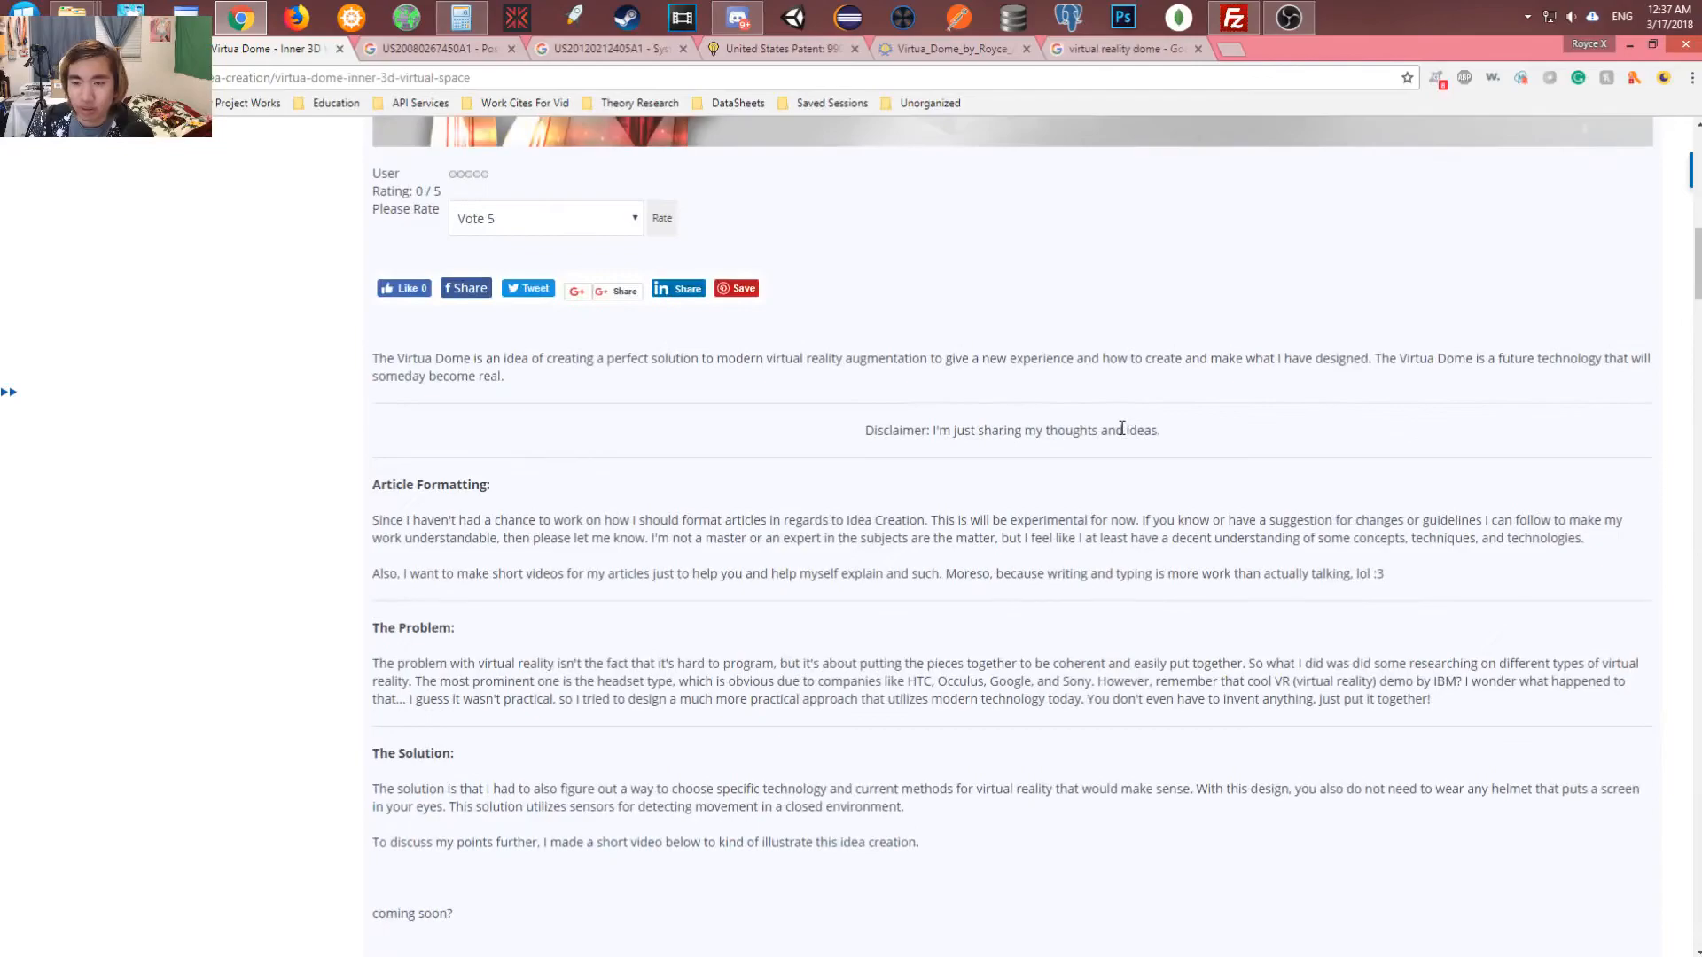
scroll("up", 3)
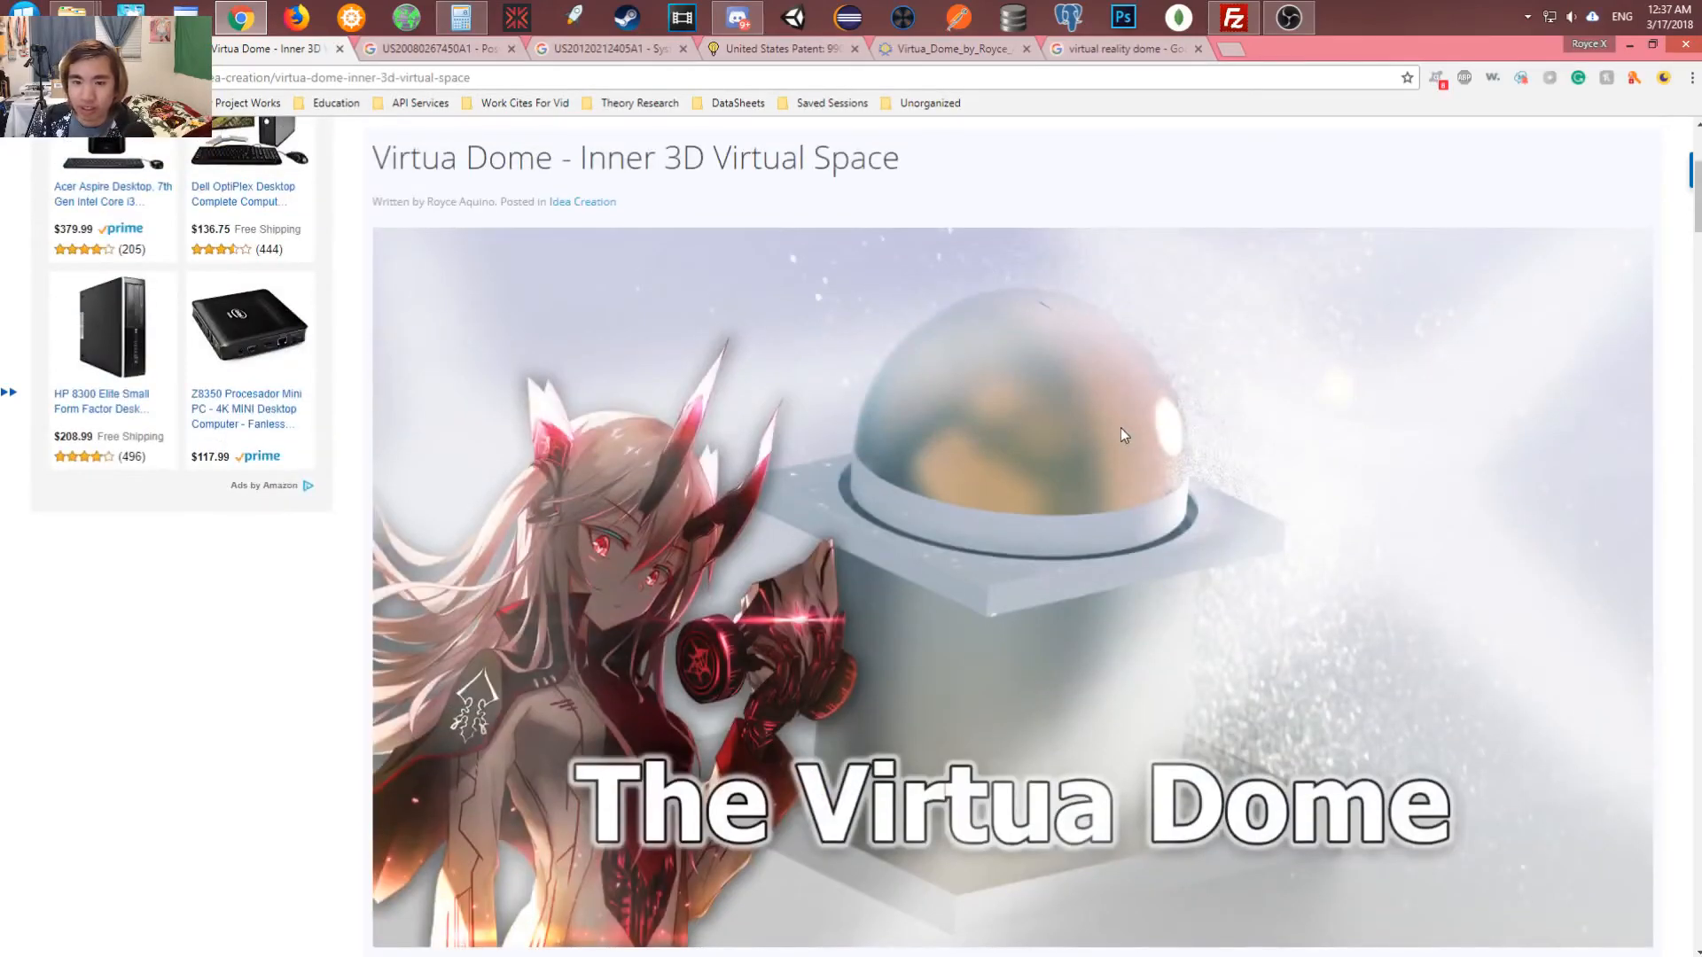